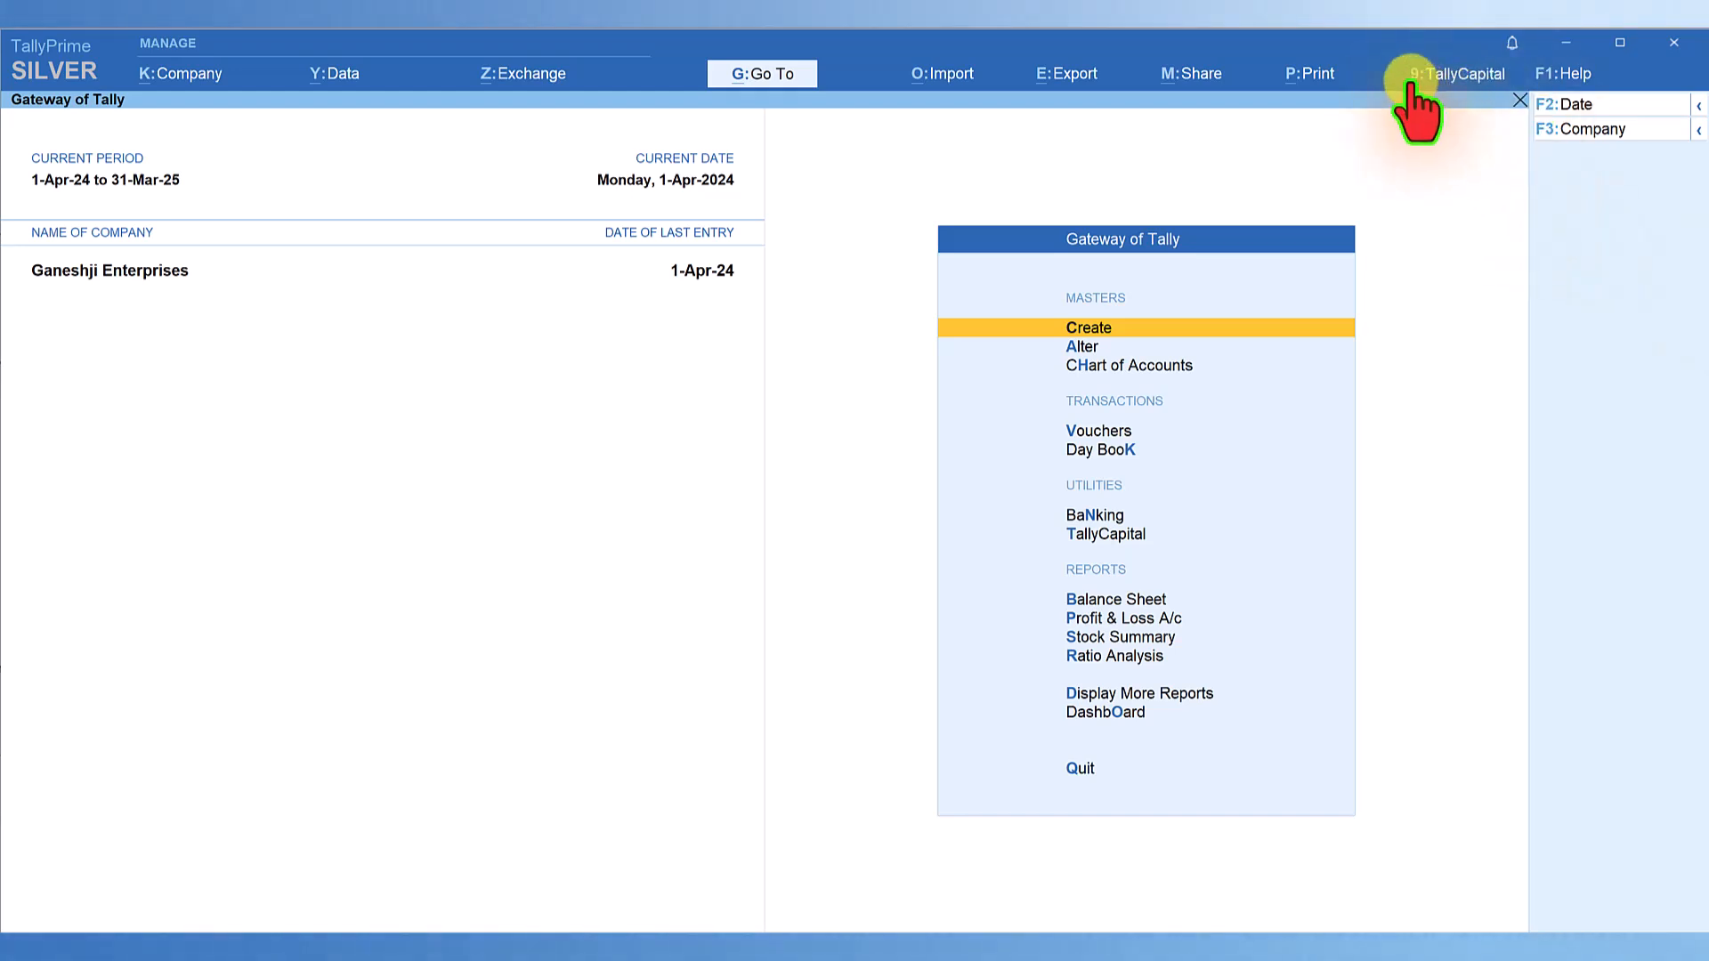
mouse_move(888, 147)
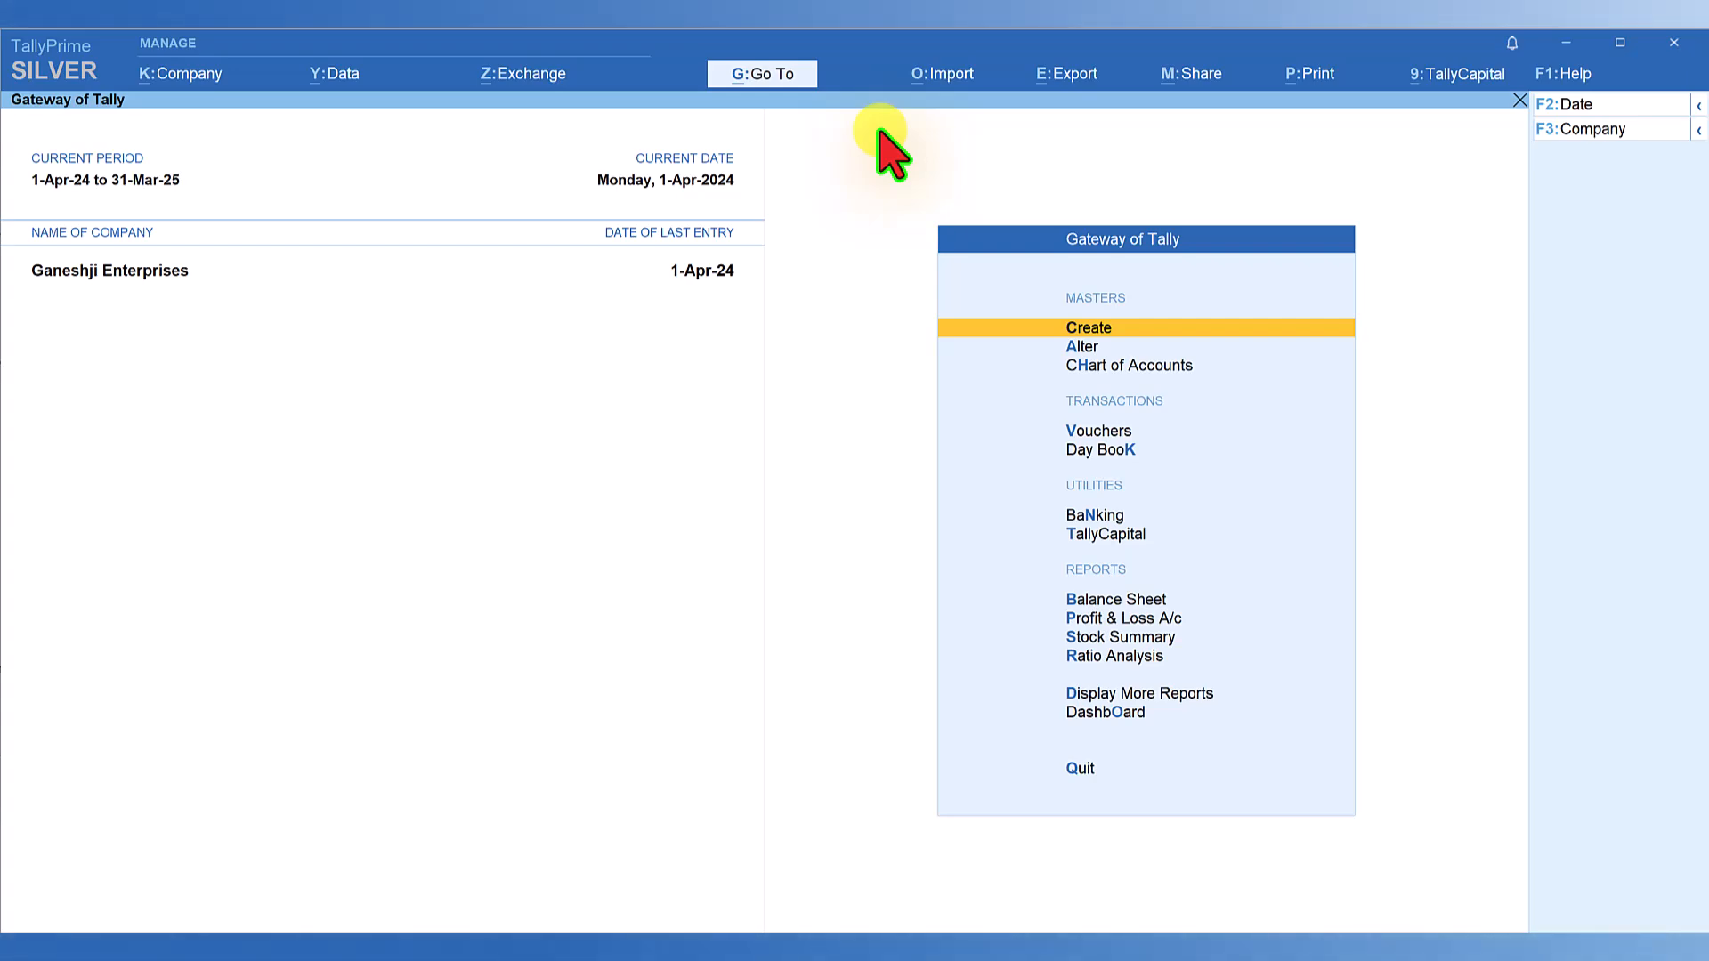
Open Tally Plug-In Management to confirm the TallyCapital plugin shows Loaded
left_click(1563, 73)
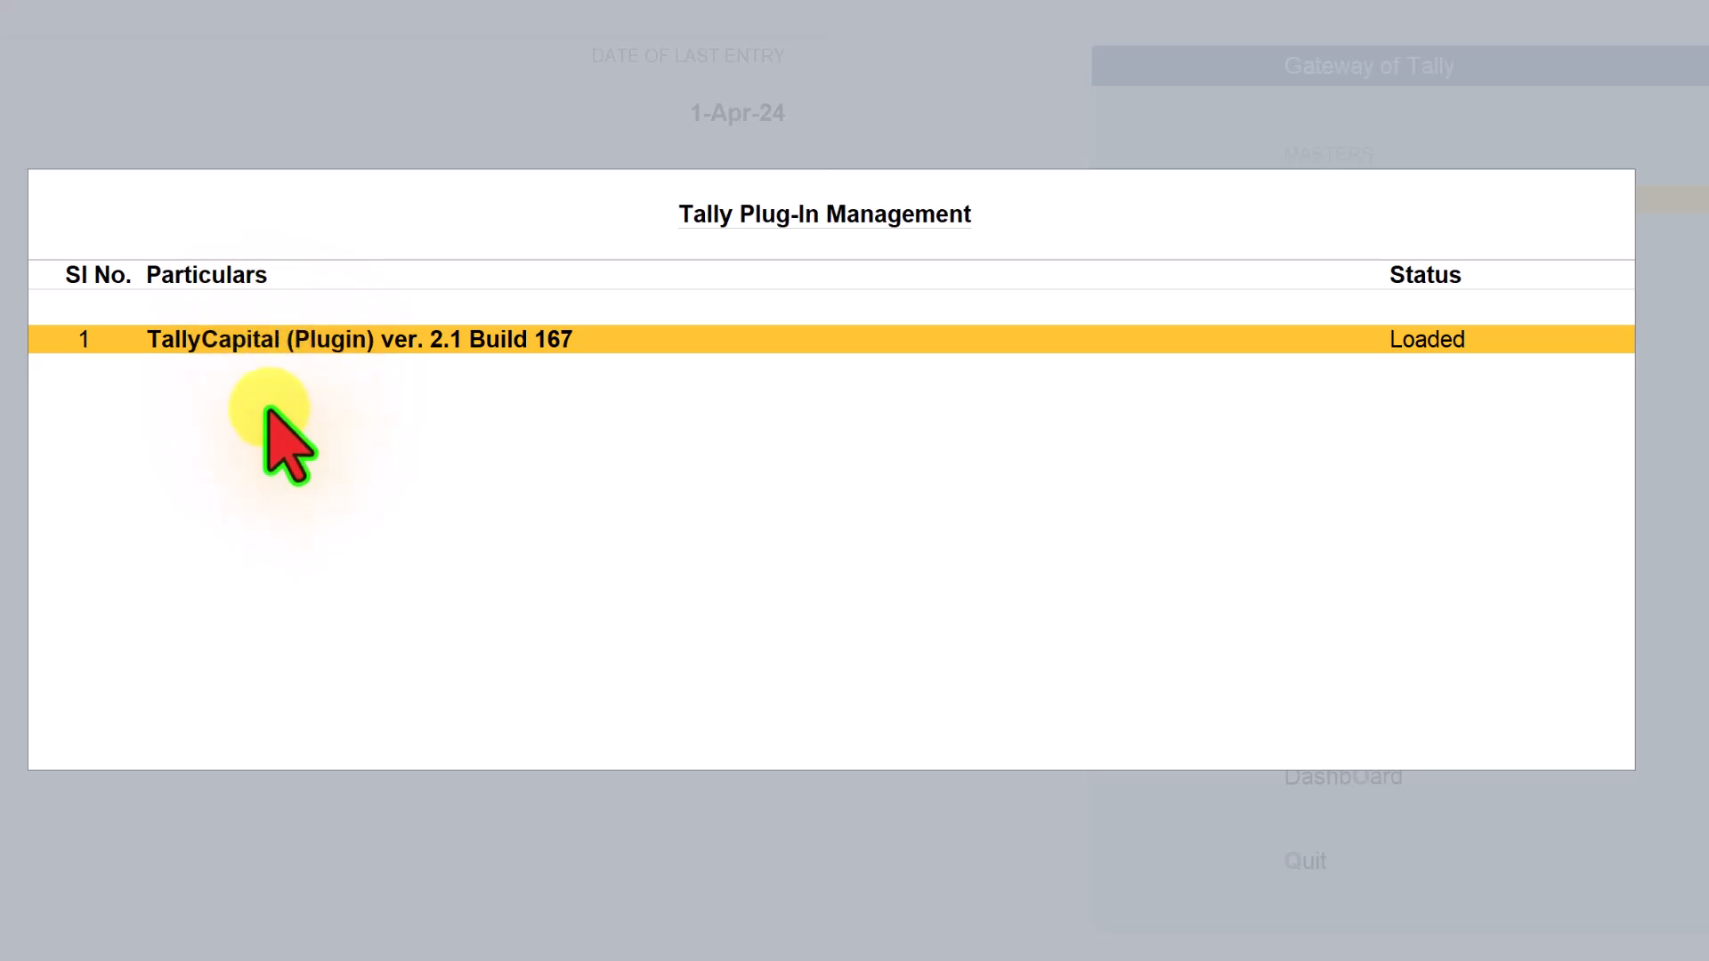
mouse_move(288, 648)
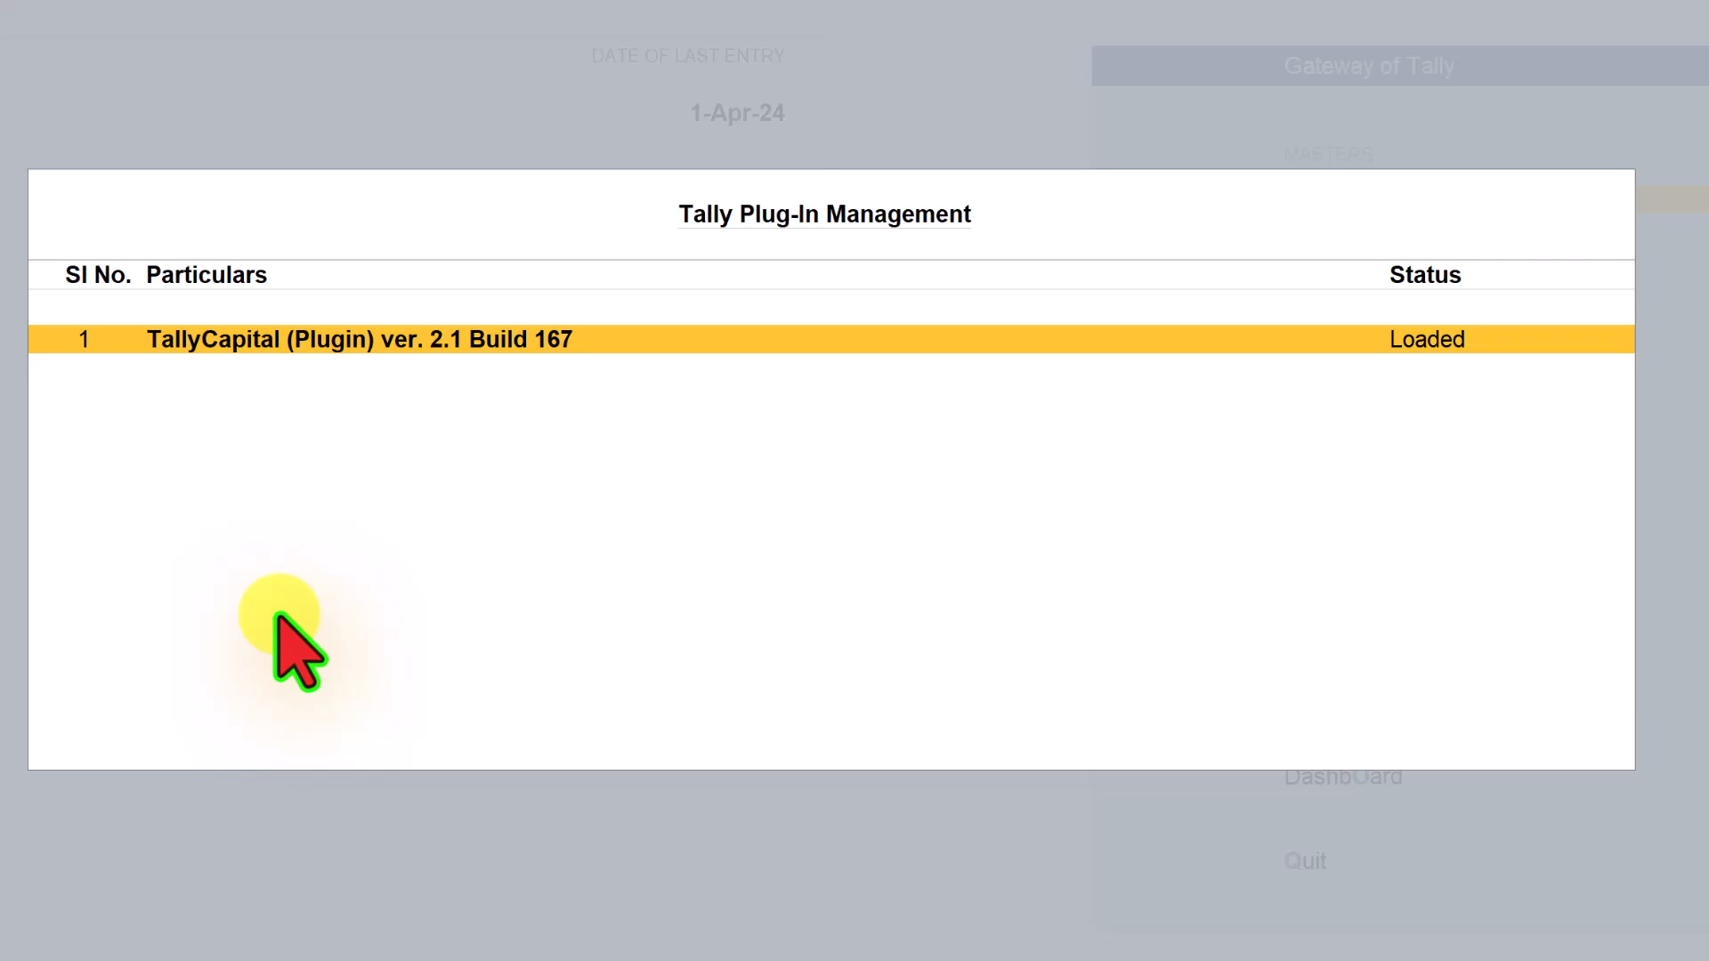
mouse_move(224, 556)
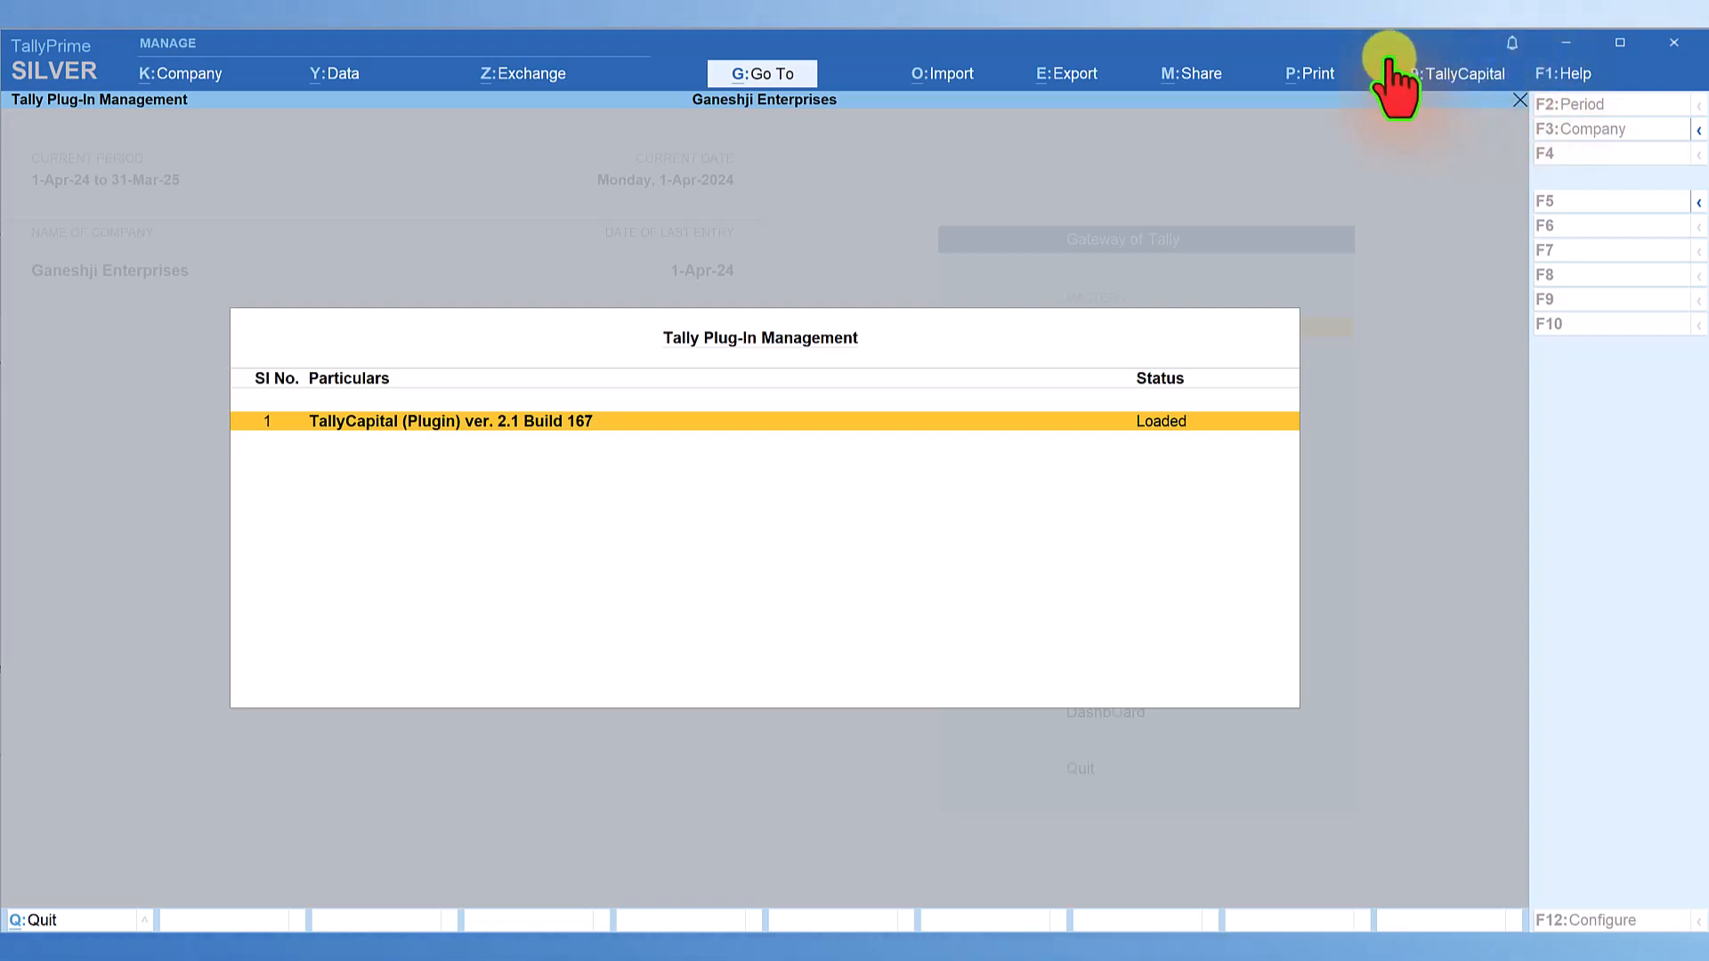
mouse_move(457, 627)
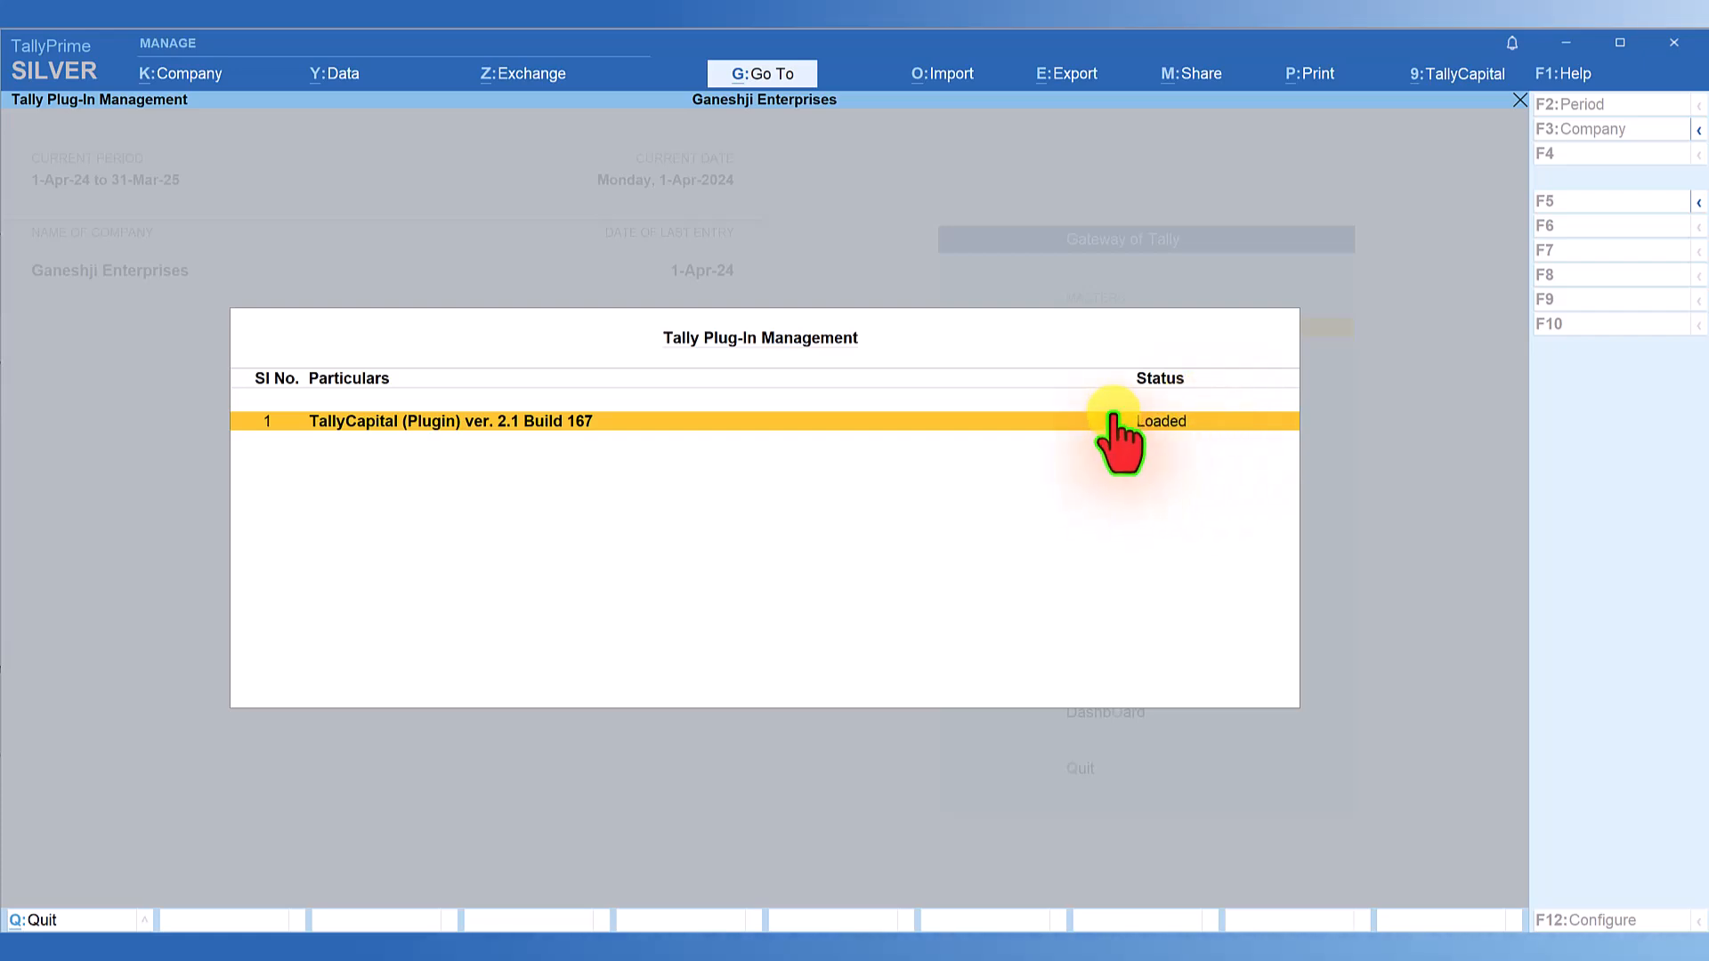
mouse_move(431, 463)
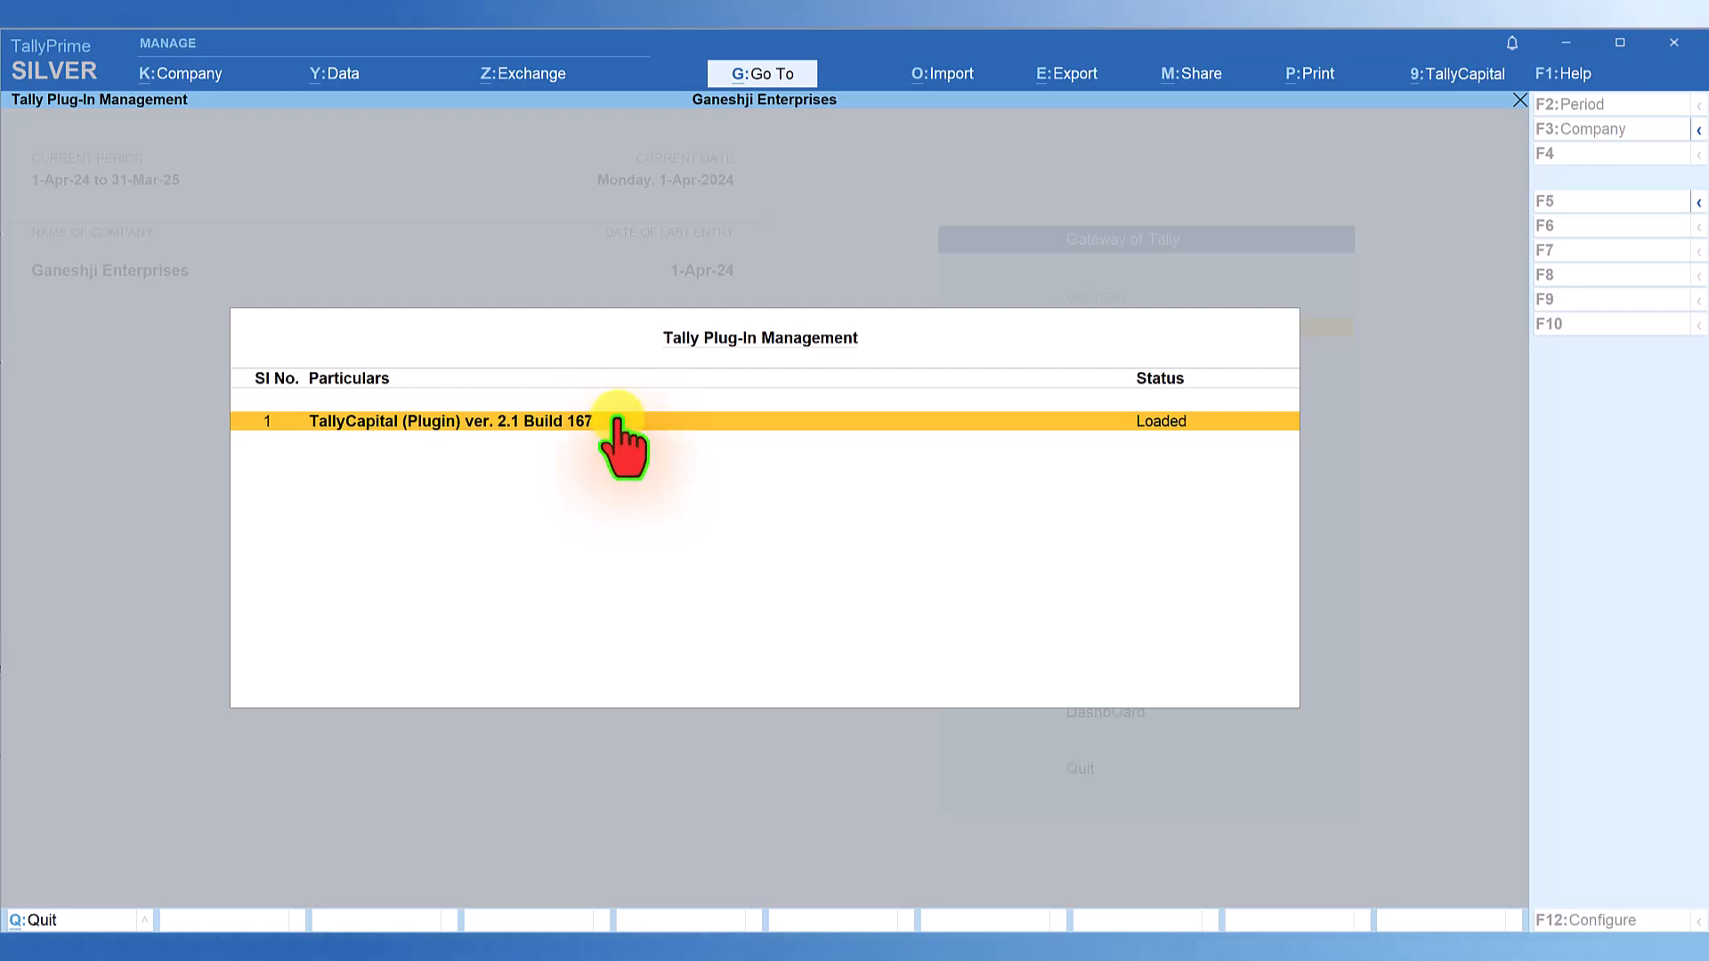
mouse_move(485, 486)
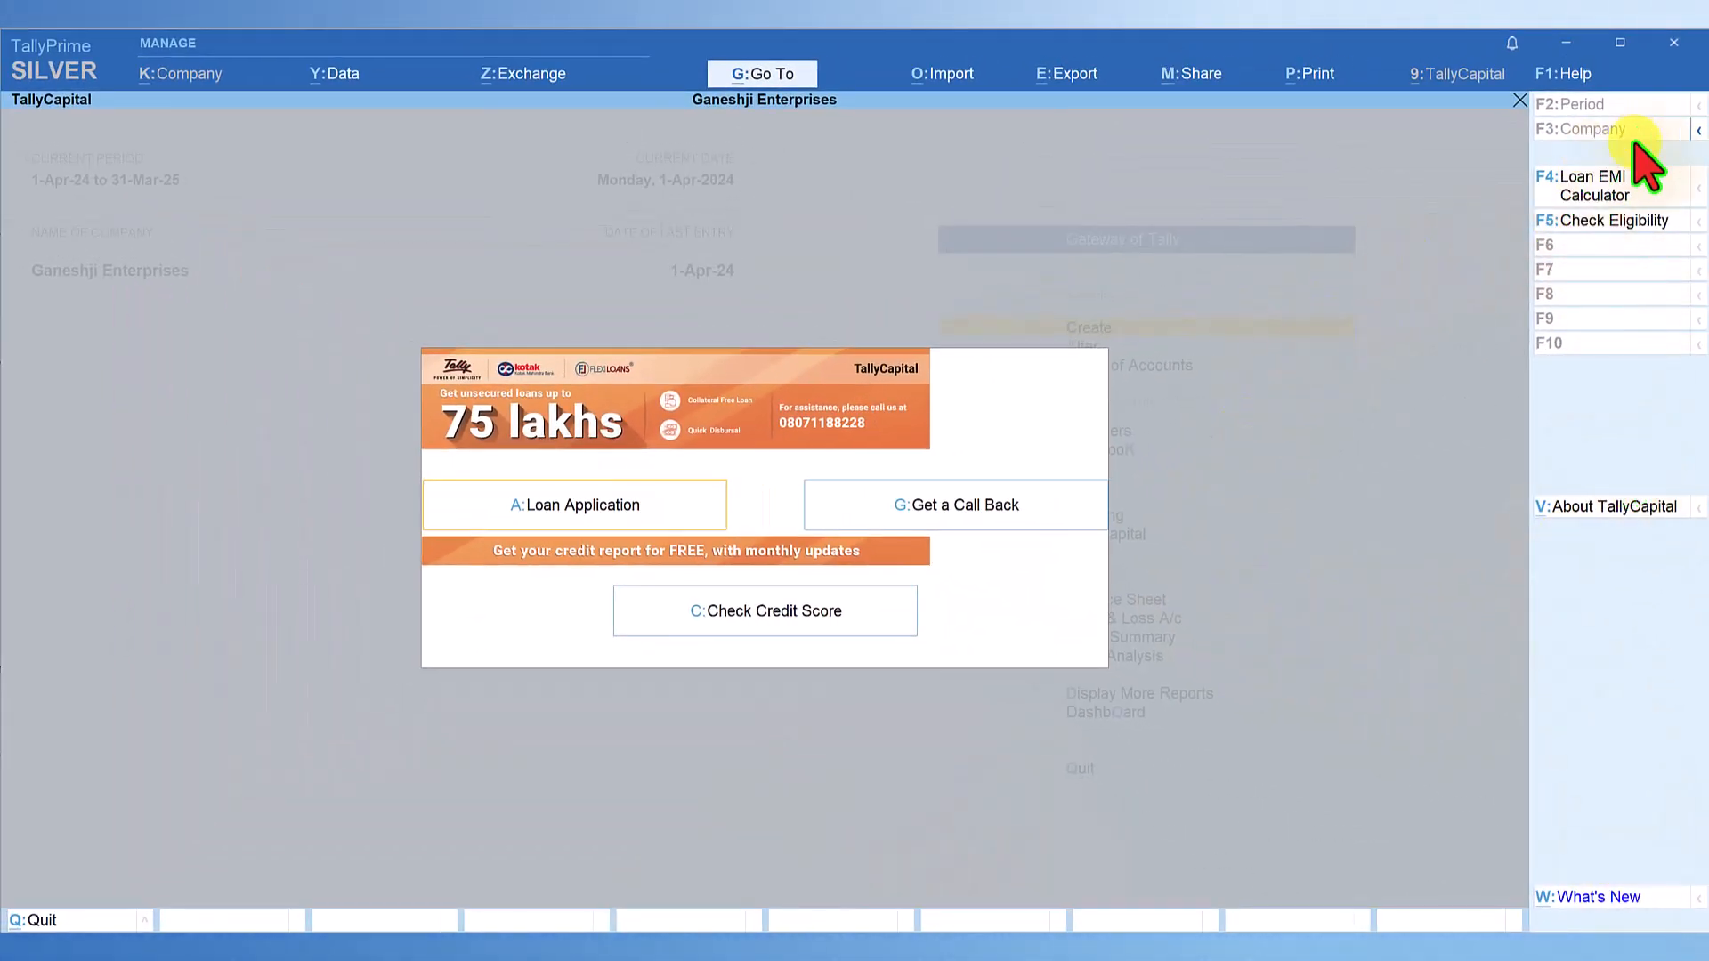
mouse_move(1630, 861)
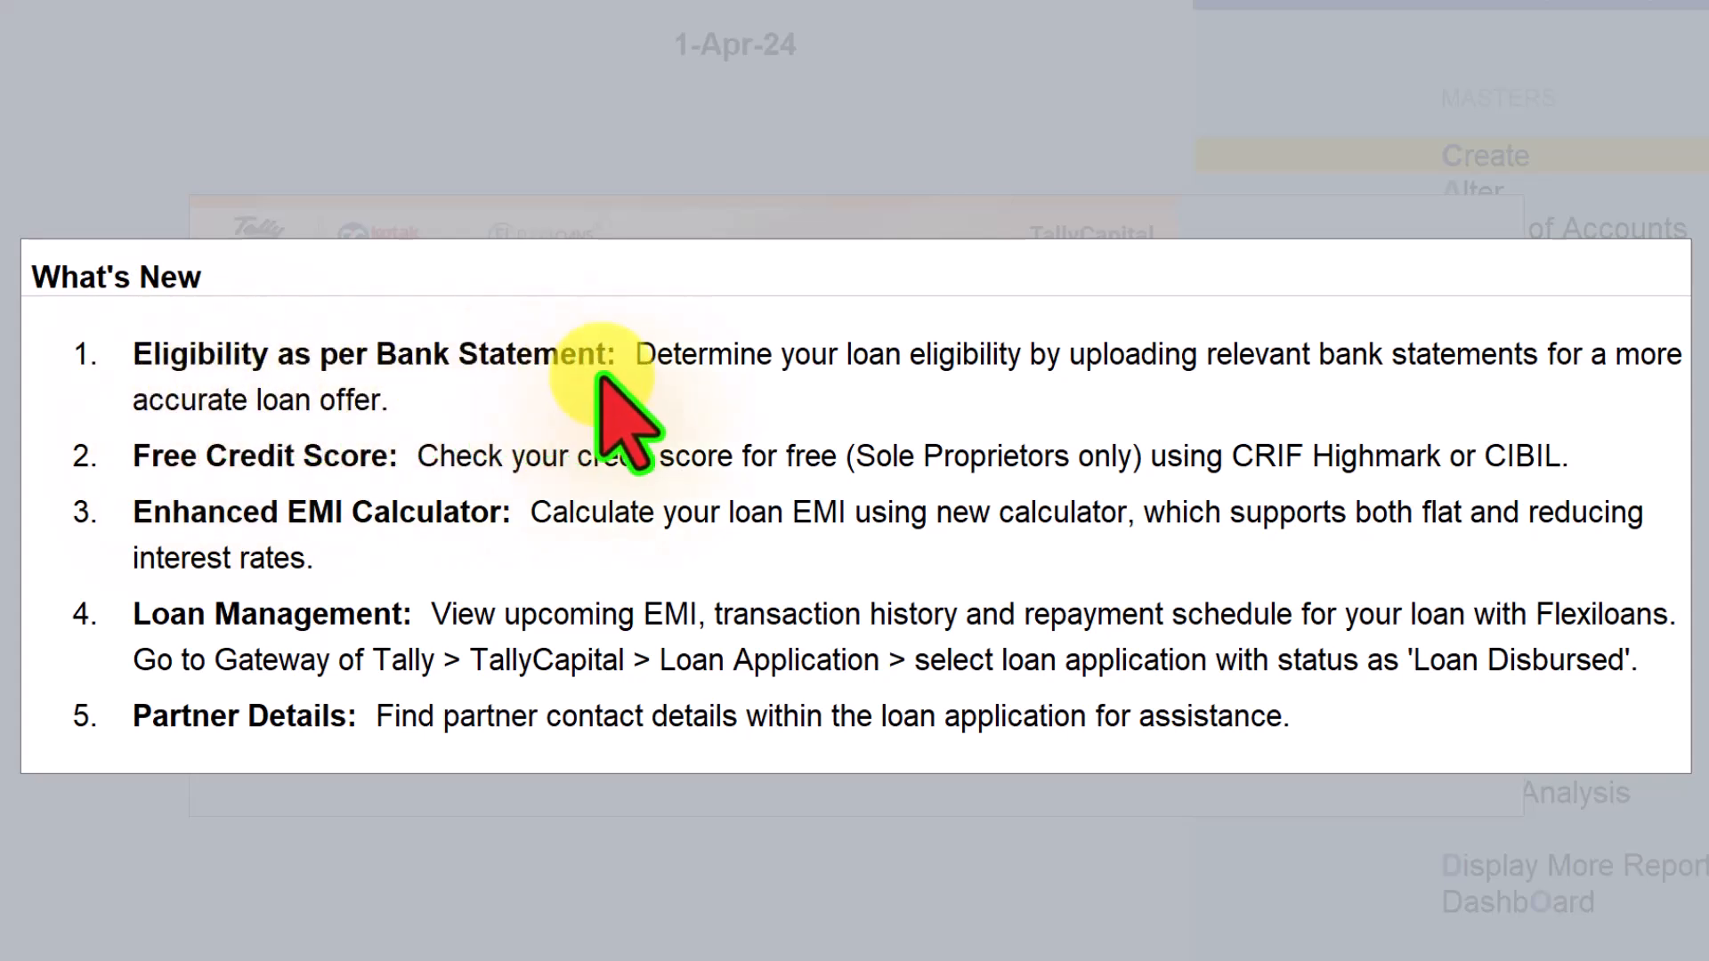
mouse_move(823, 409)
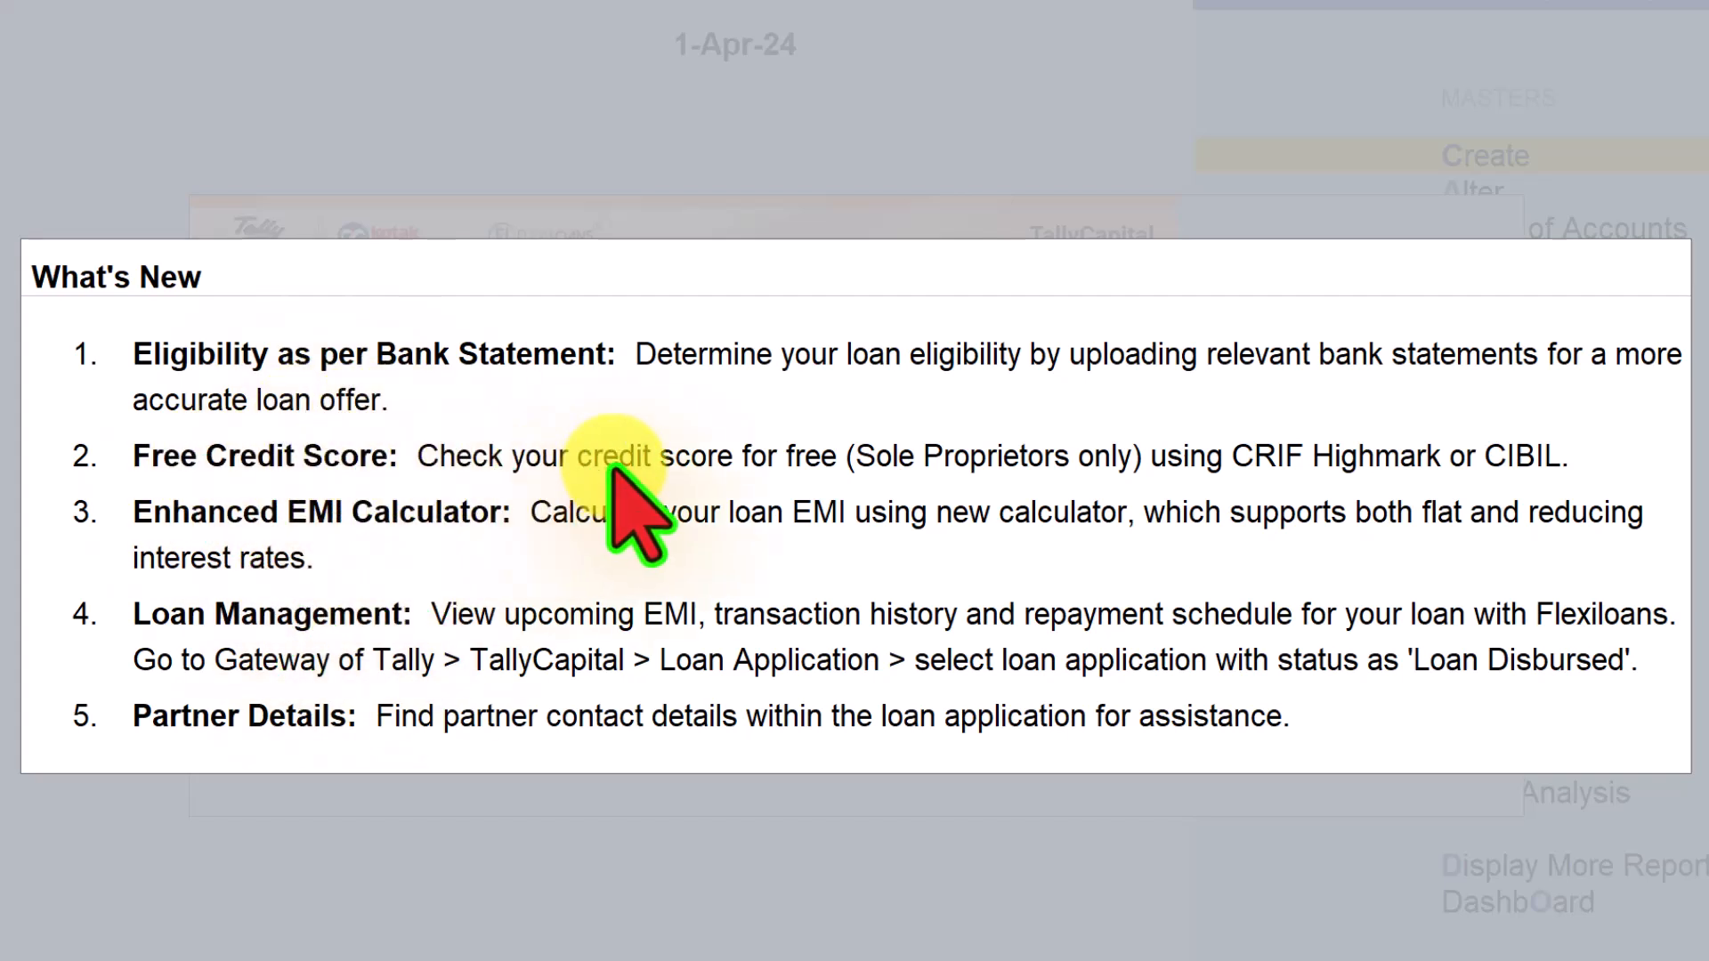
mouse_move(1074, 523)
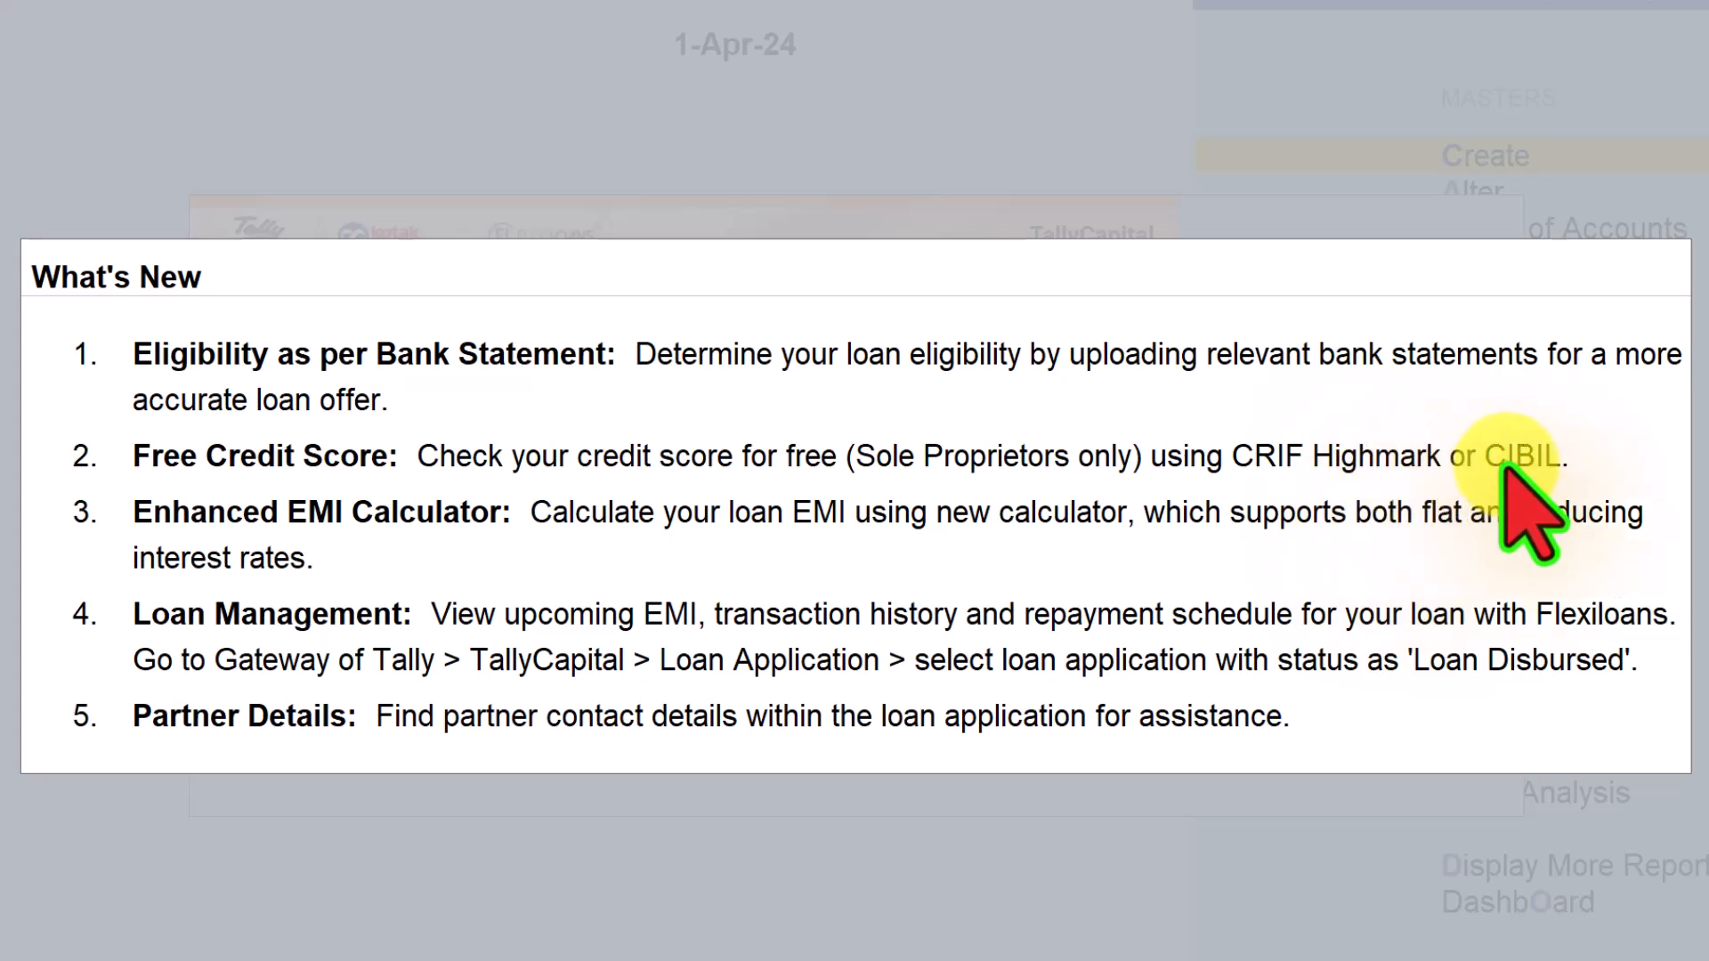
mouse_move(393, 588)
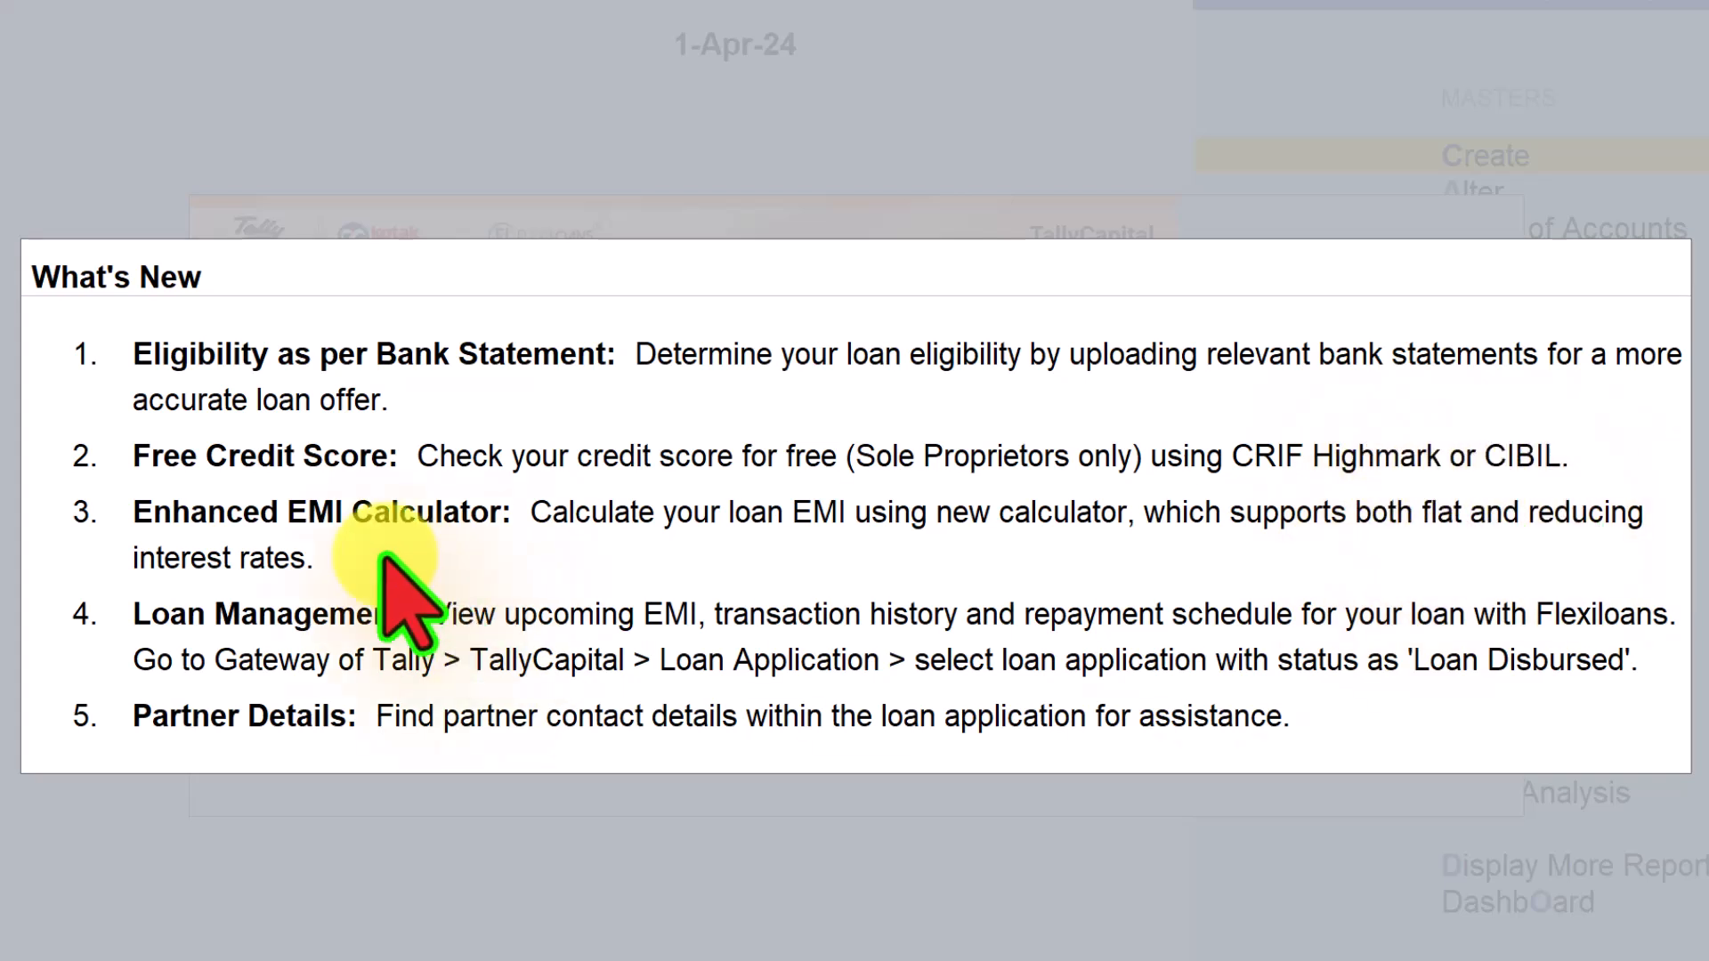
mouse_move(496, 556)
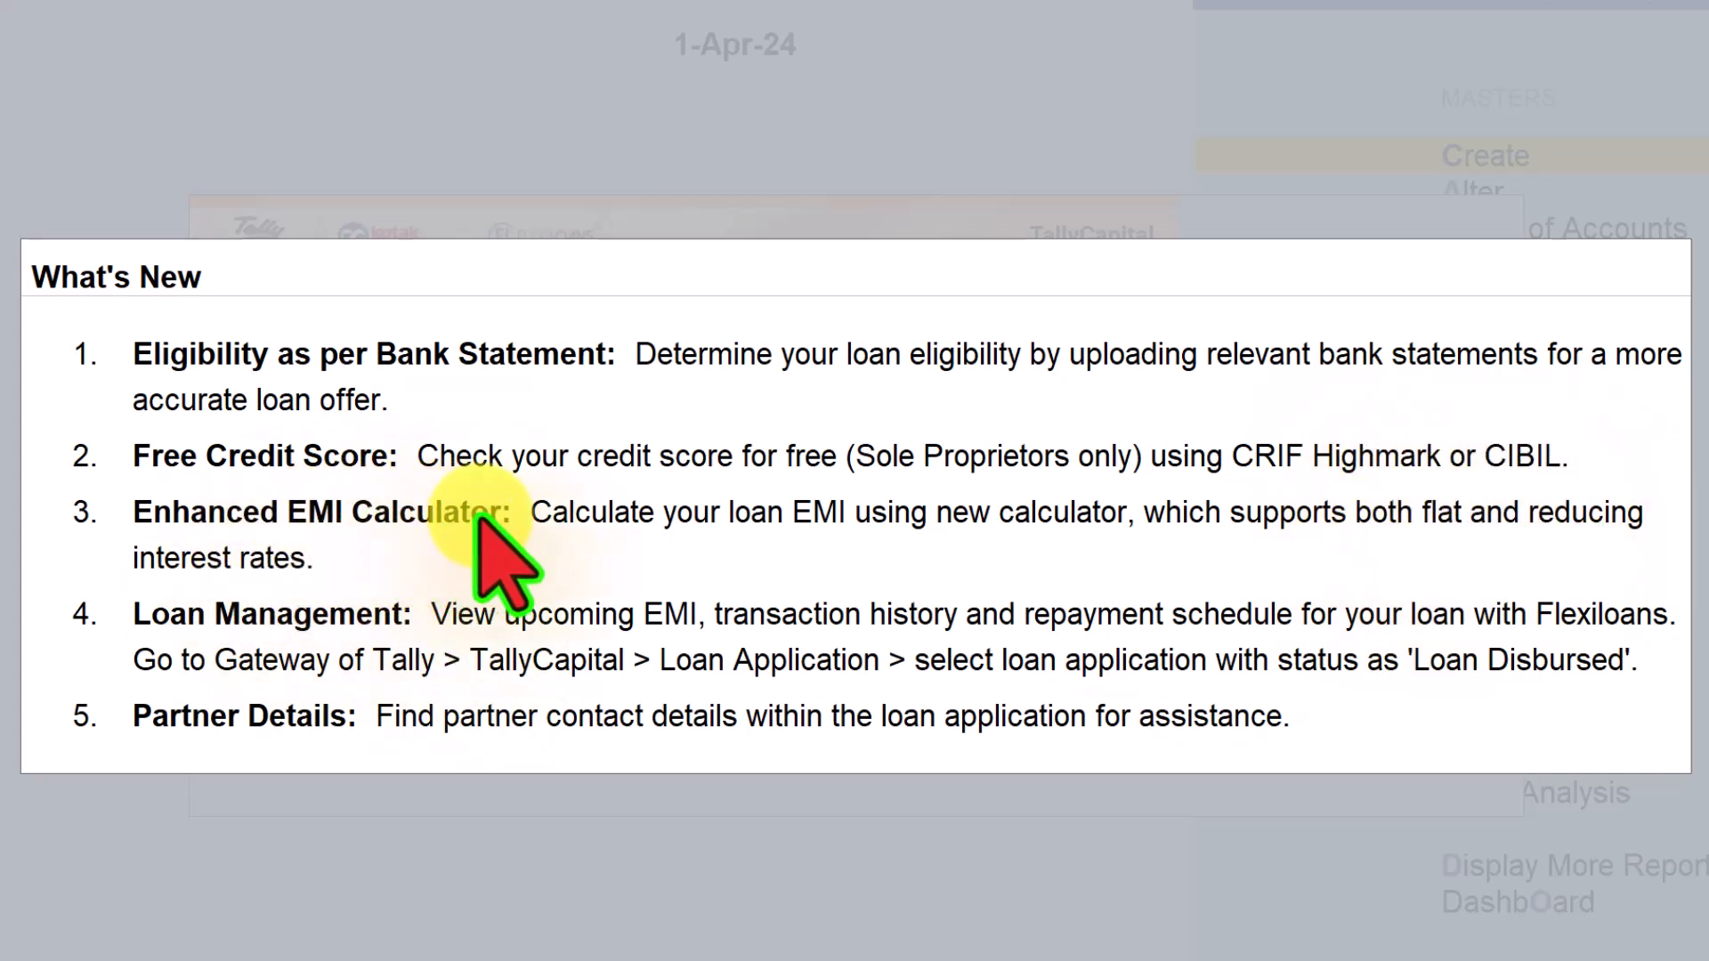
mouse_move(910, 577)
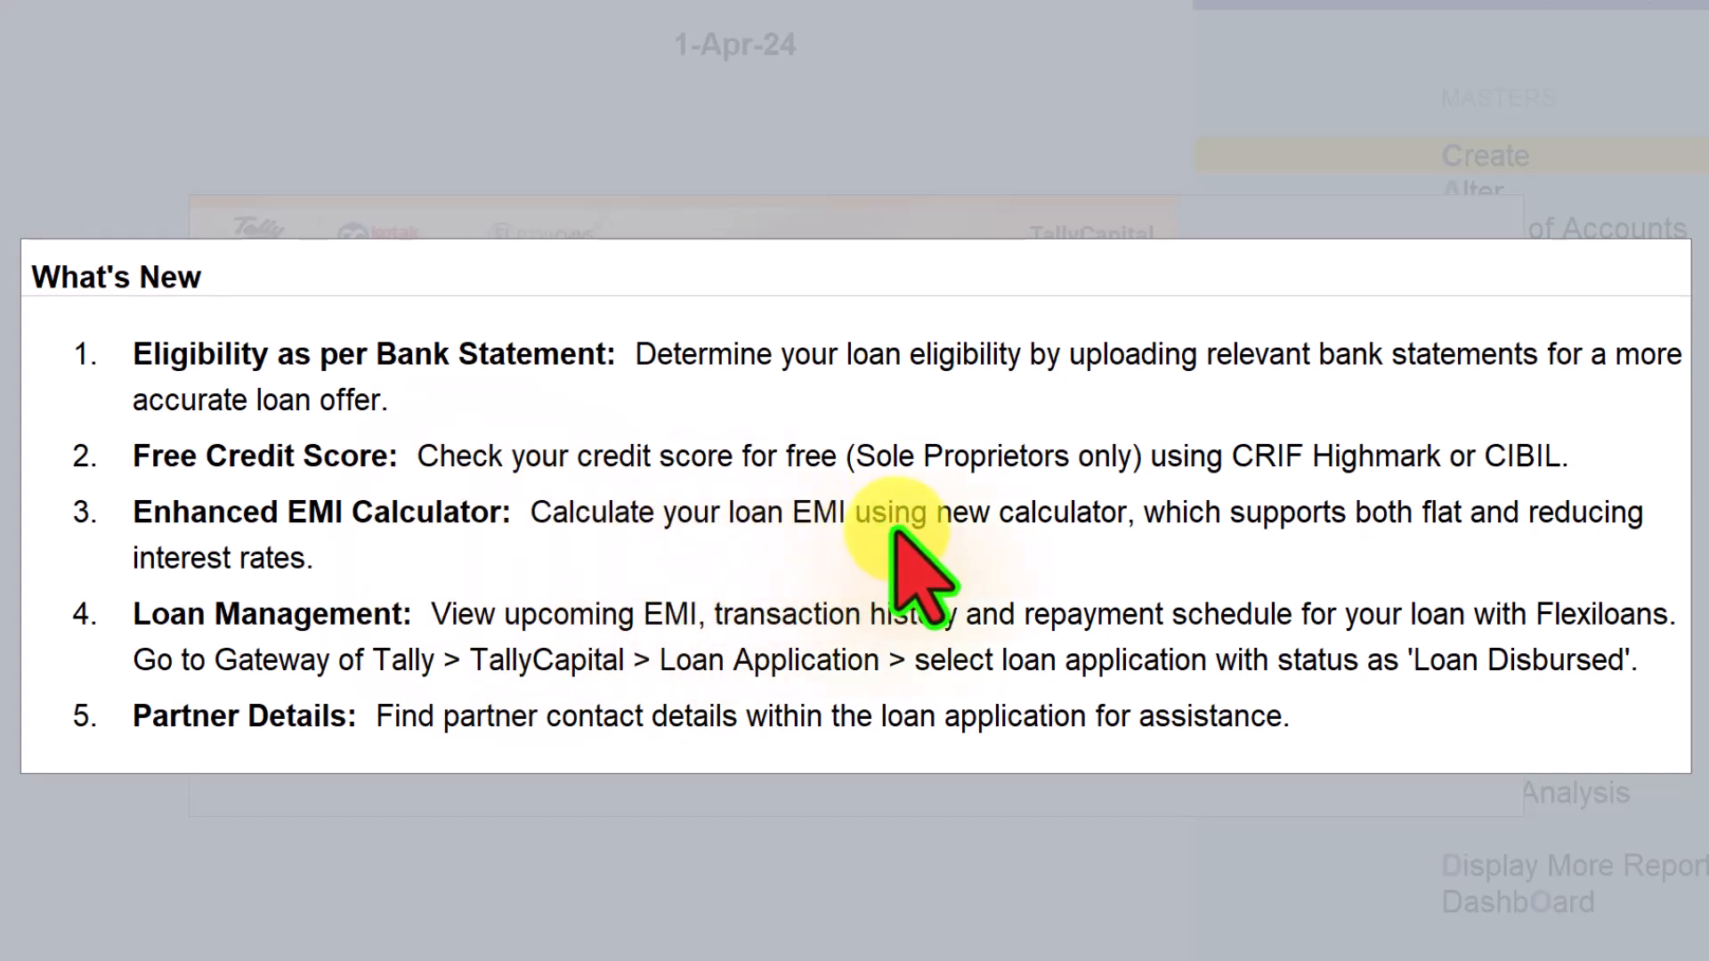
mouse_move(1254, 567)
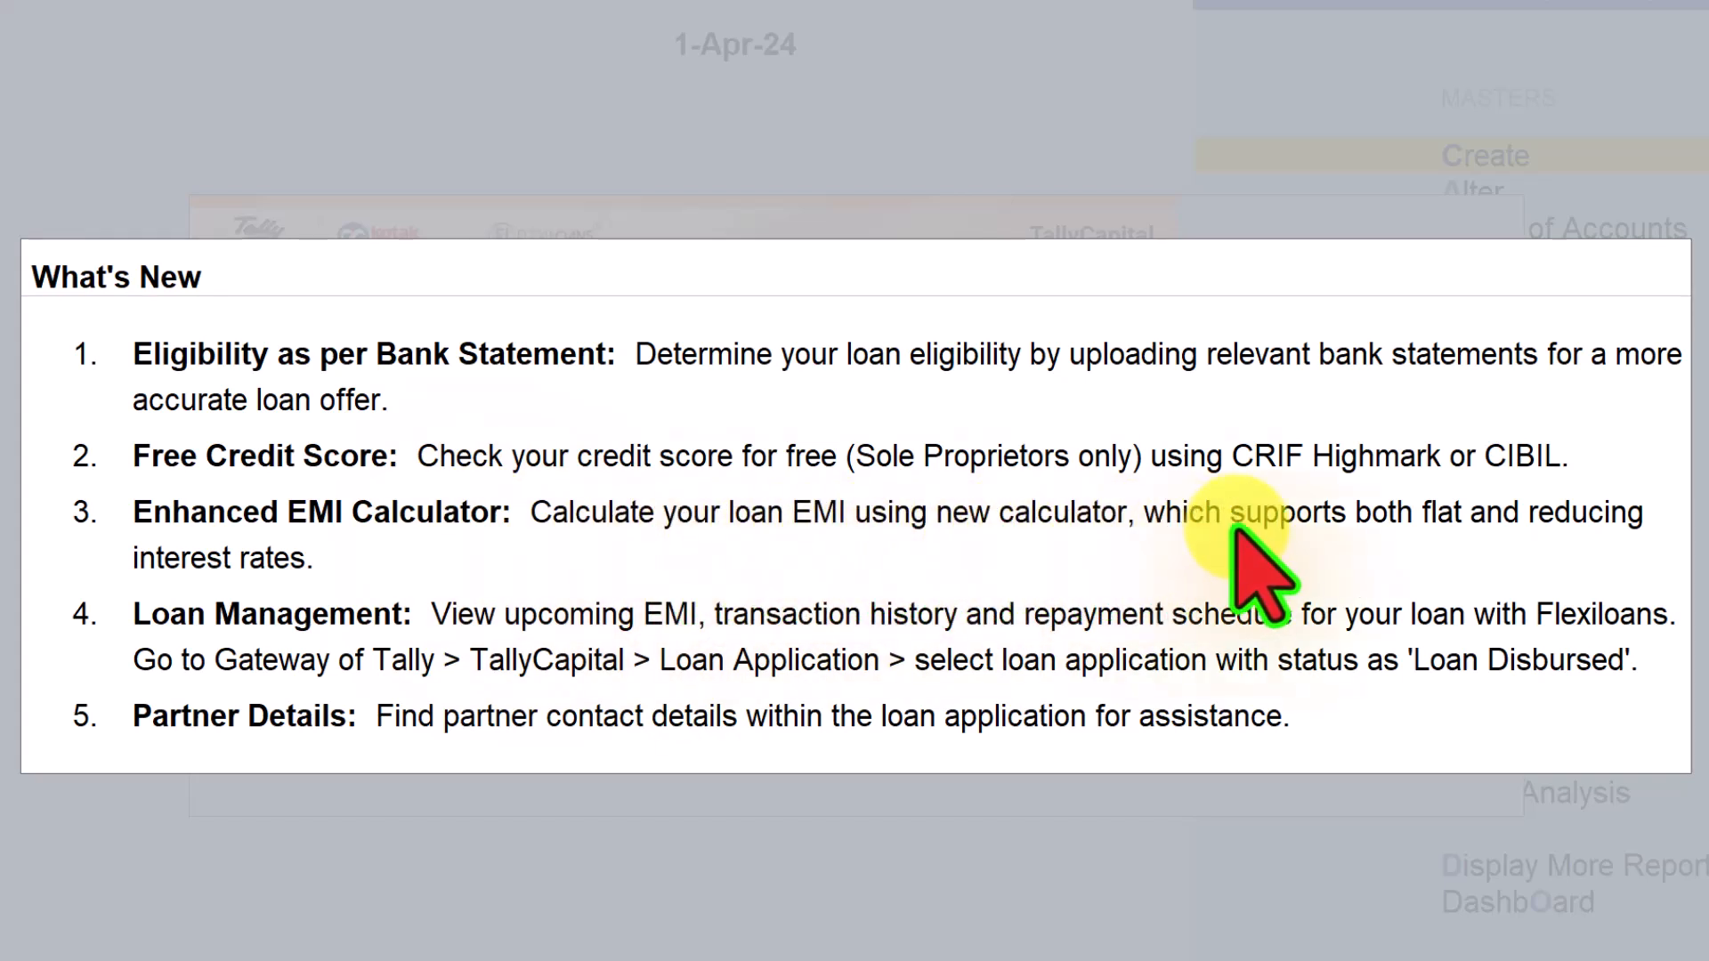
mouse_move(807, 588)
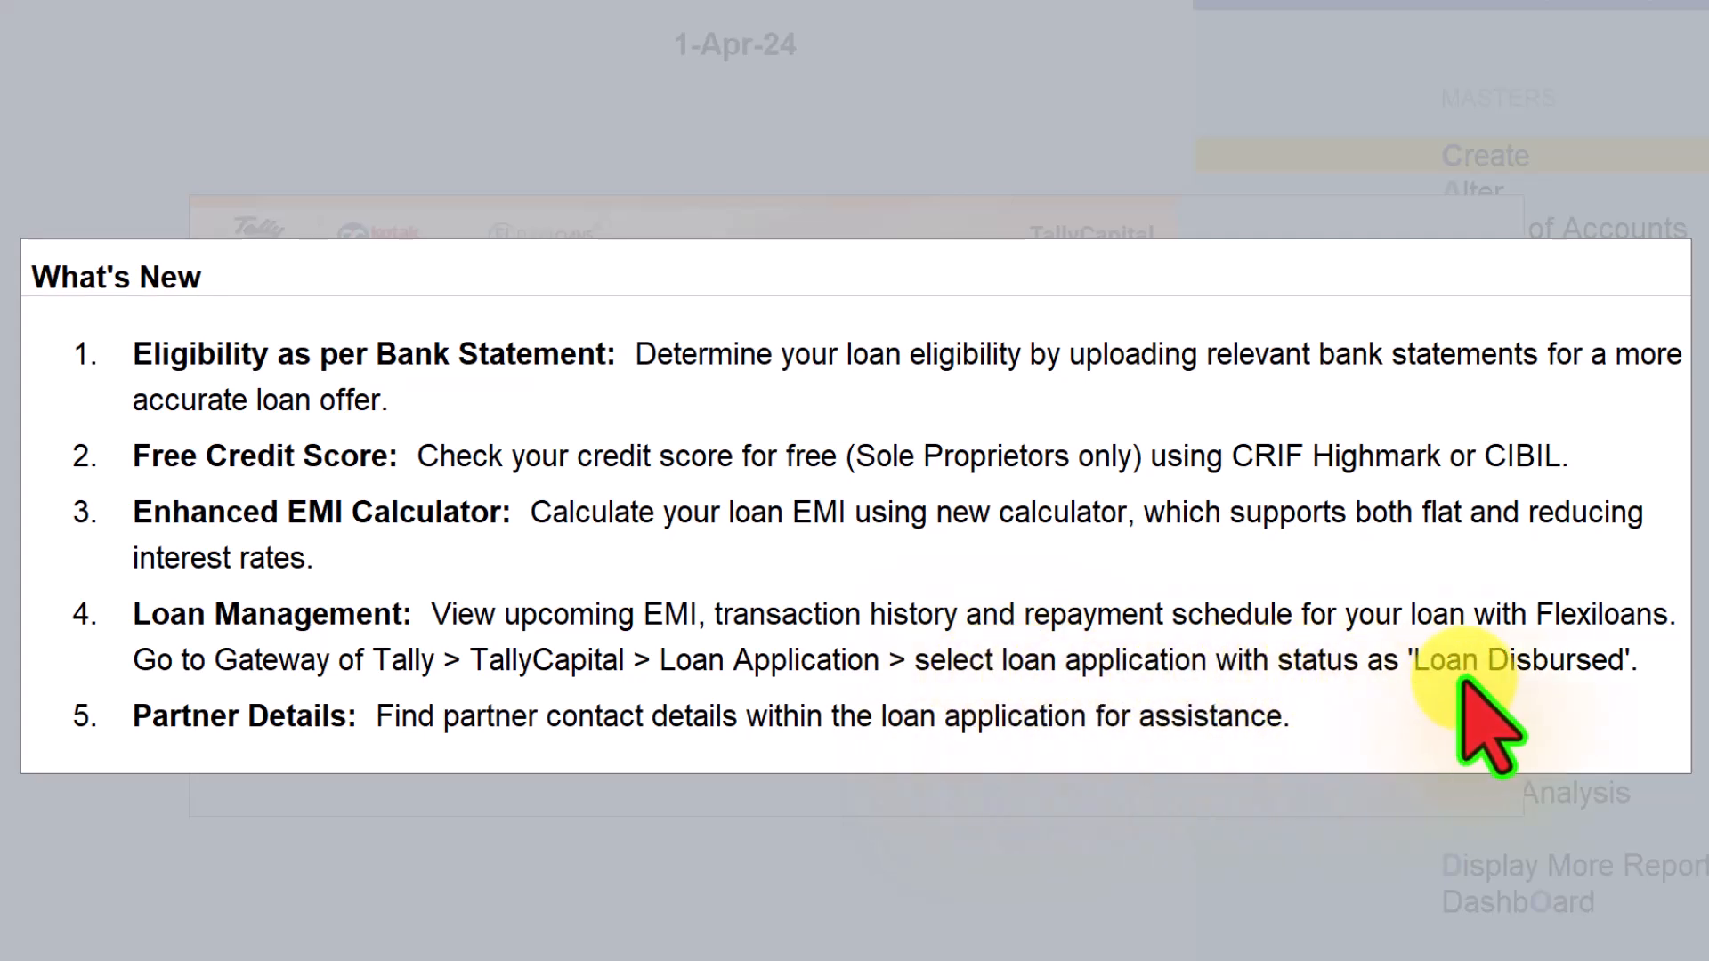
mouse_move(1592, 698)
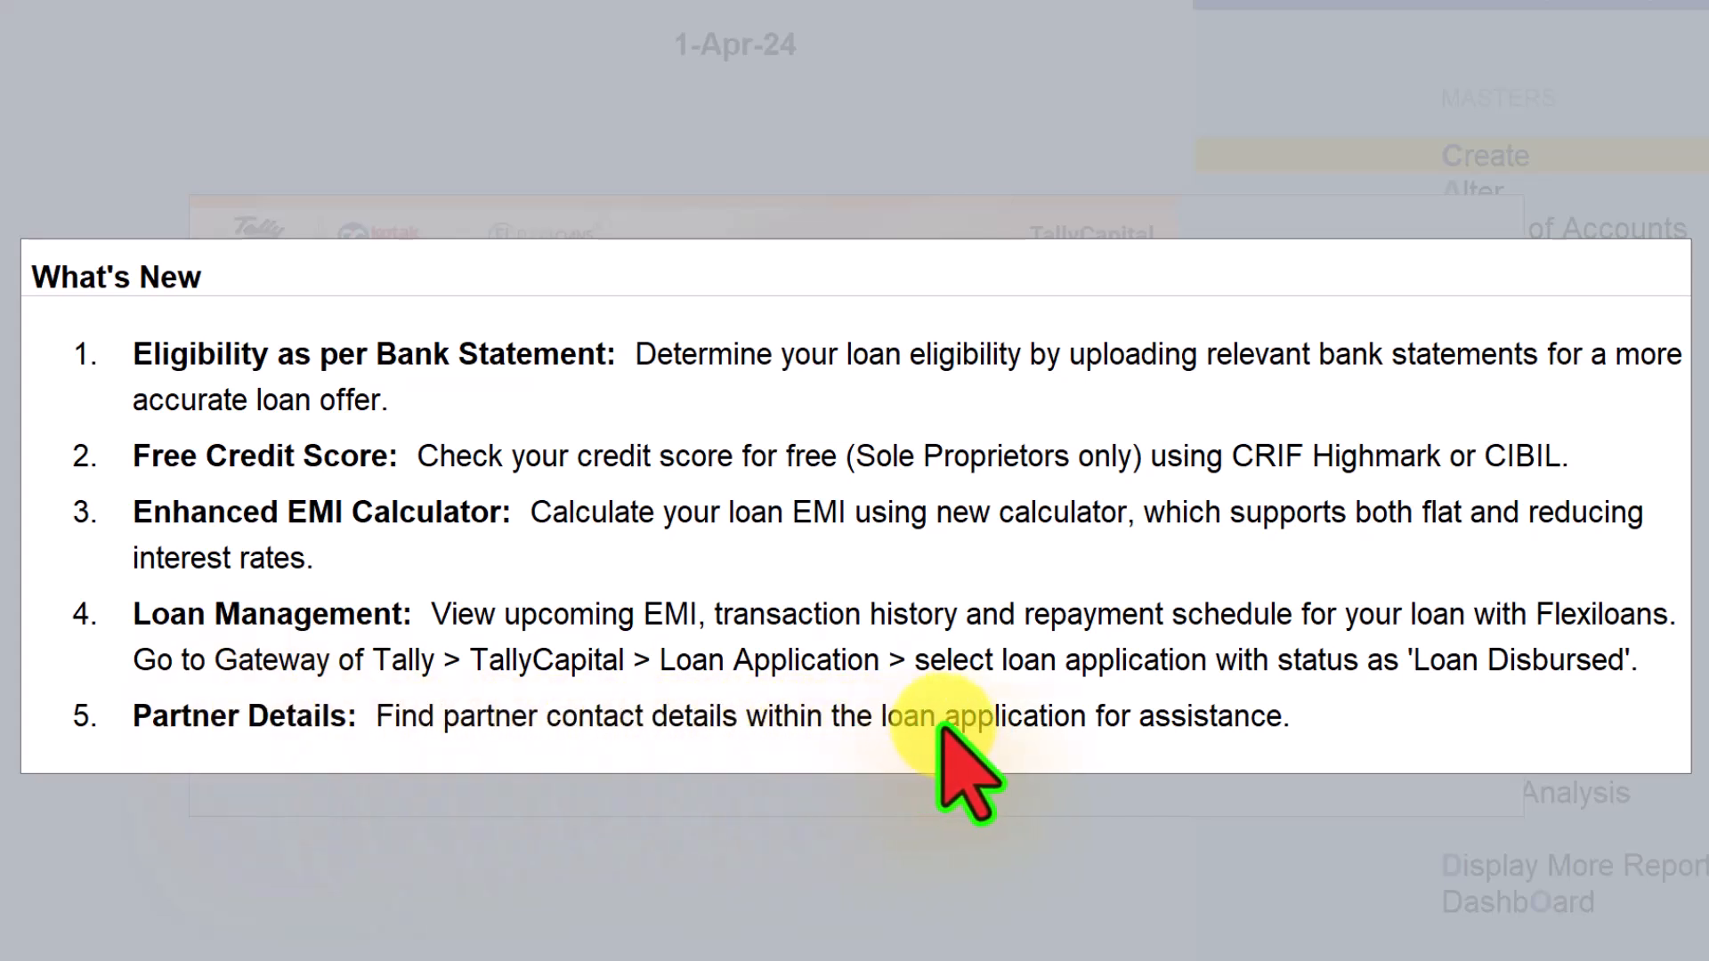
mouse_move(82, 698)
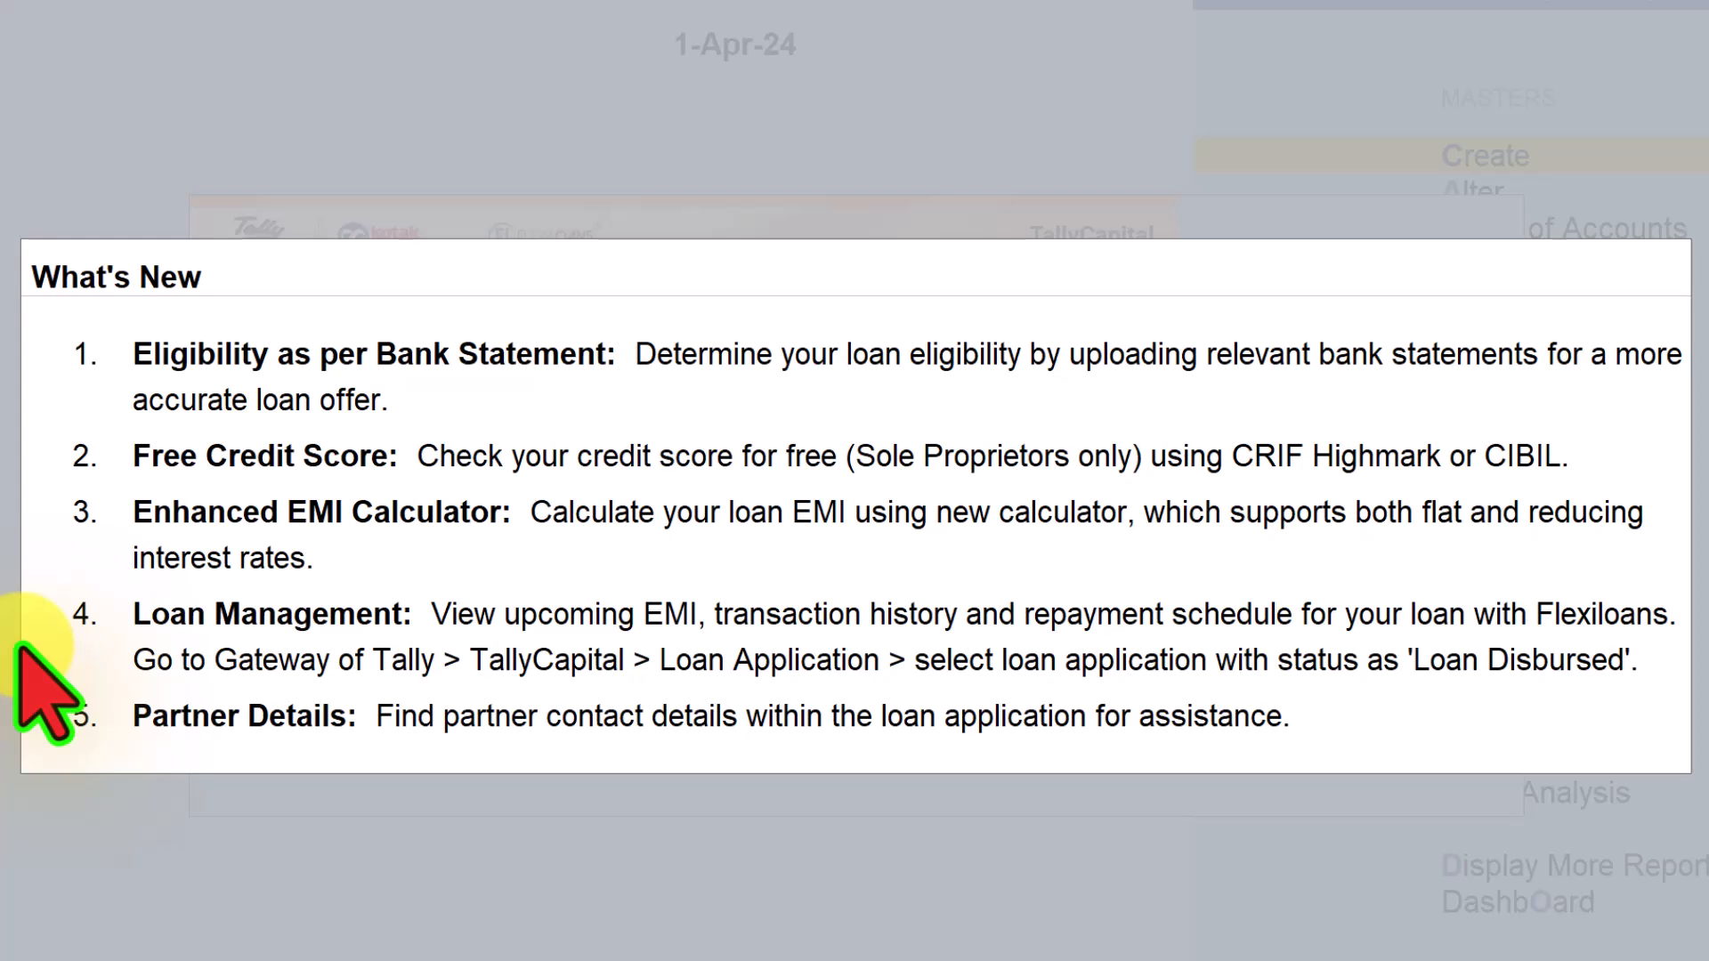
mouse_move(542, 641)
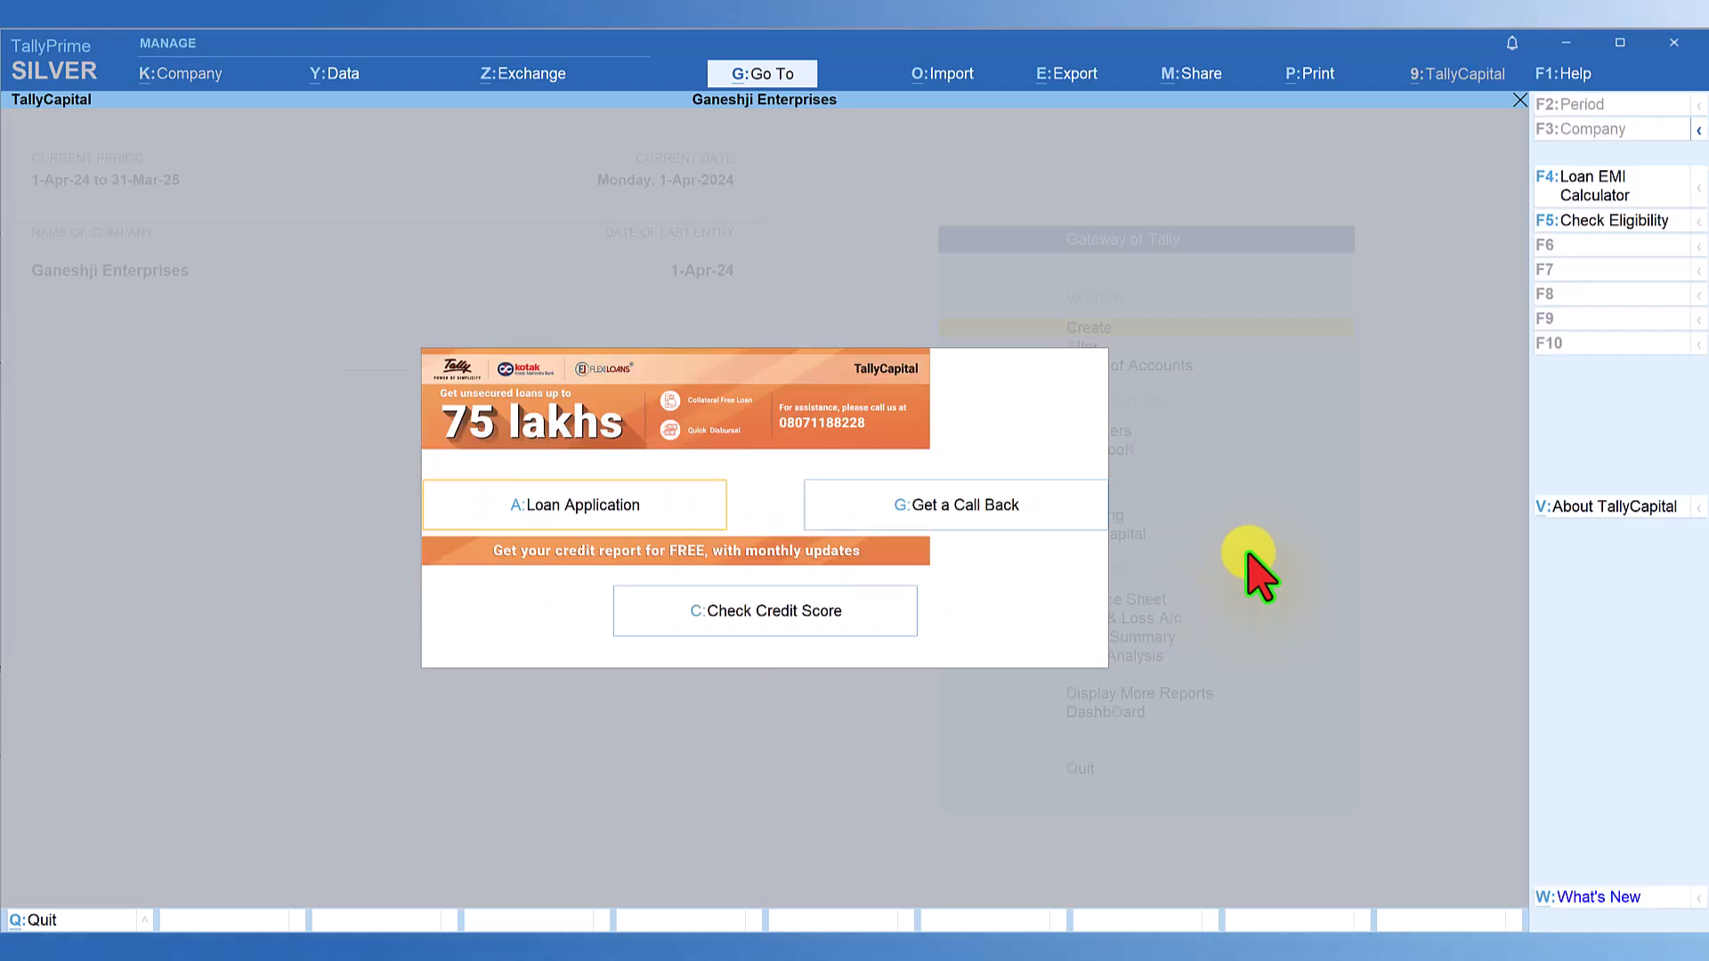
mouse_move(1679, 469)
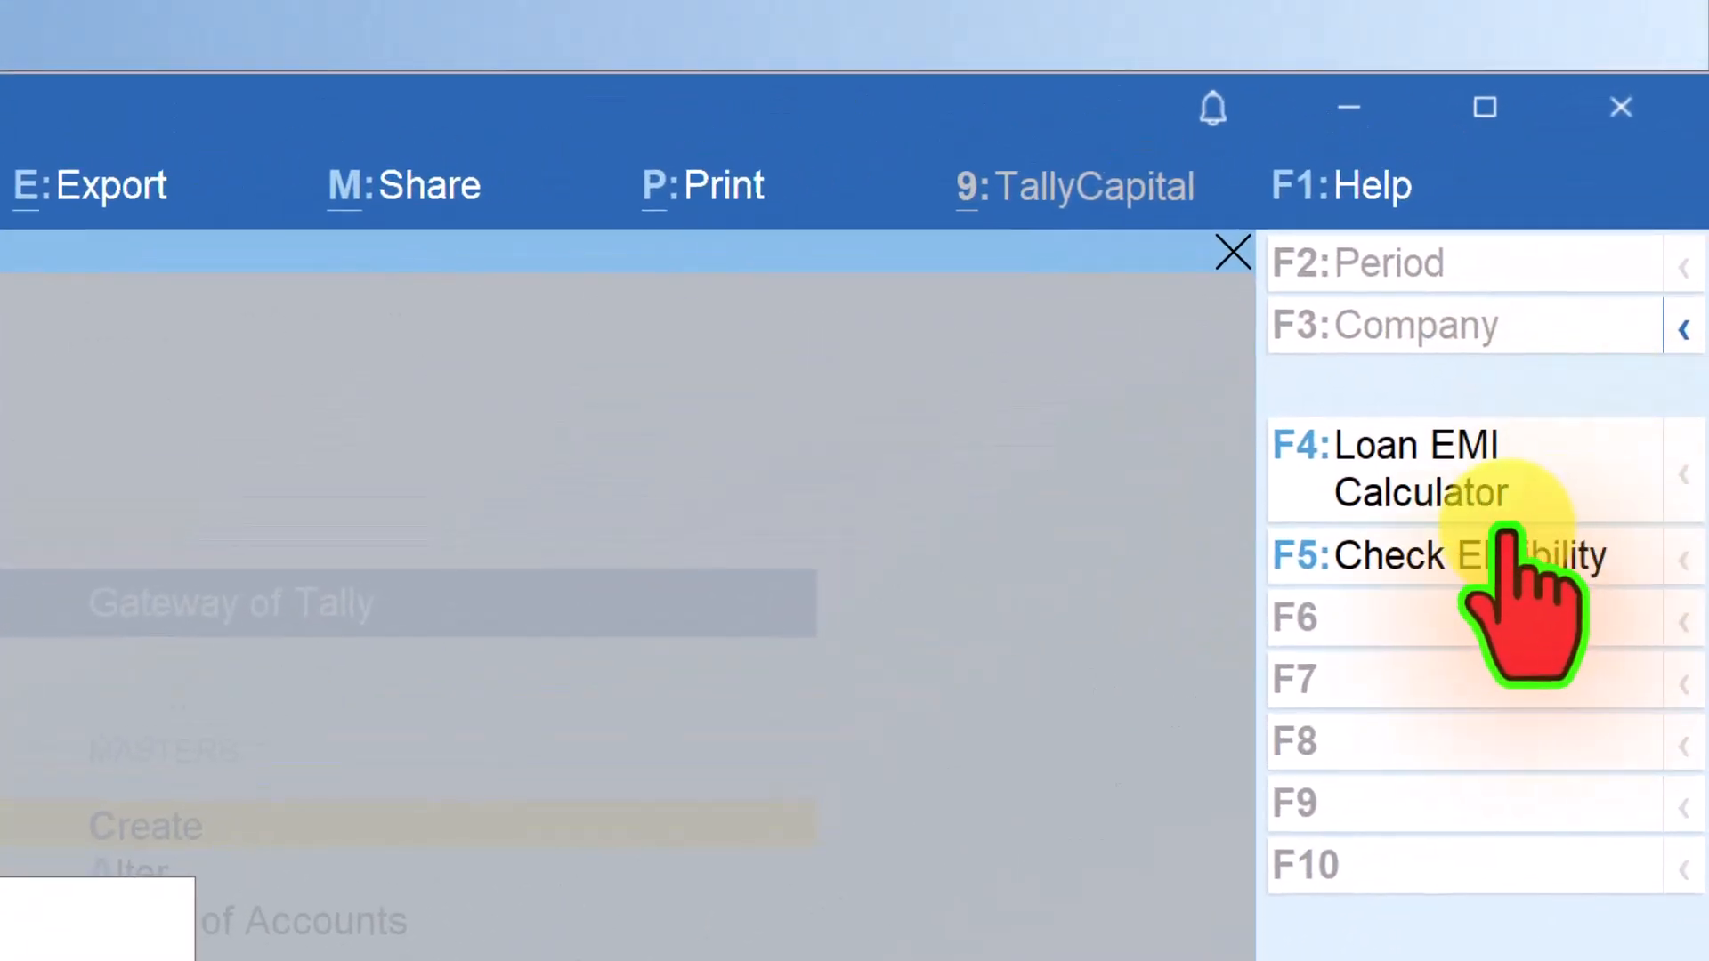
mouse_move(1417, 469)
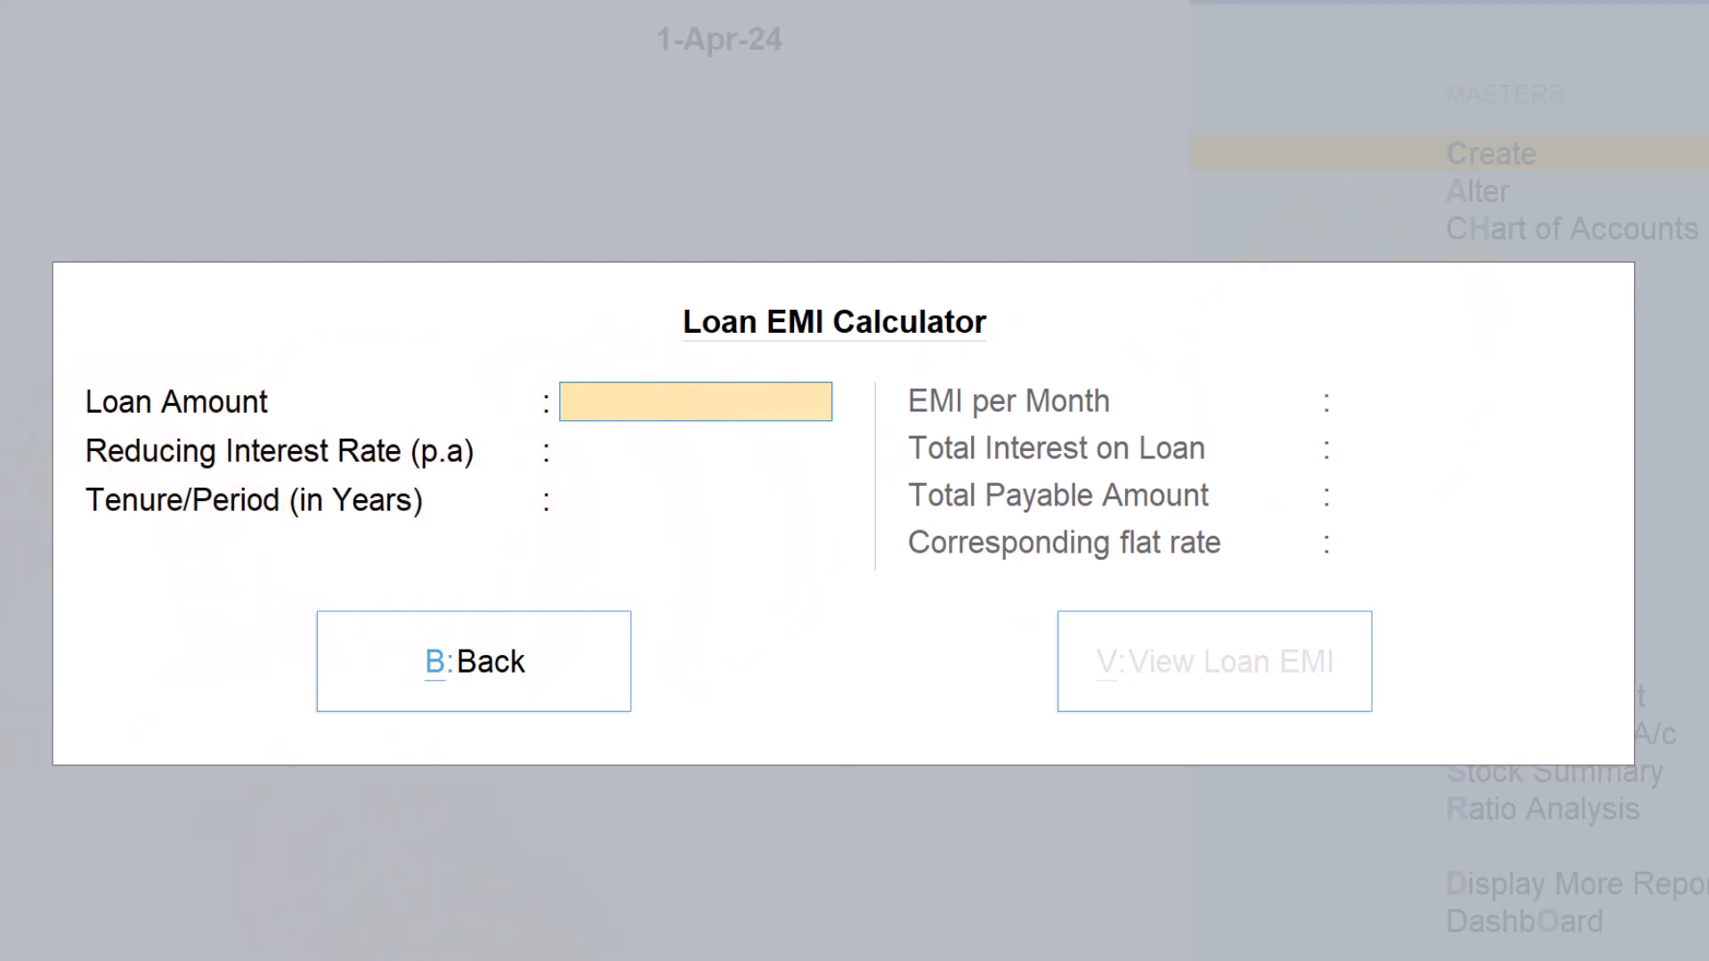
Calculate EMI for a 25,00,000 loan at 9.5% over 20 years and view the schedule
type("250")
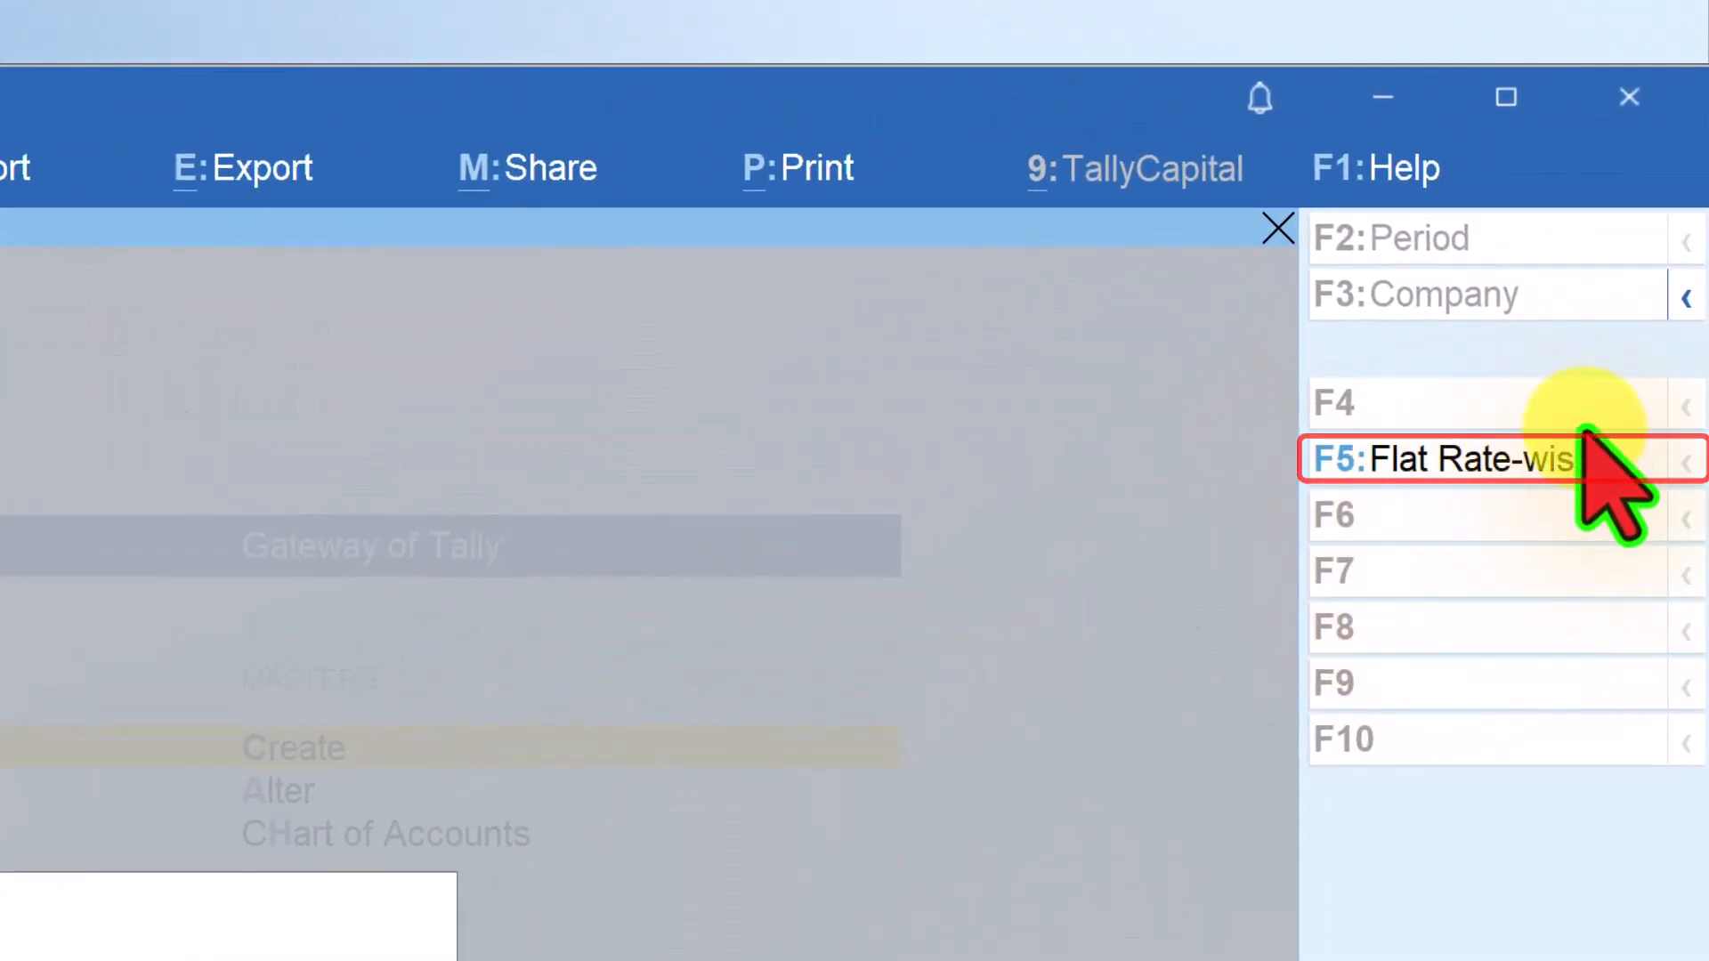
left_click(1438, 457)
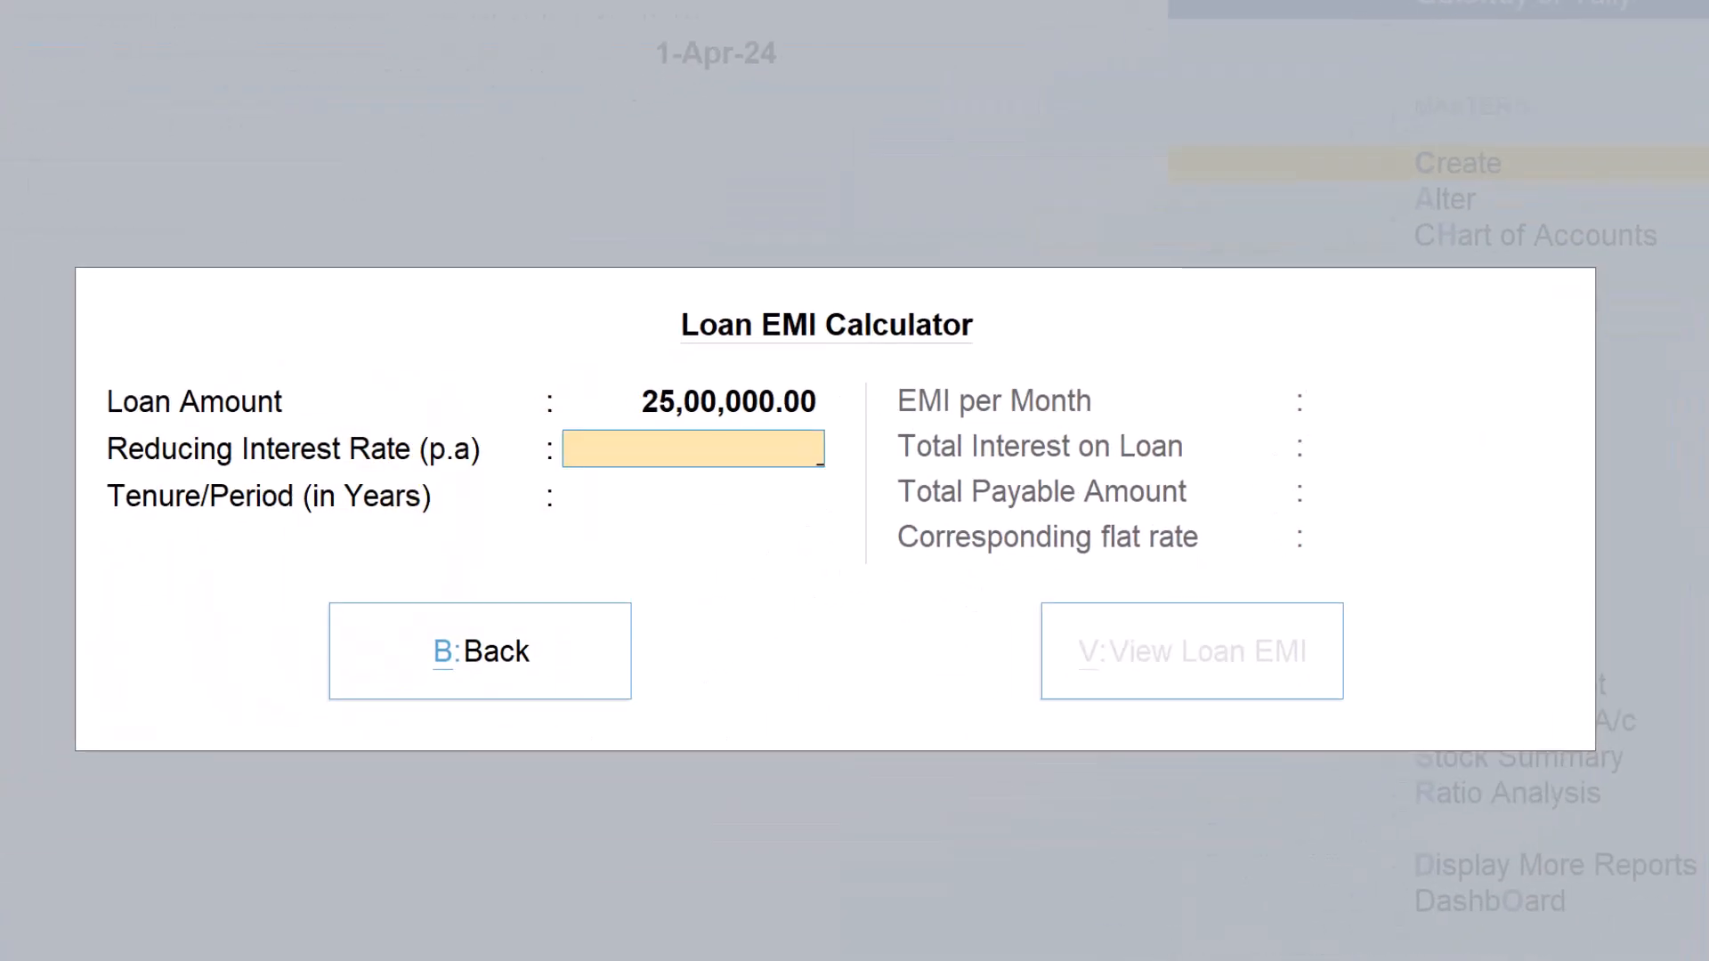
type("9.5")
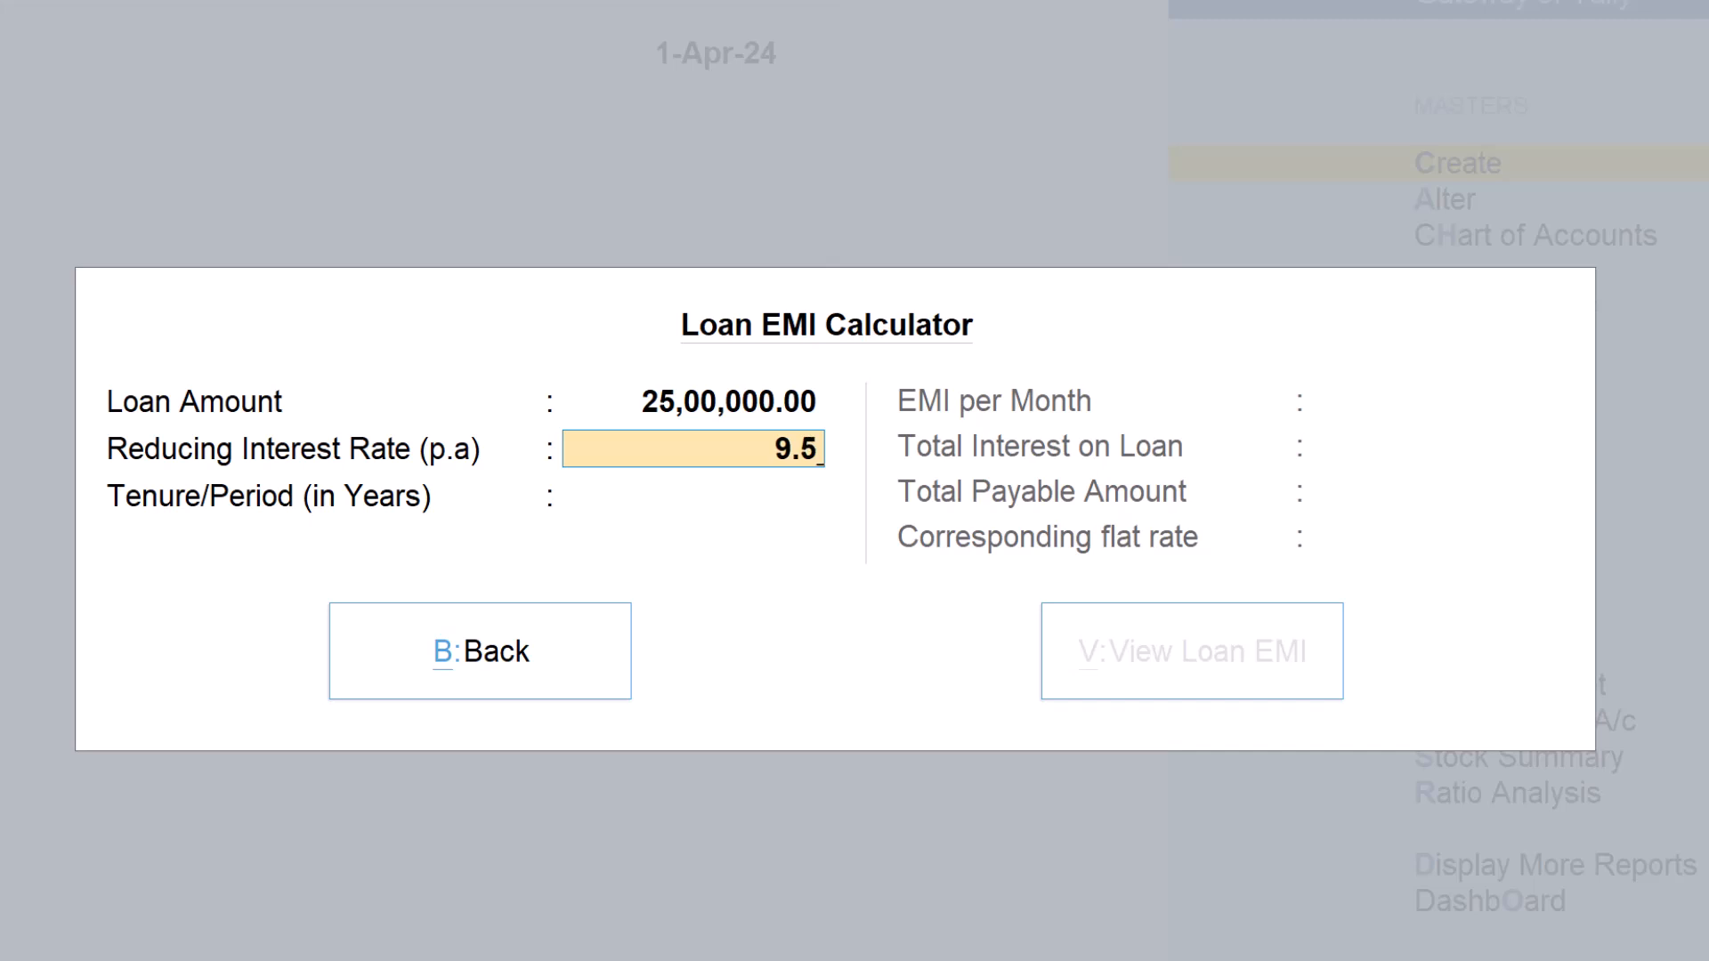
key("Enter")
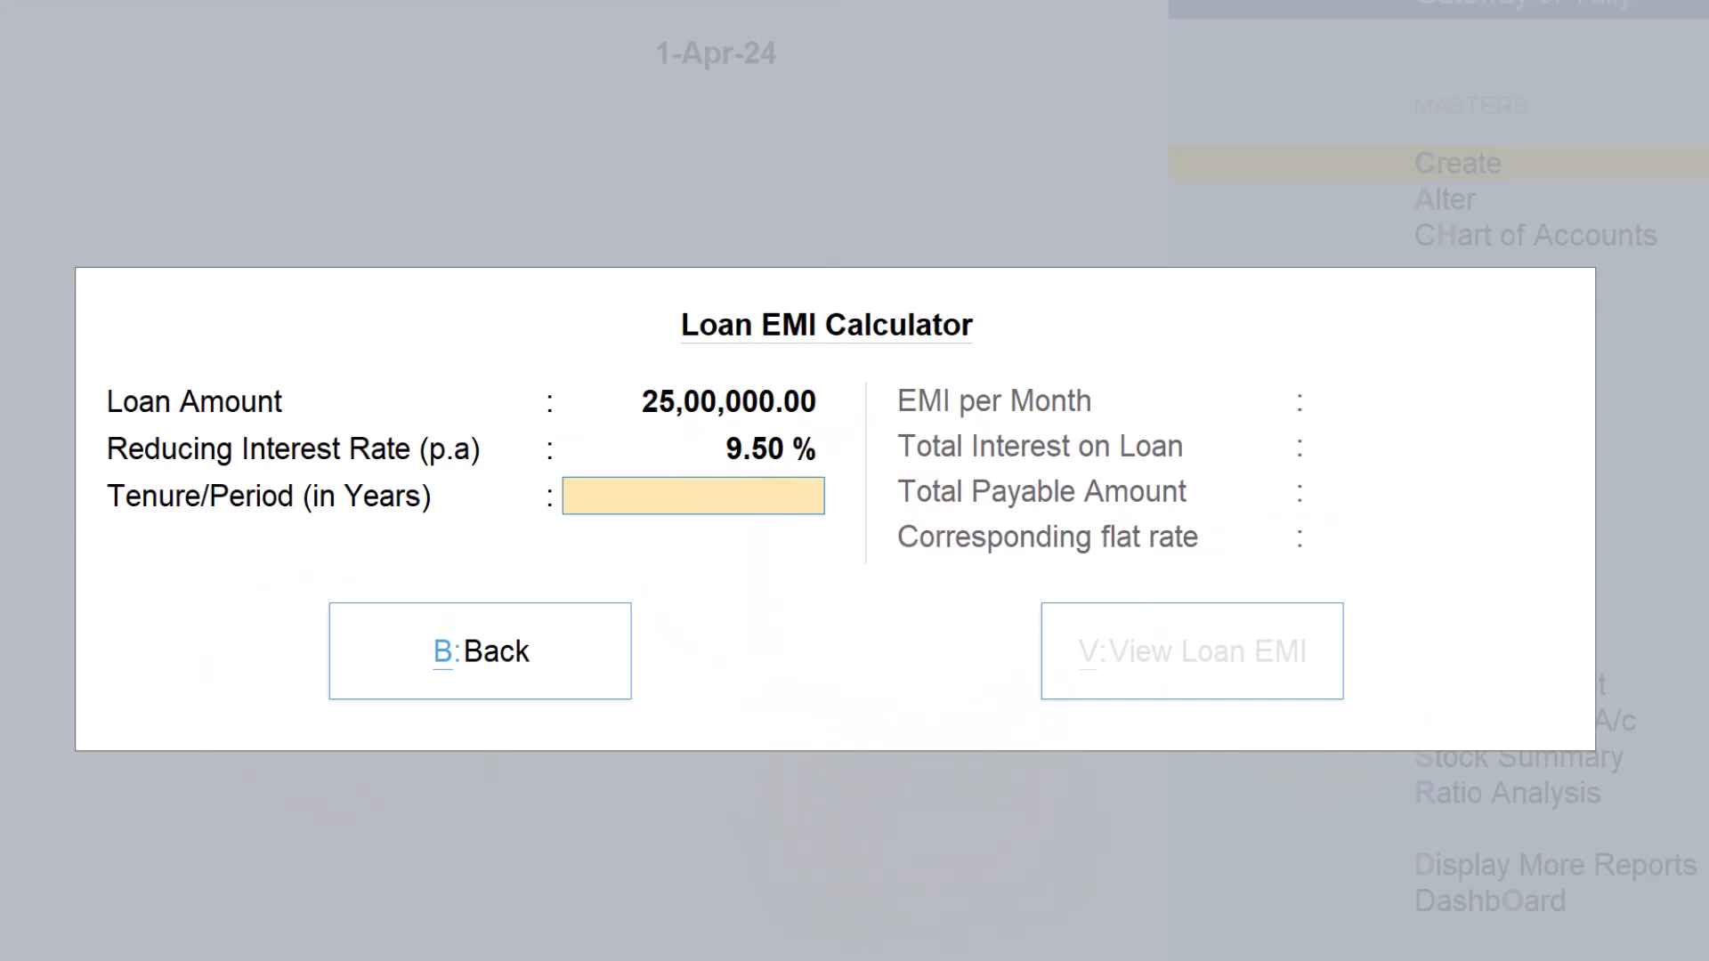
type("20")
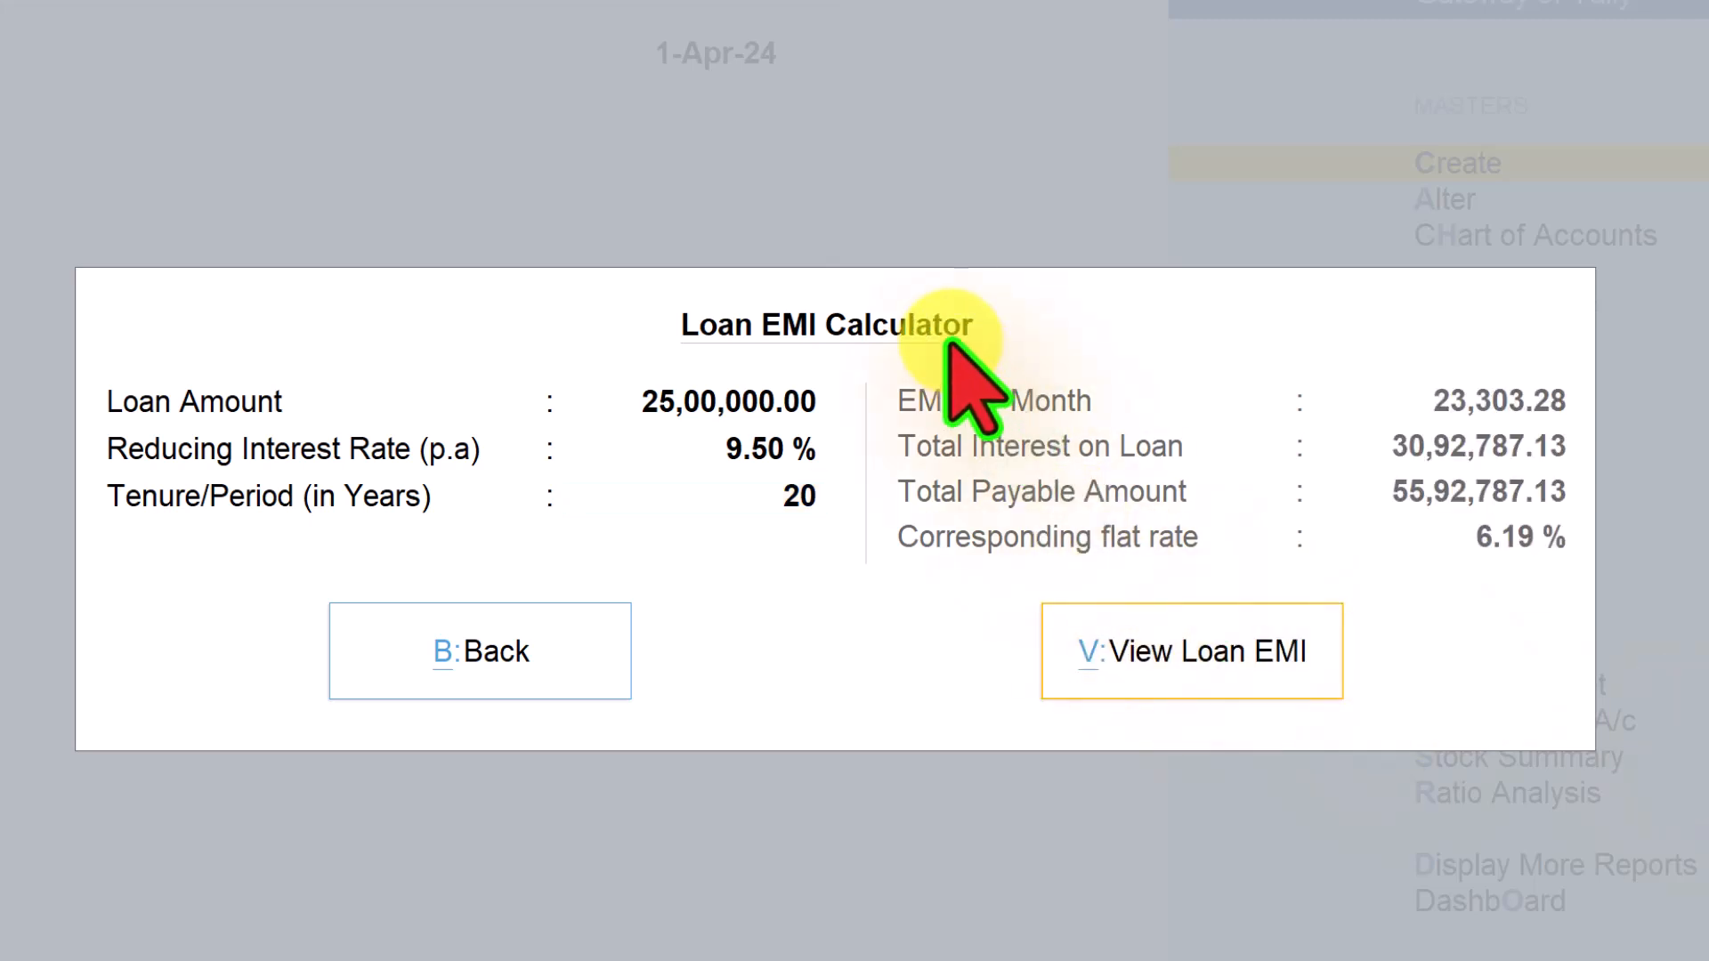
mouse_move(986, 485)
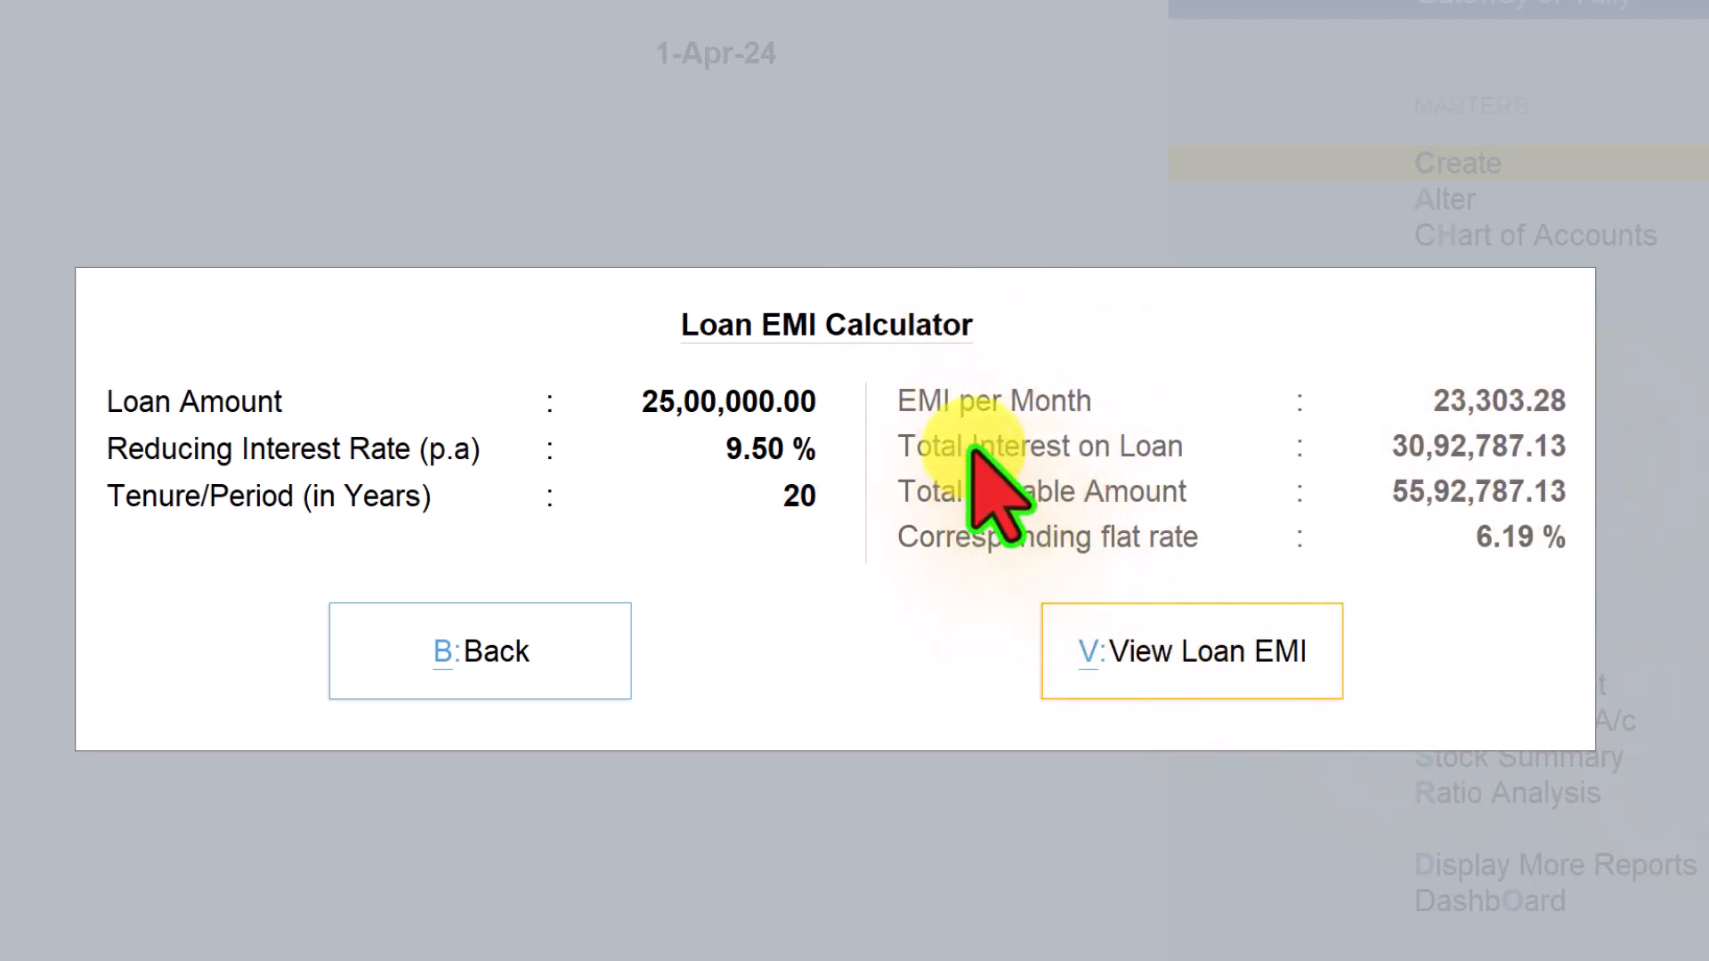
mouse_move(1172, 534)
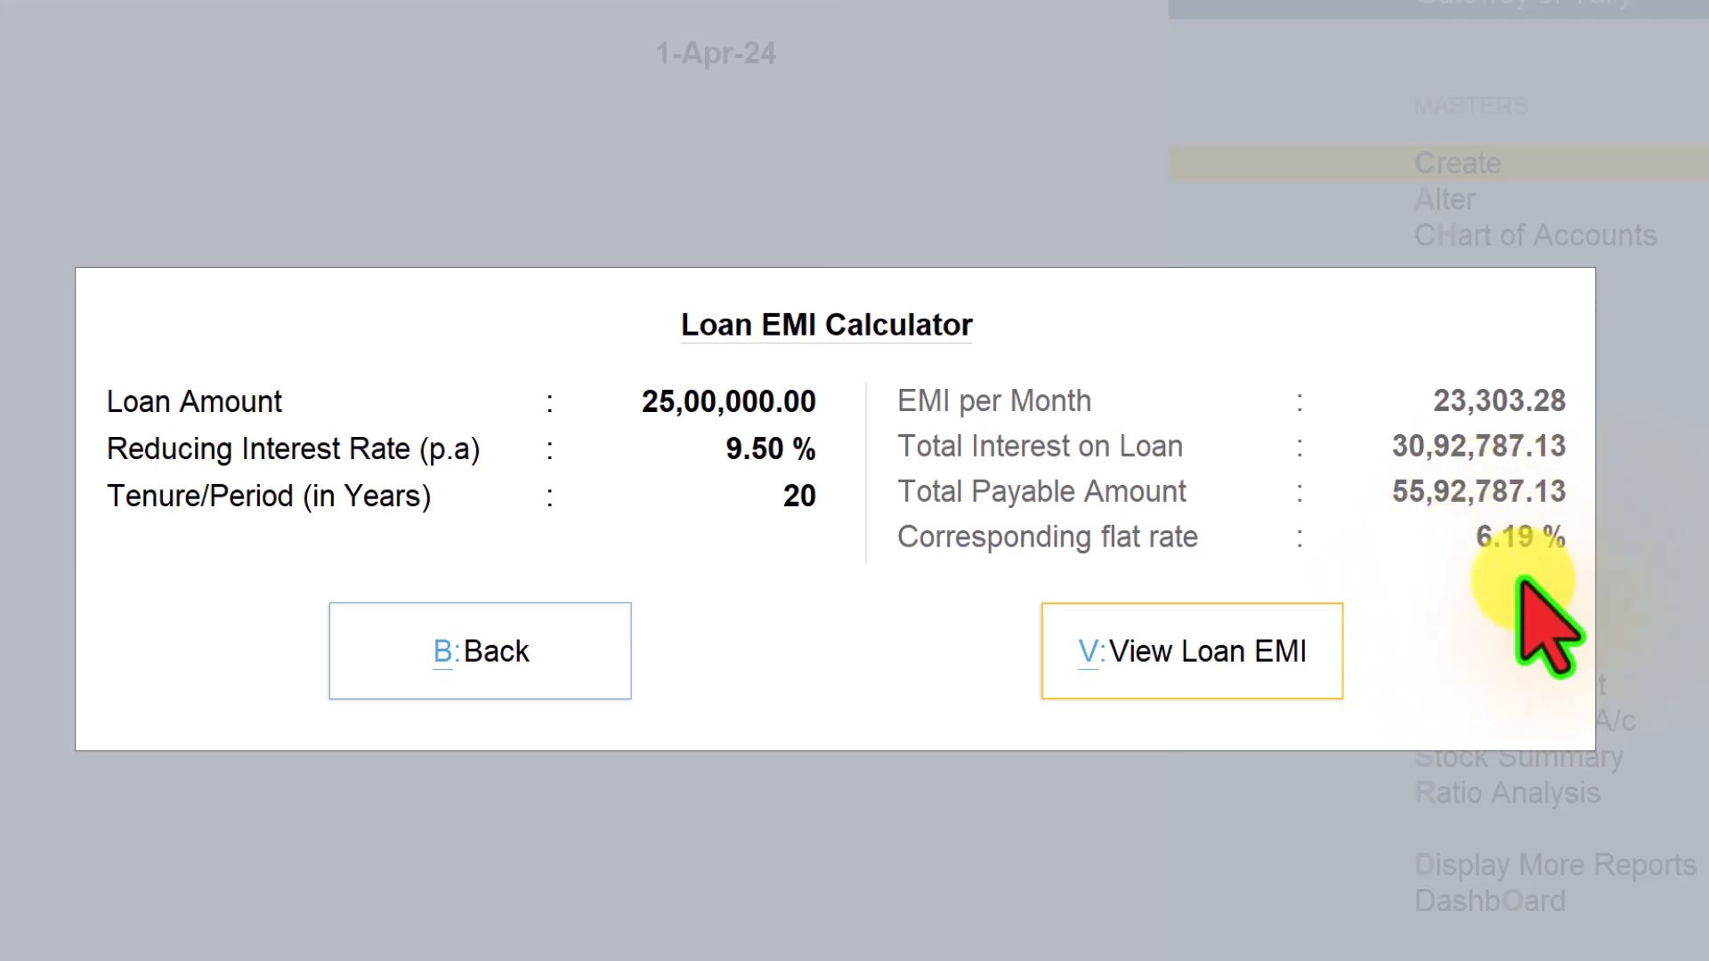
mouse_move(1128, 851)
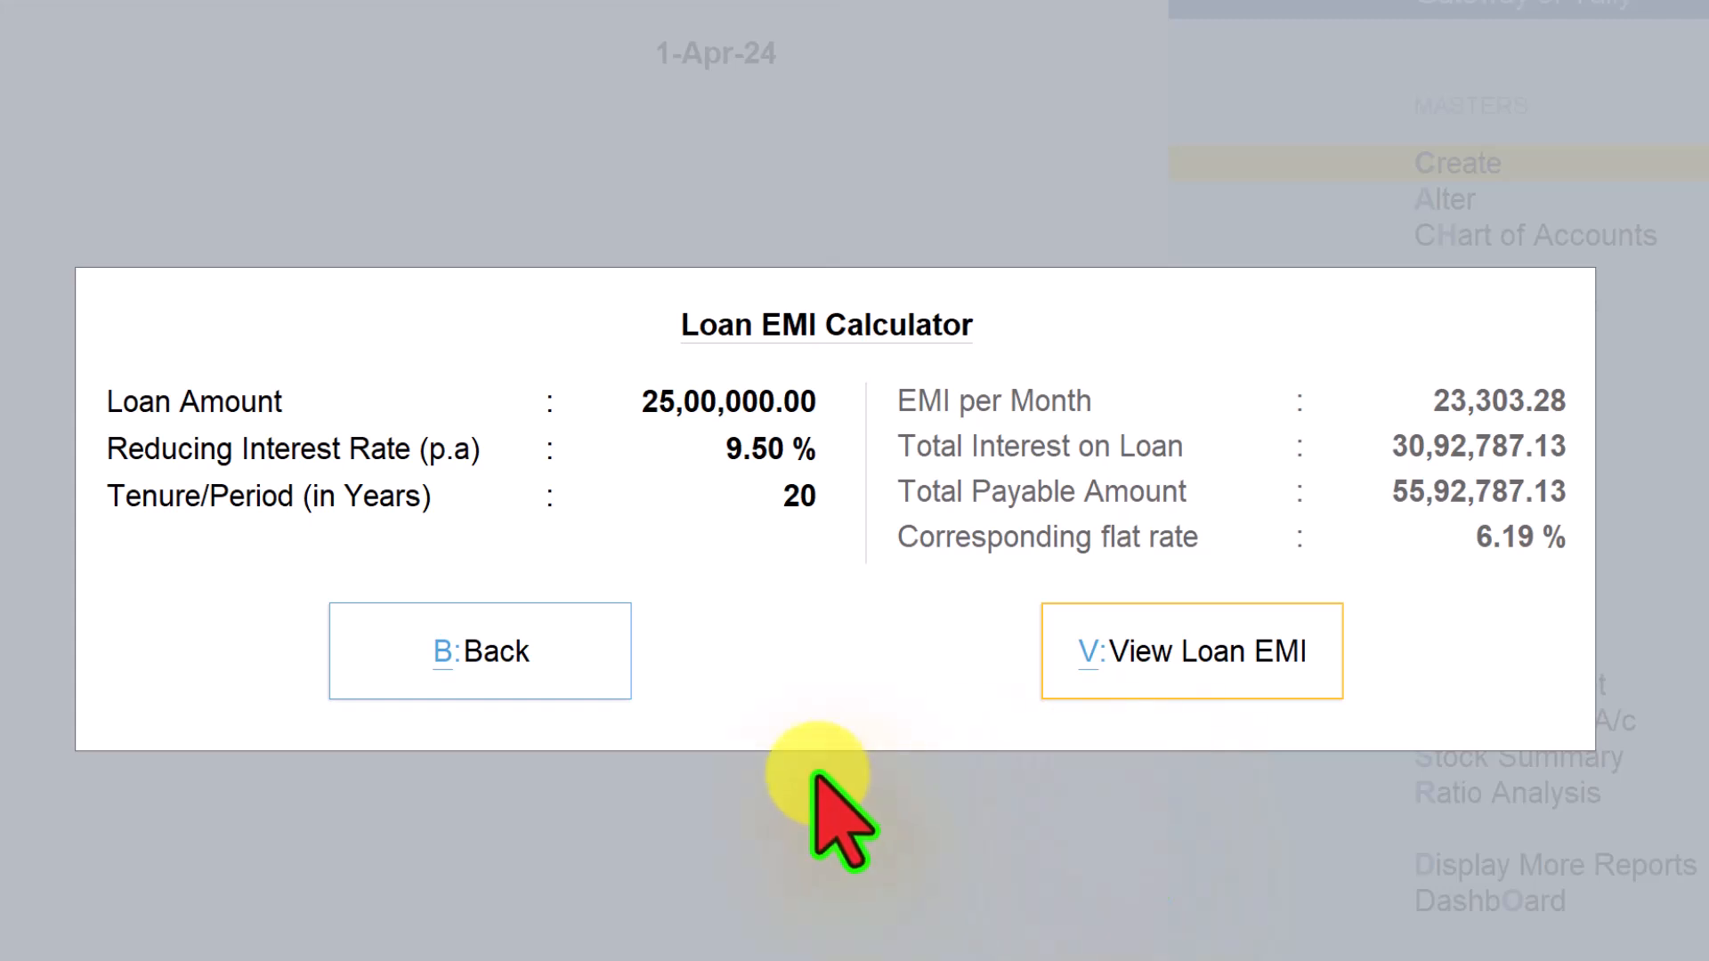
left_click(1191, 651)
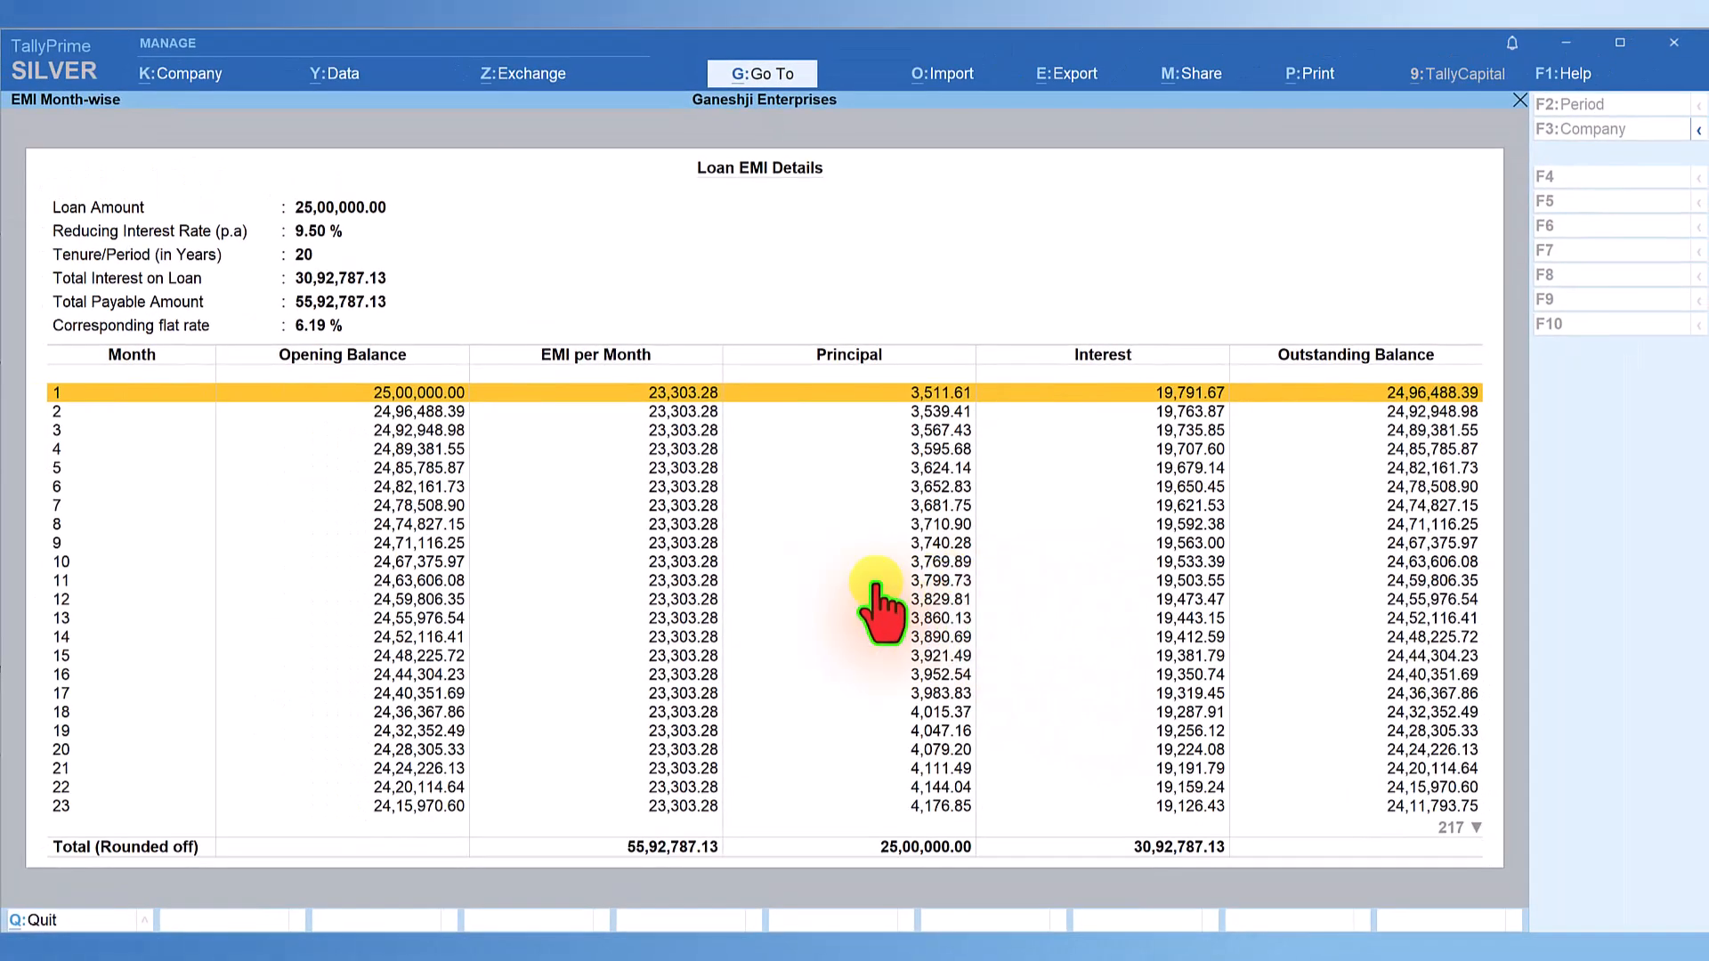
mouse_move(513, 709)
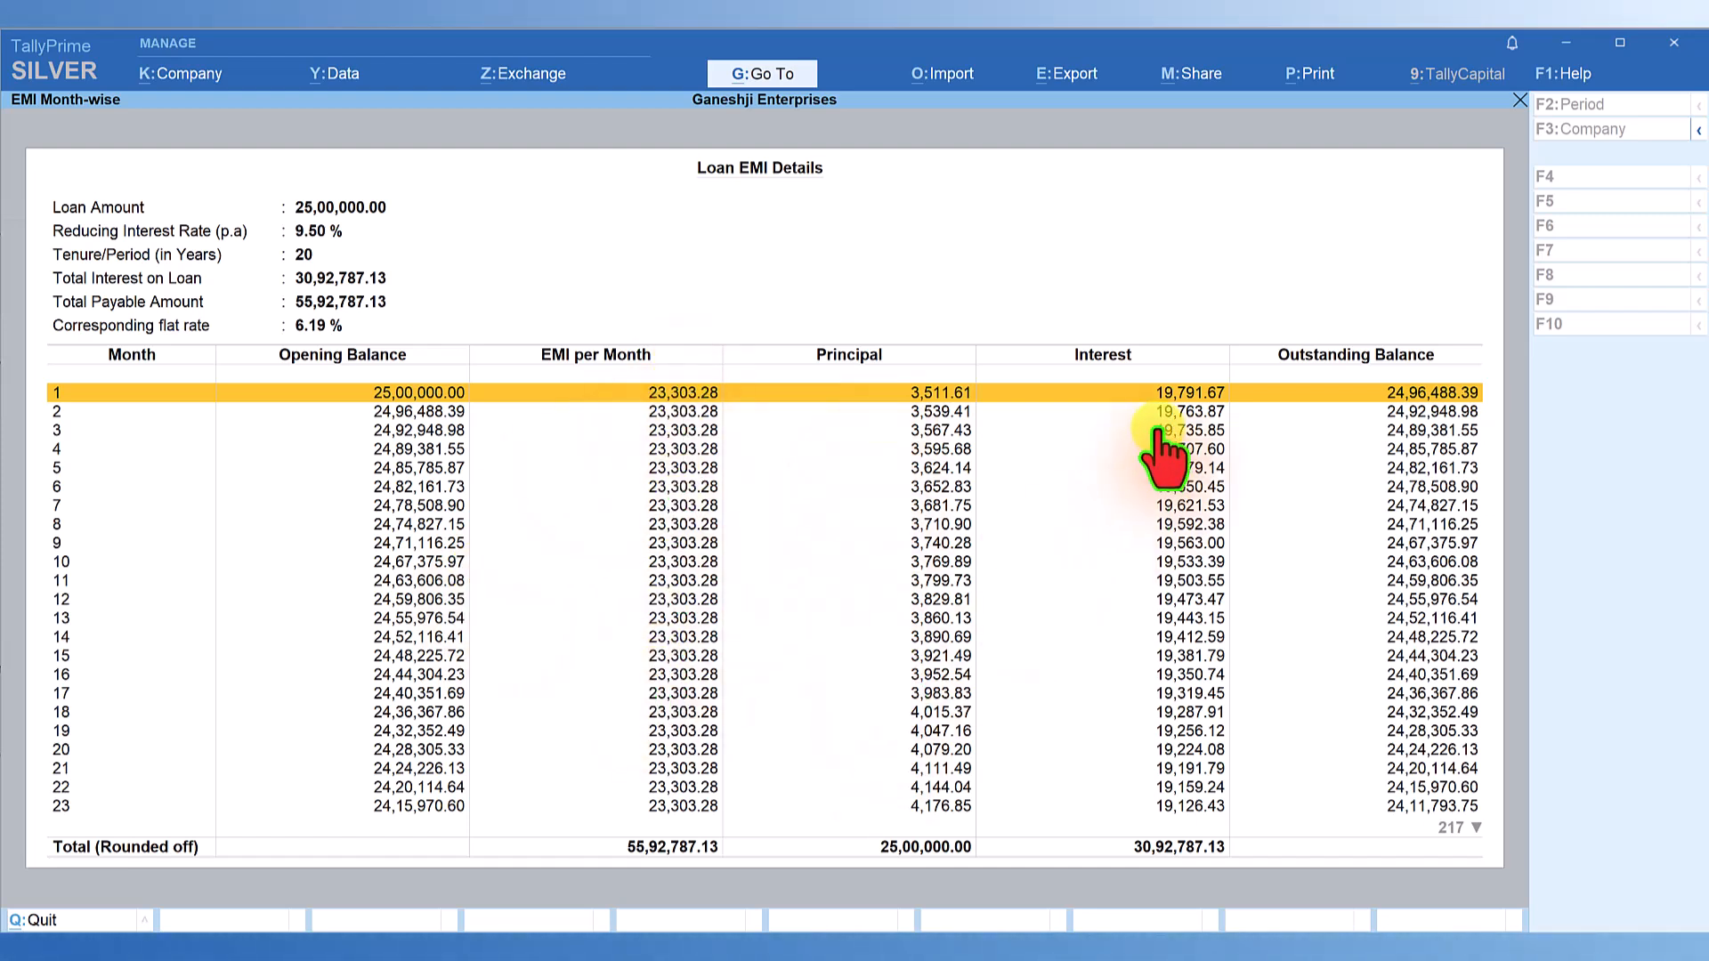
mouse_move(1471, 676)
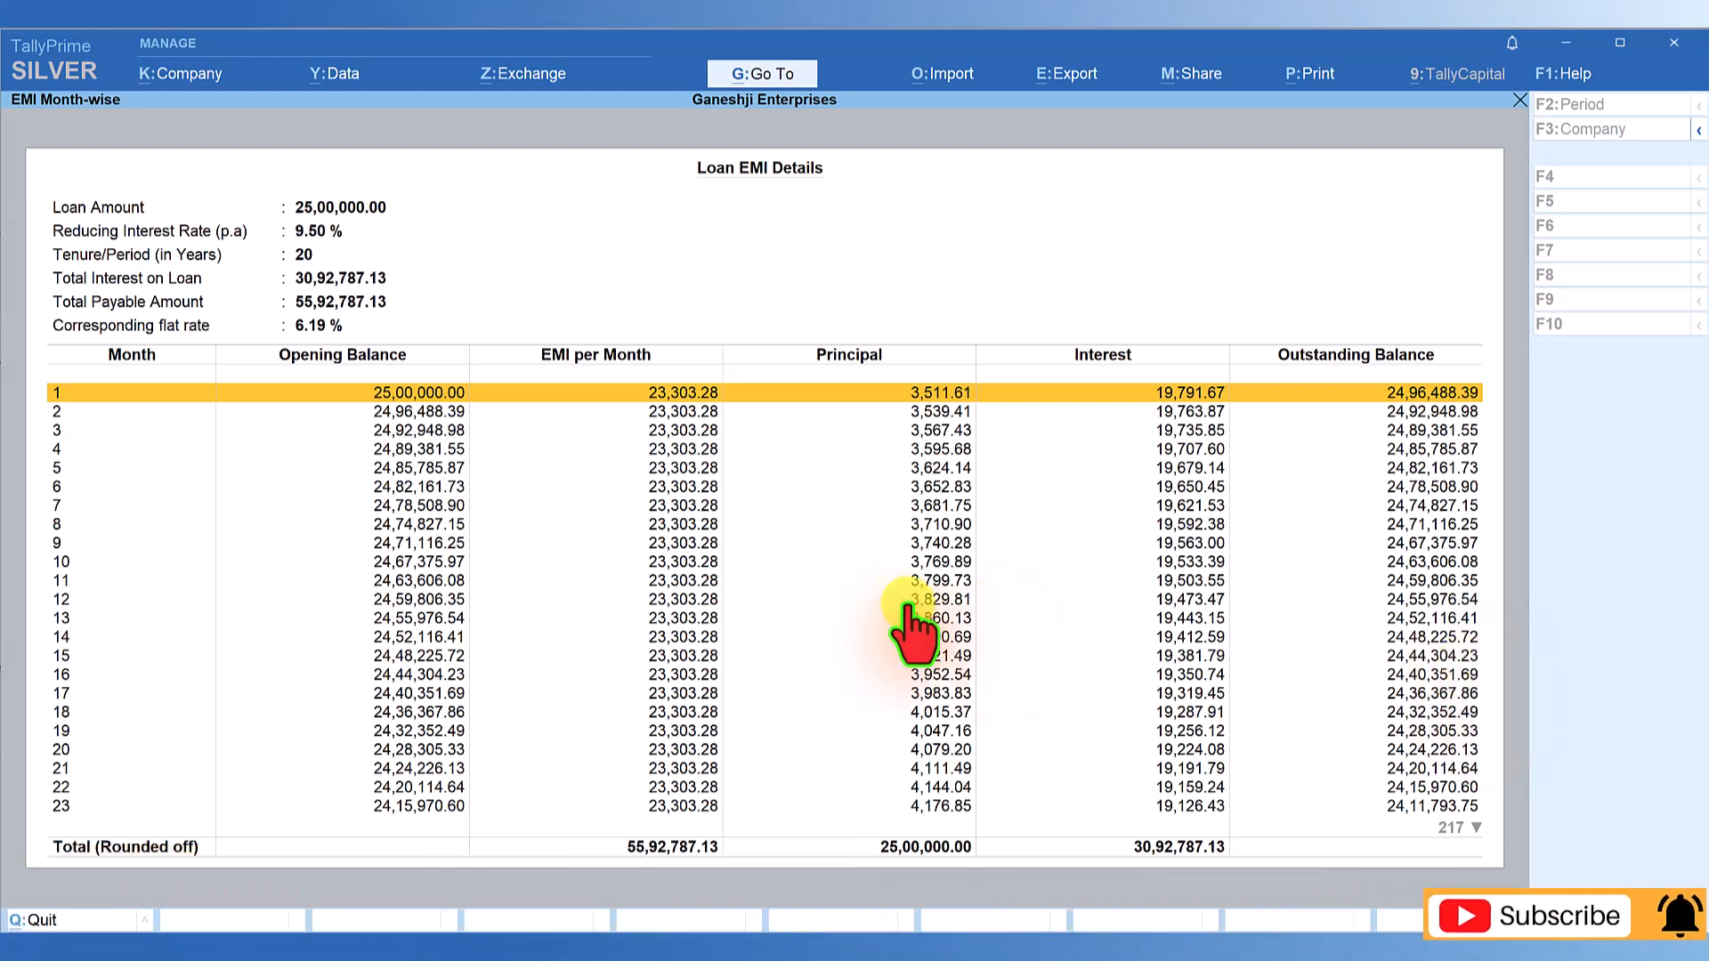
mouse_move(845, 507)
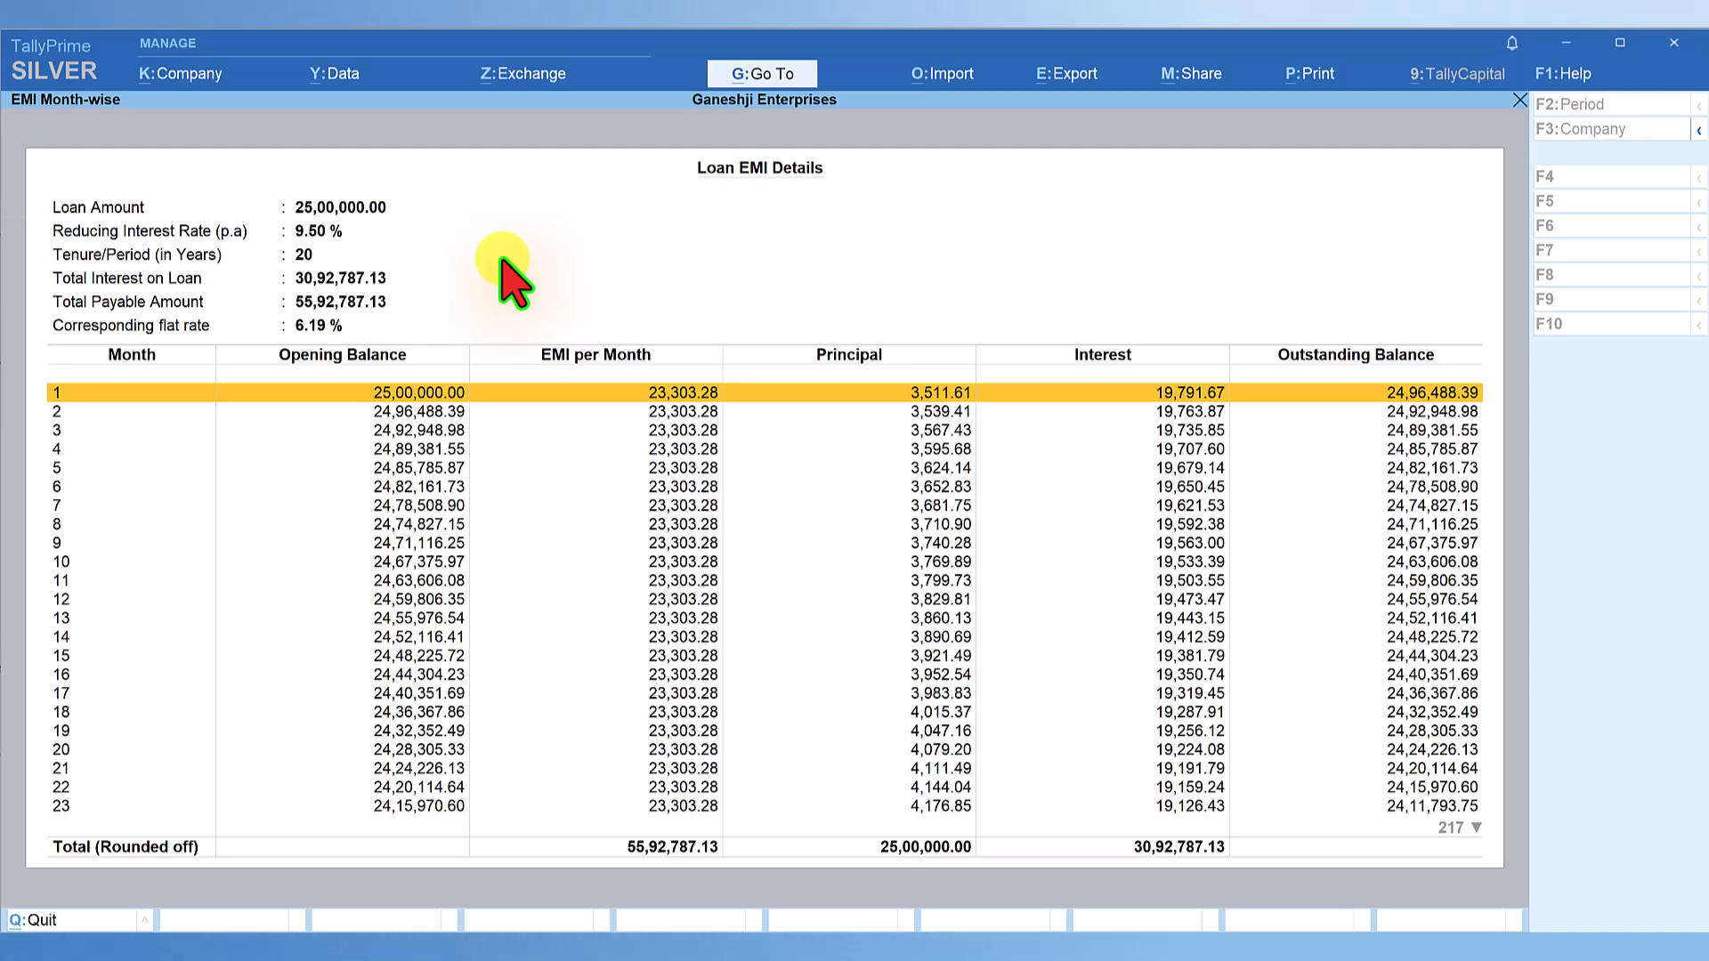
Close the month-wise EMI schedule and start the credit score check
left_click(1453, 73)
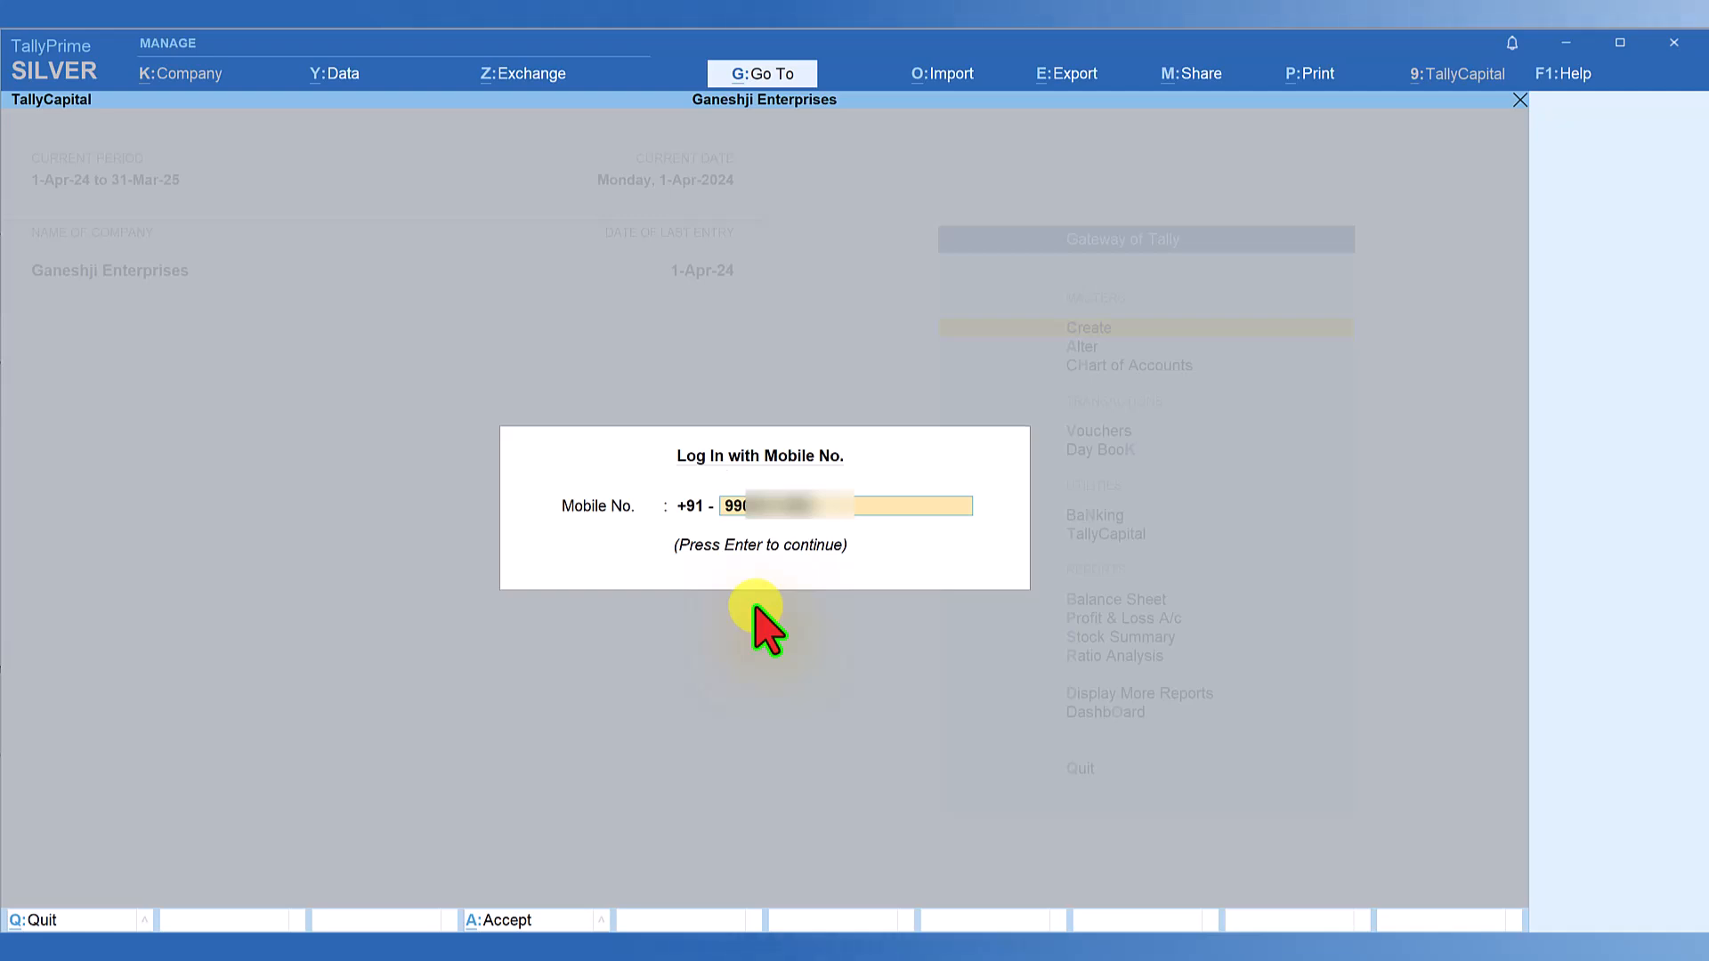
Submit the mobile number, then confirm the OTP to sign in
key("enter")
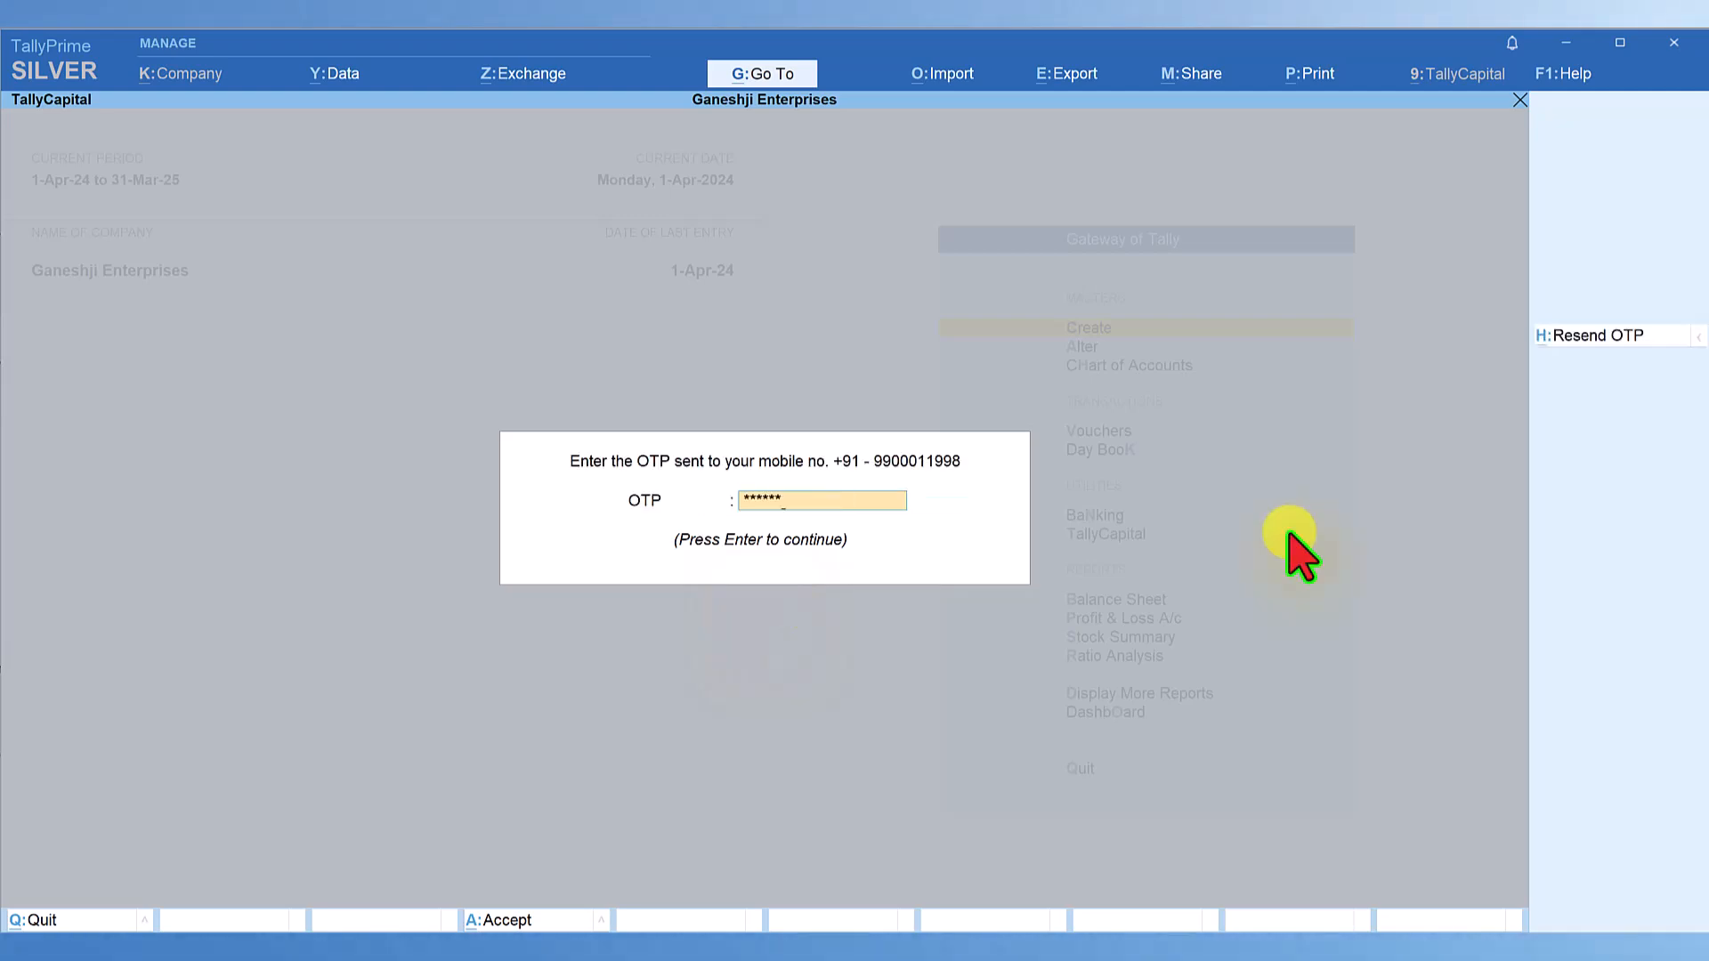
key("enter")
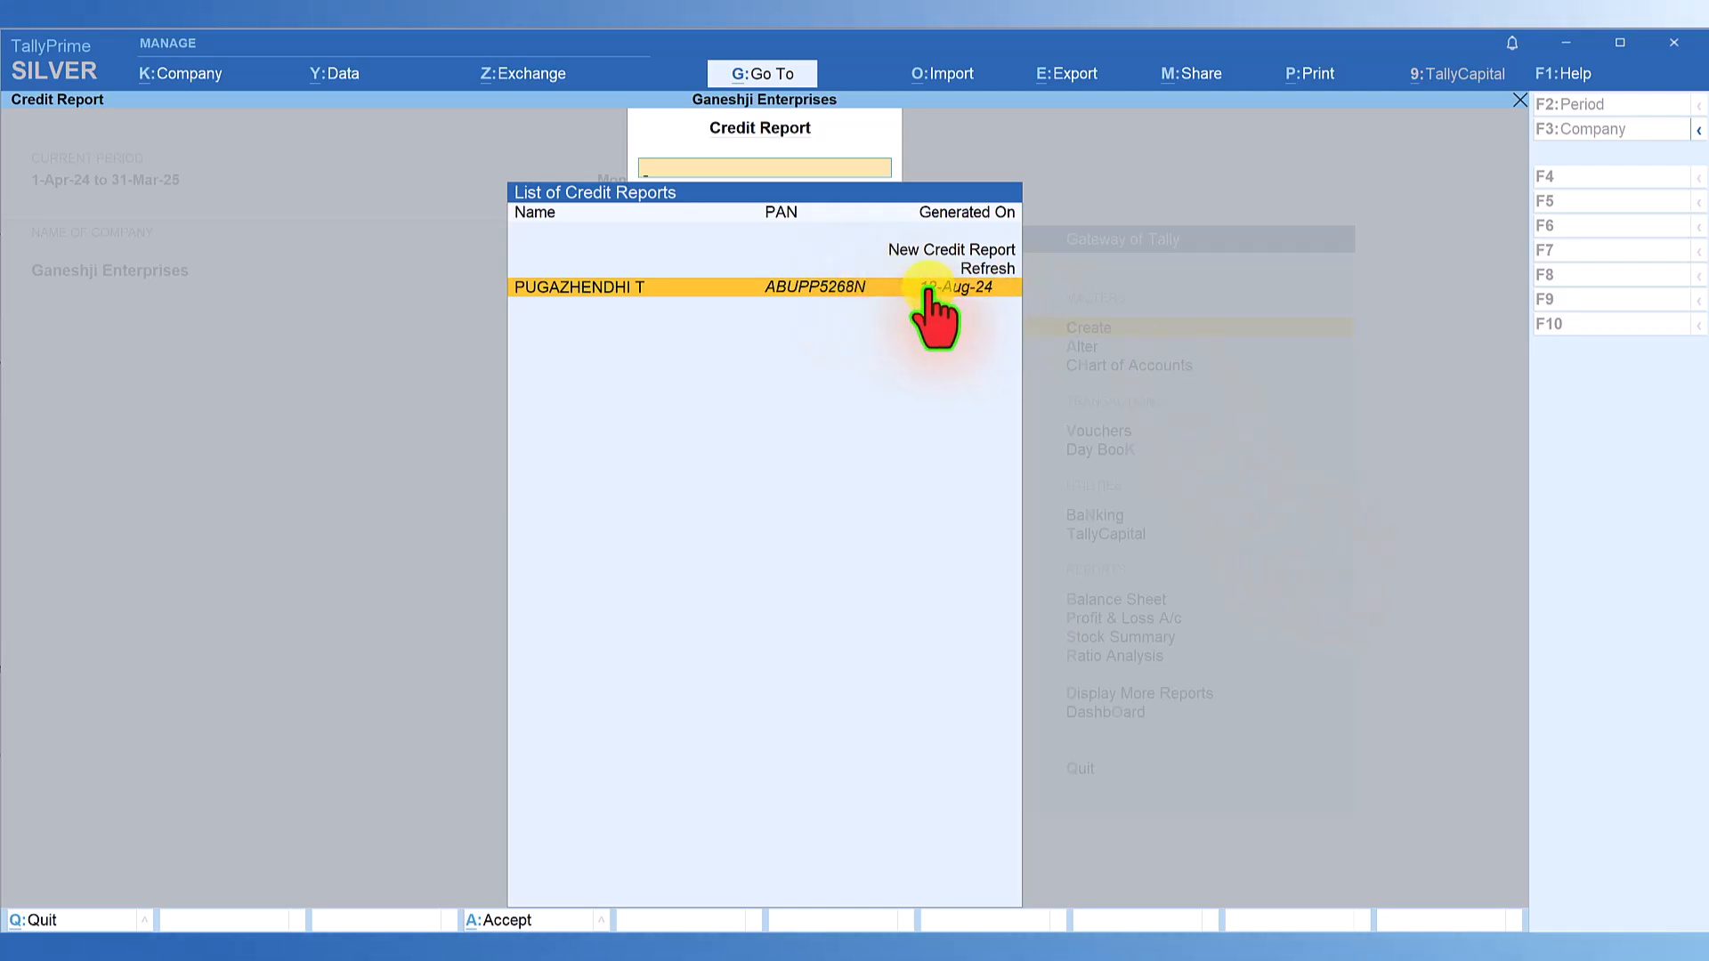
mouse_move(995, 316)
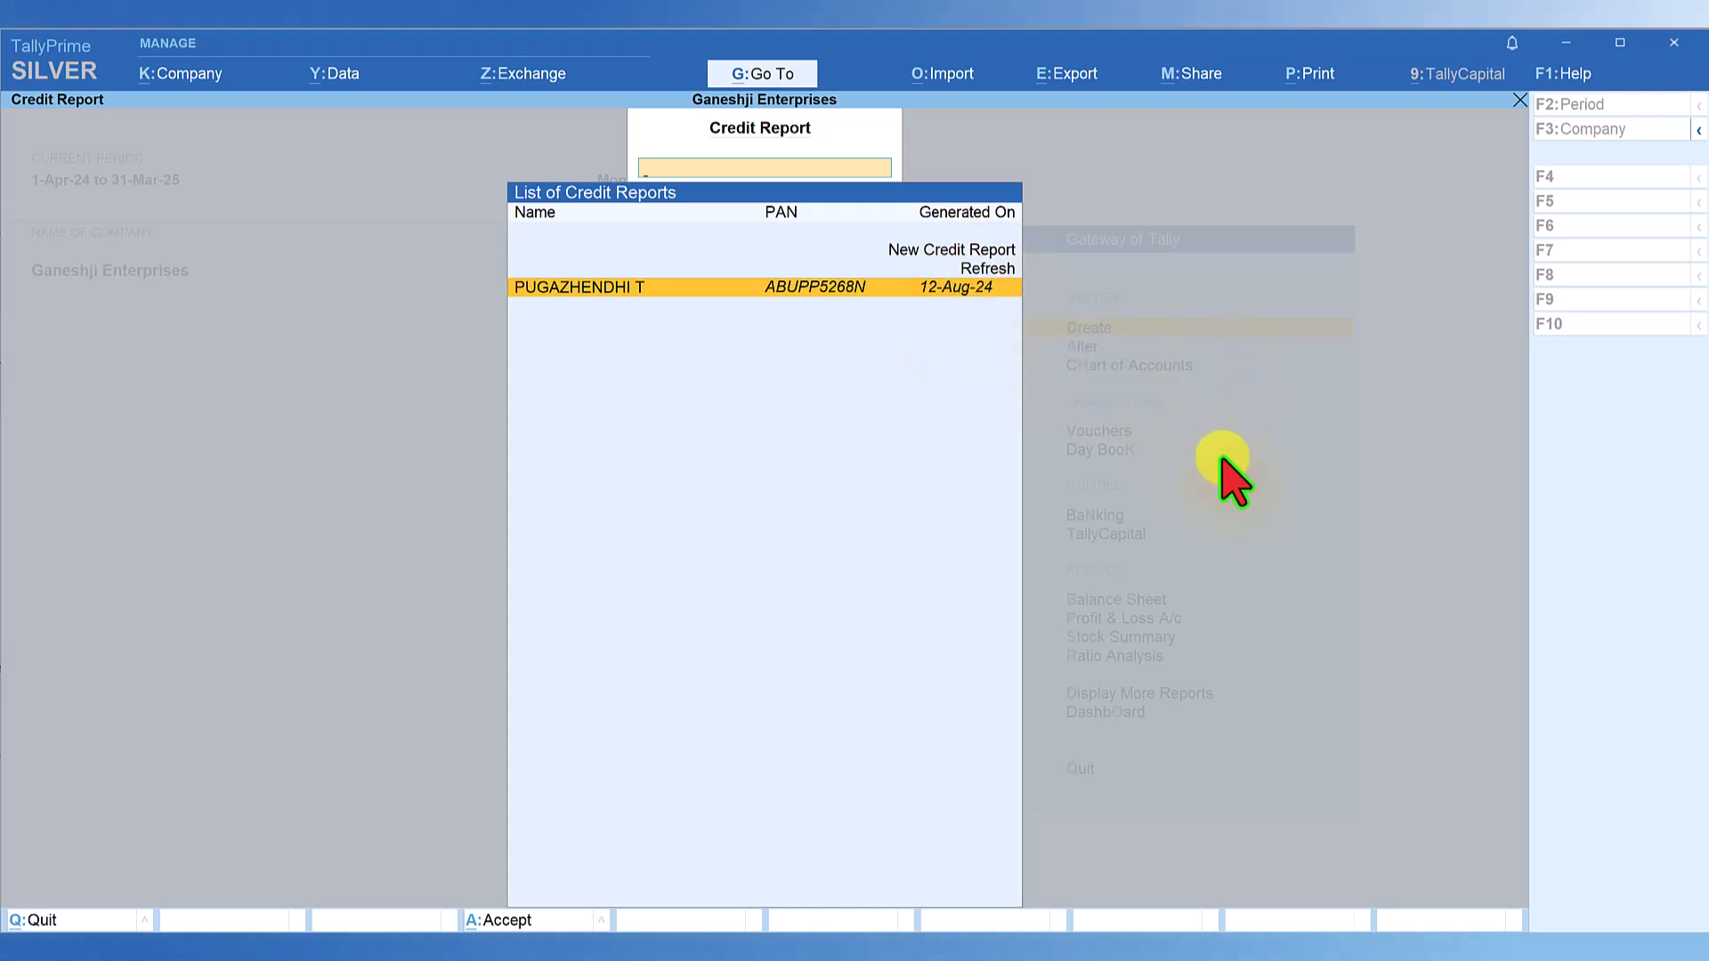
Select and open the existing report from the List of Credit Reports
key("Up")
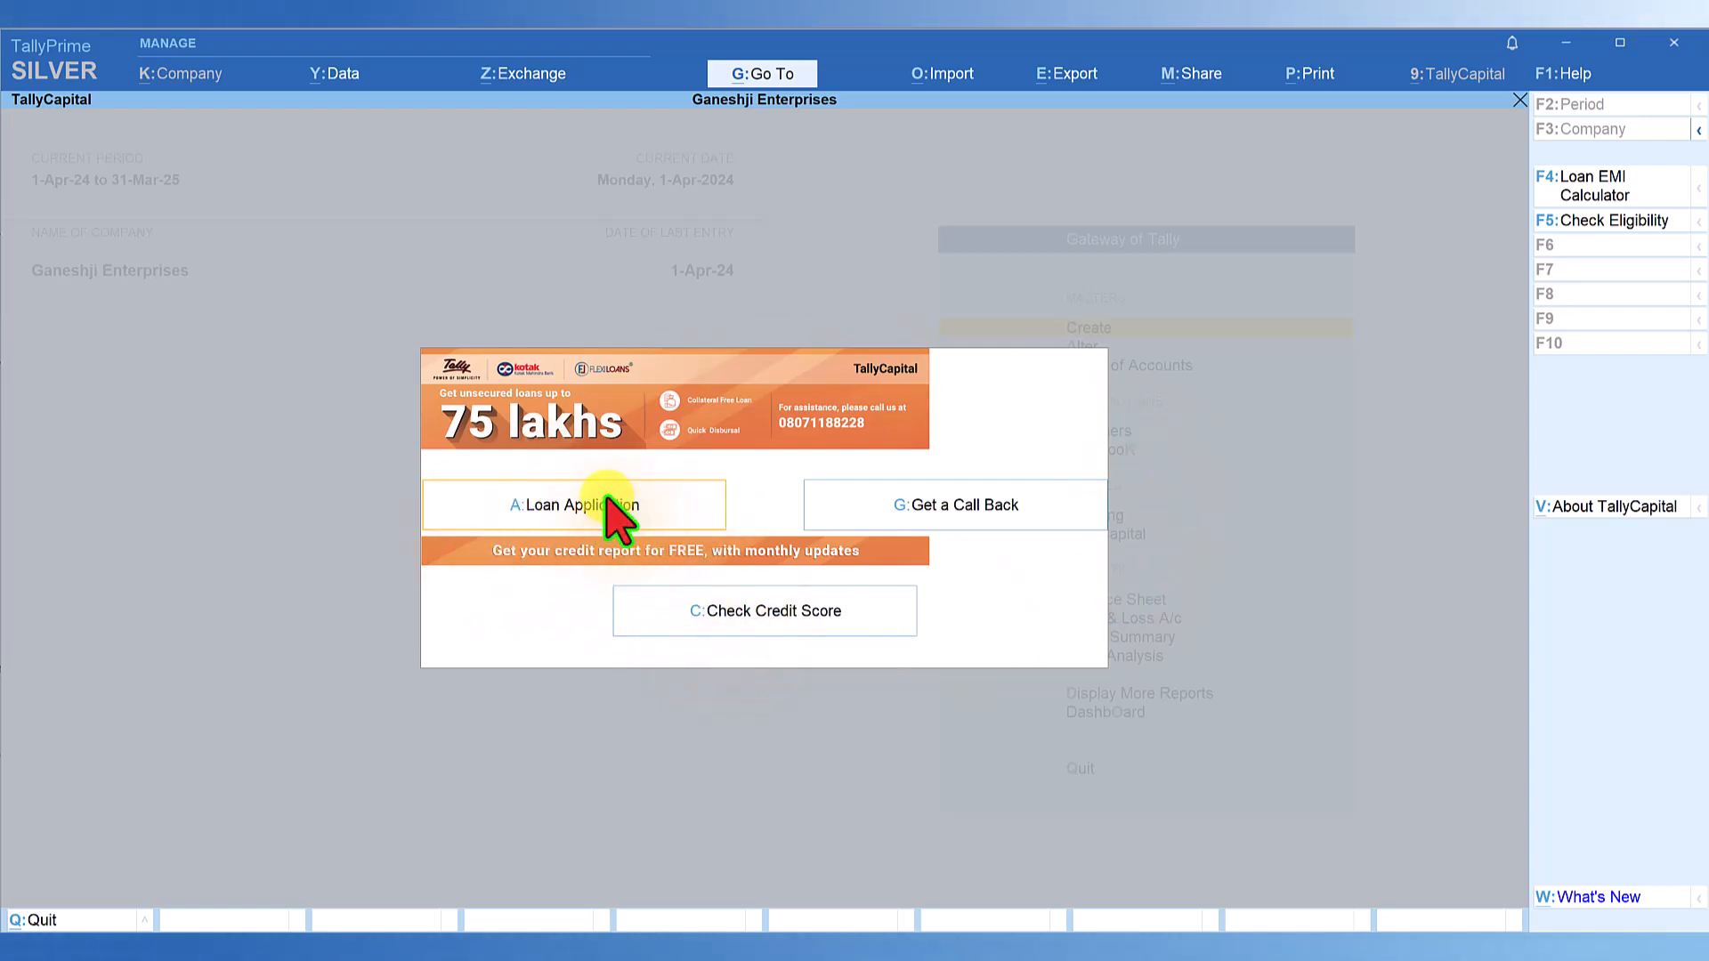
Open A: Loan Application to create a term loan application with pre-filled basic details
left_click(572, 504)
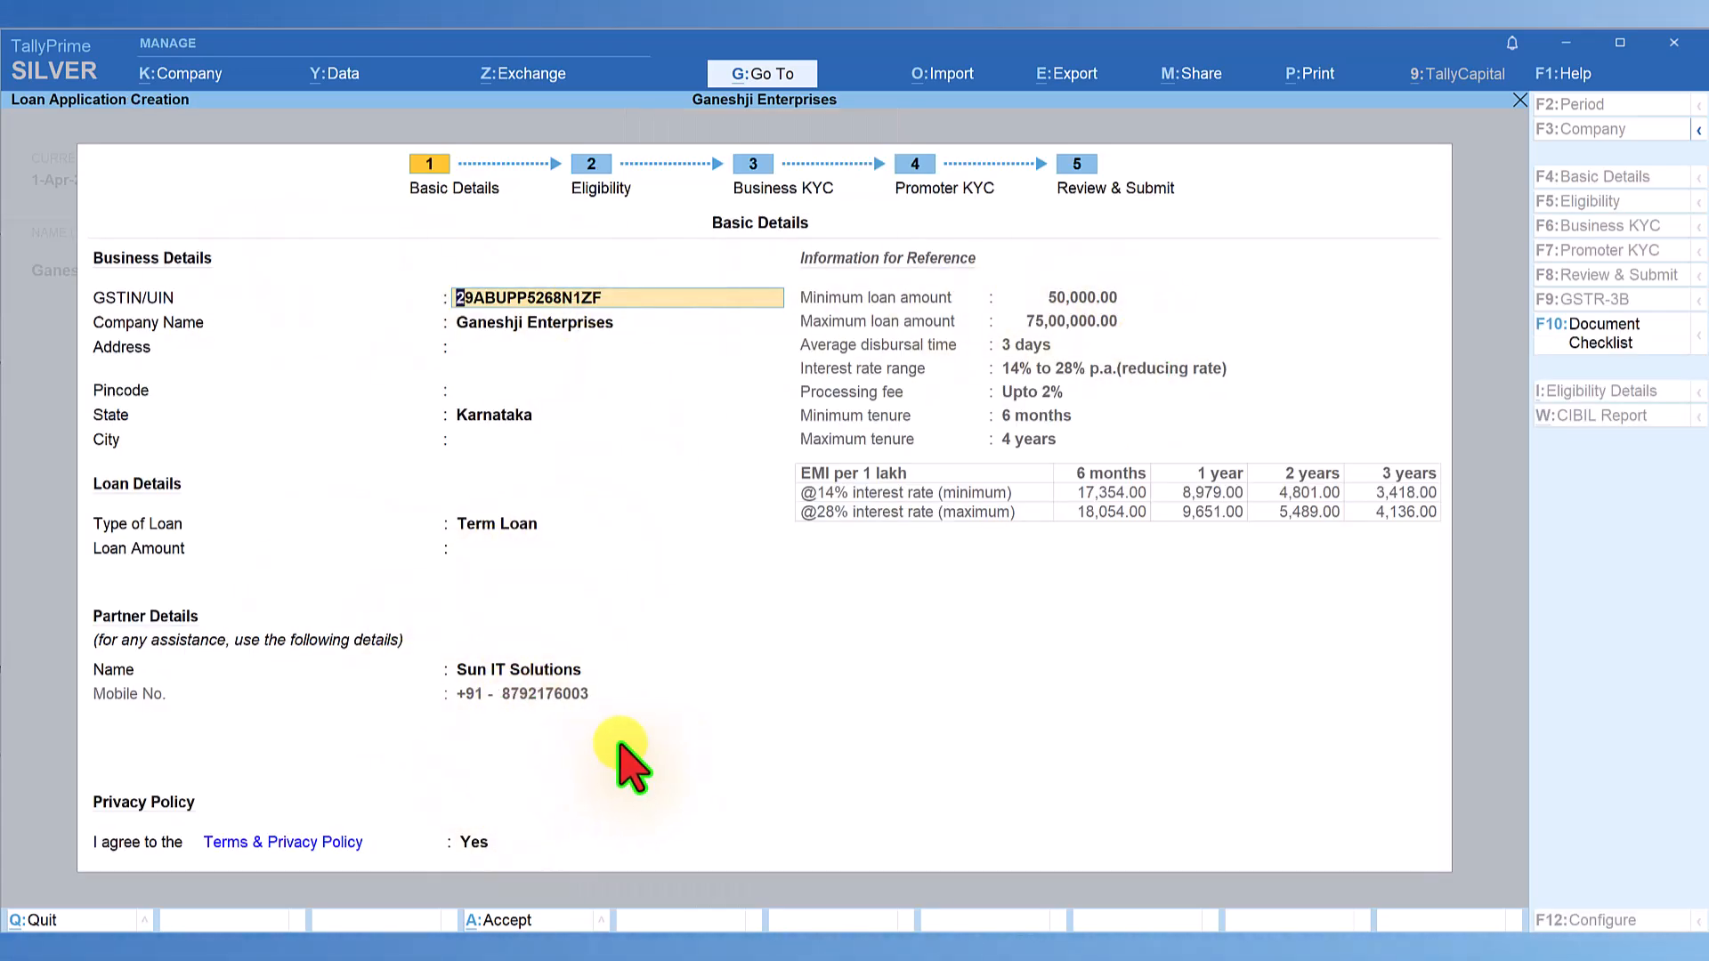
mouse_move(1090, 338)
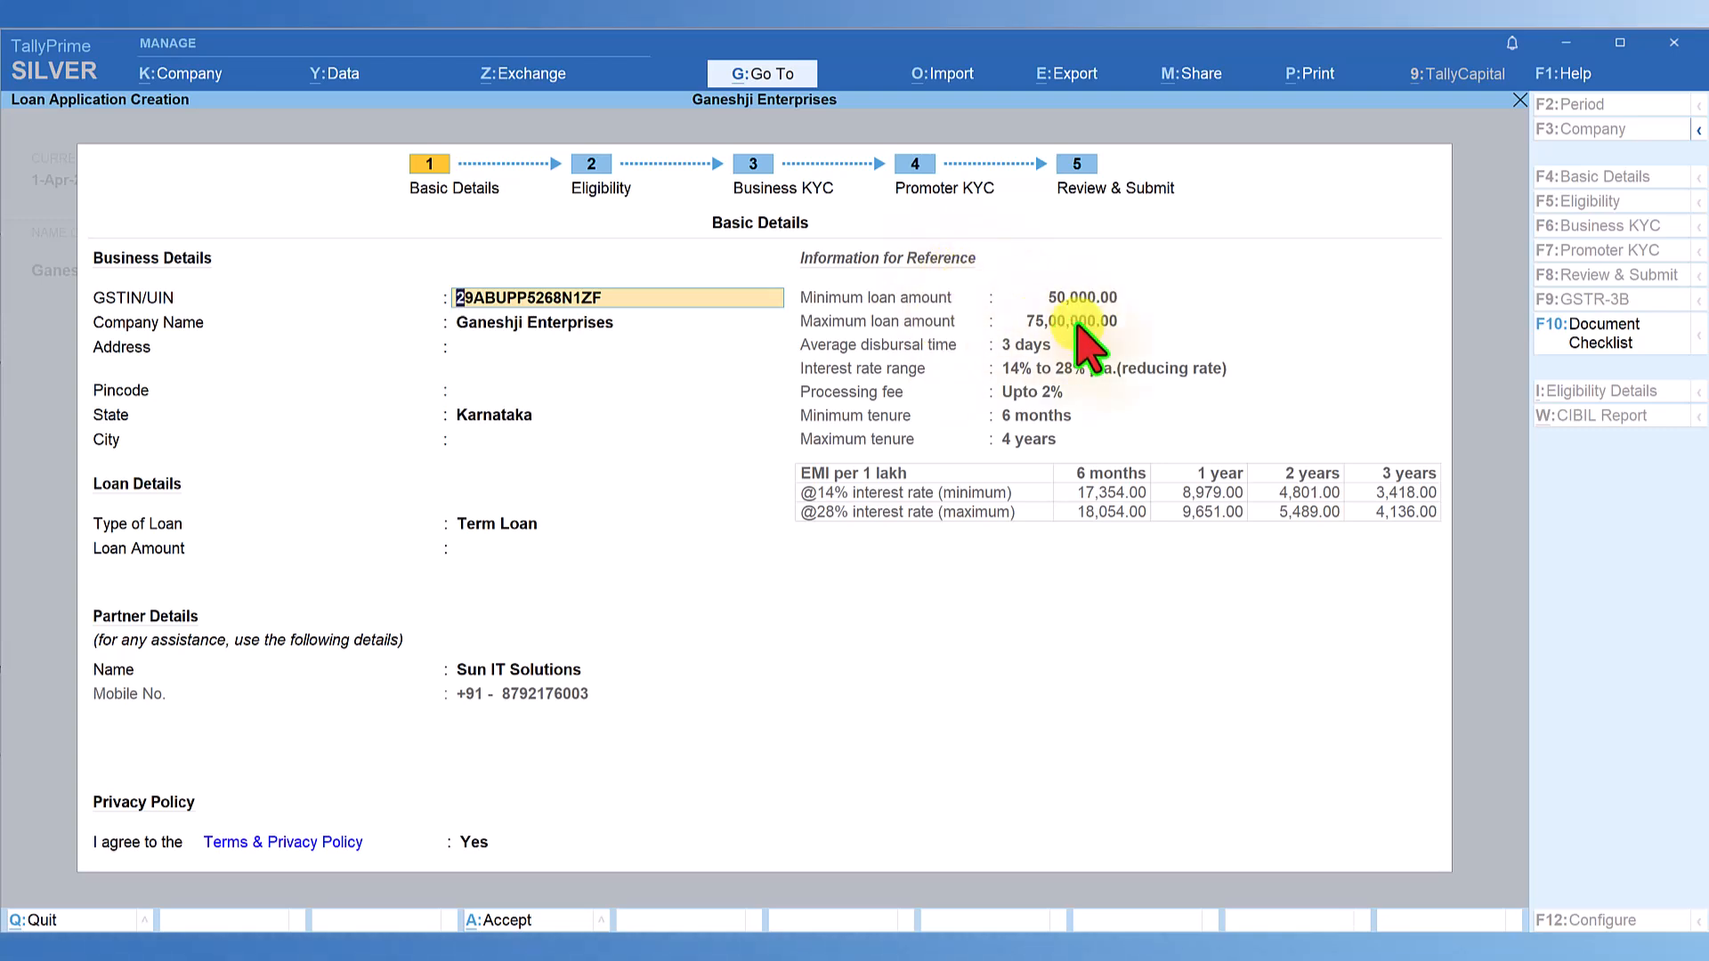
mouse_move(899, 627)
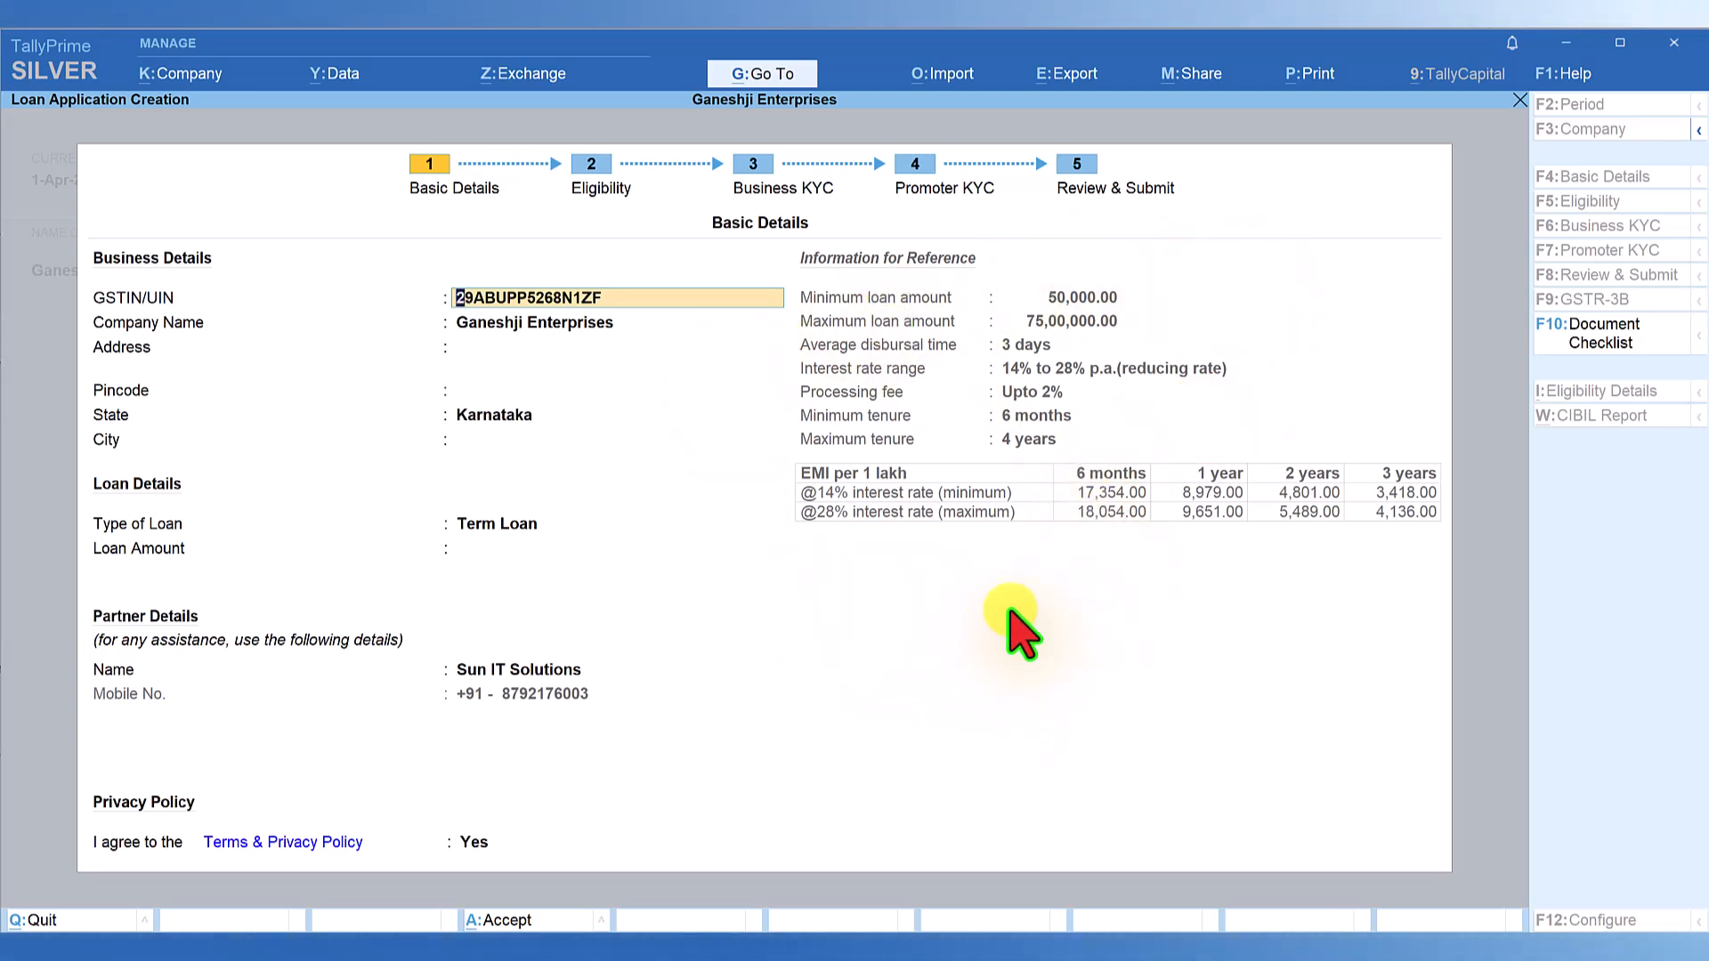
mouse_move(310, 388)
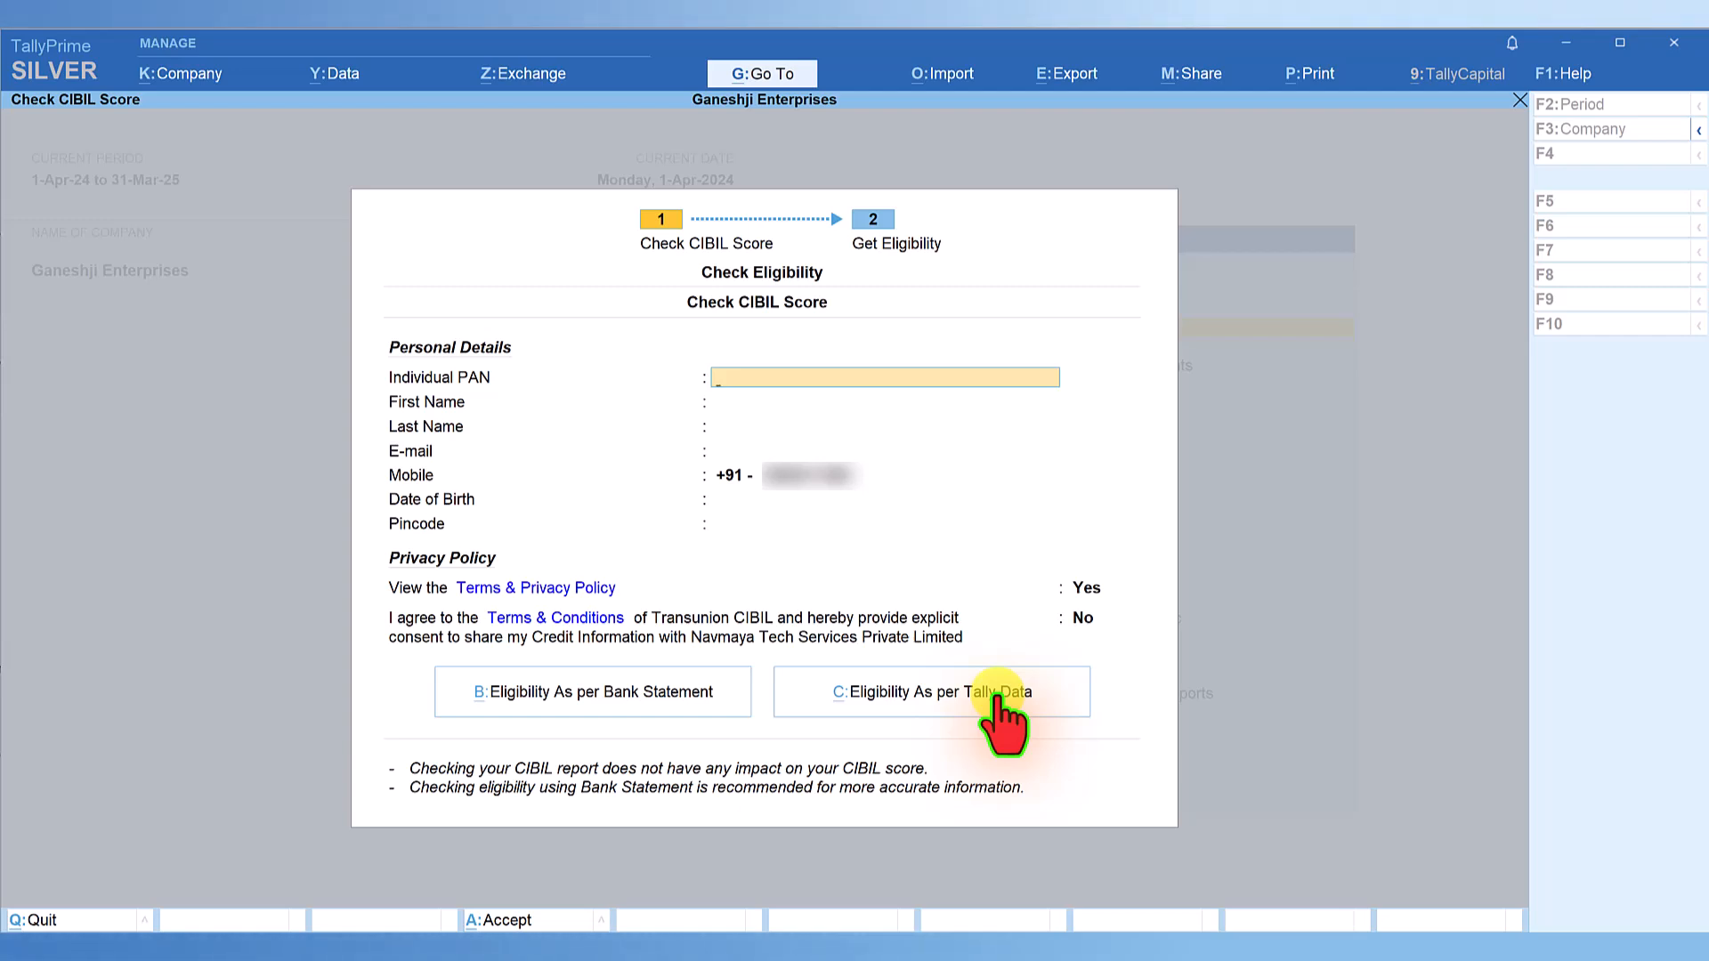
Choose C: Eligibility As per Tally Data from the Check CIBIL Score form
left_click(932, 691)
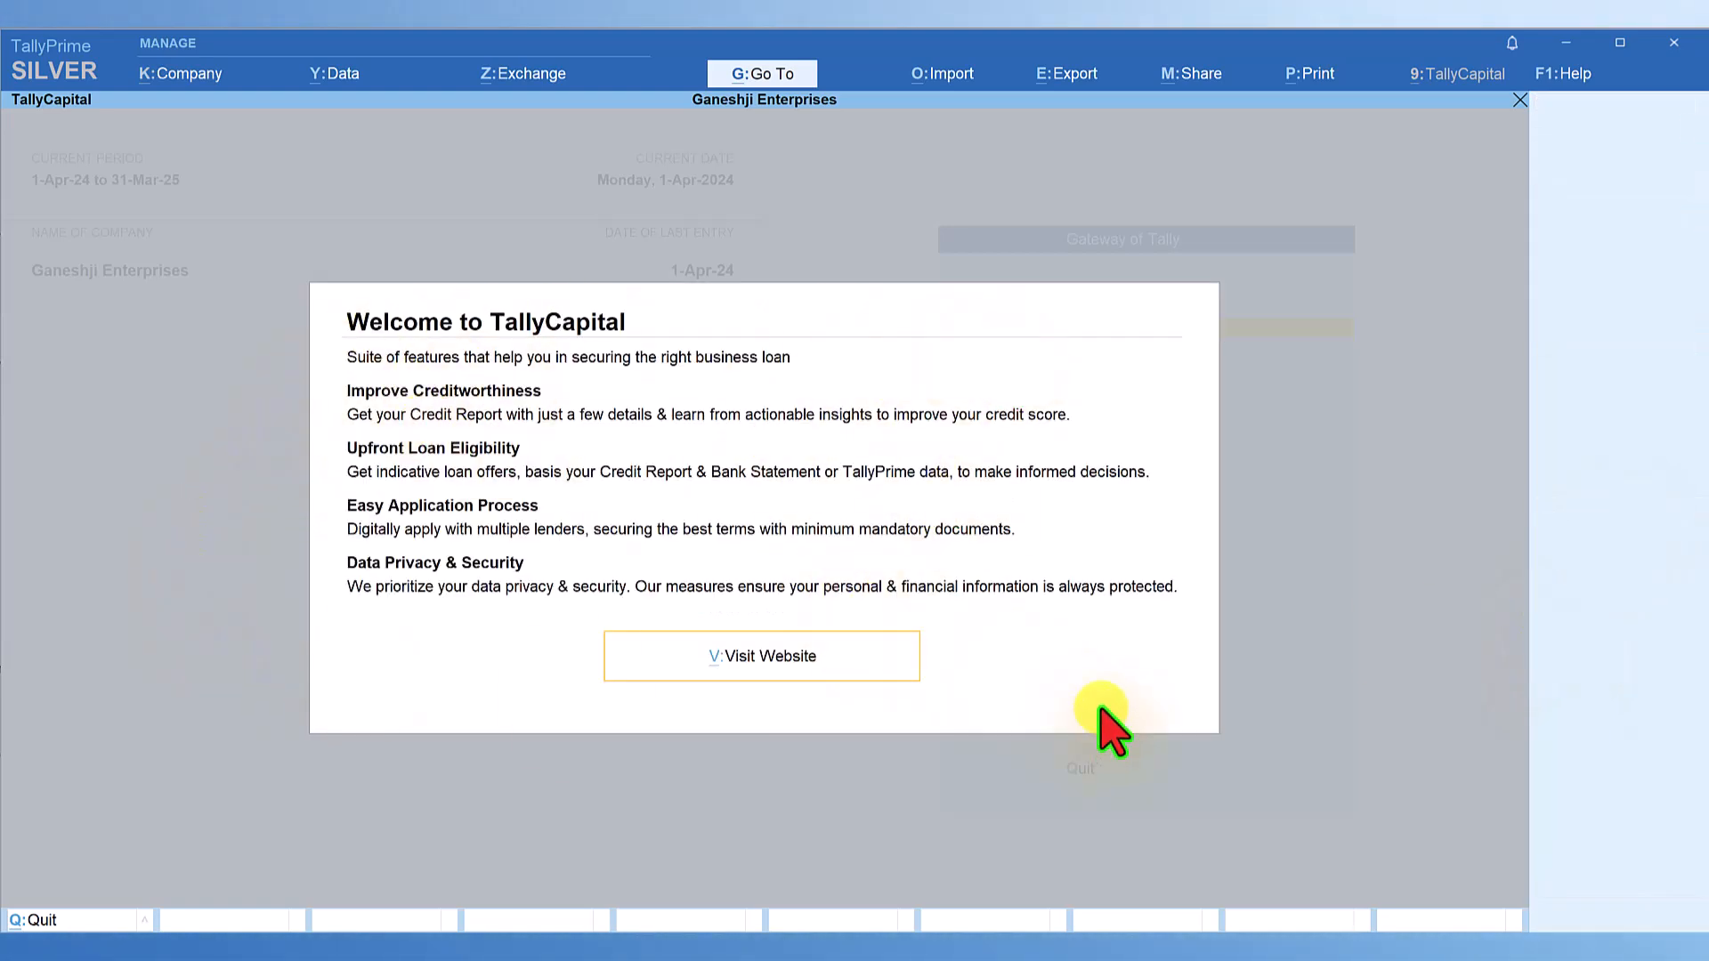
mouse_move(398, 490)
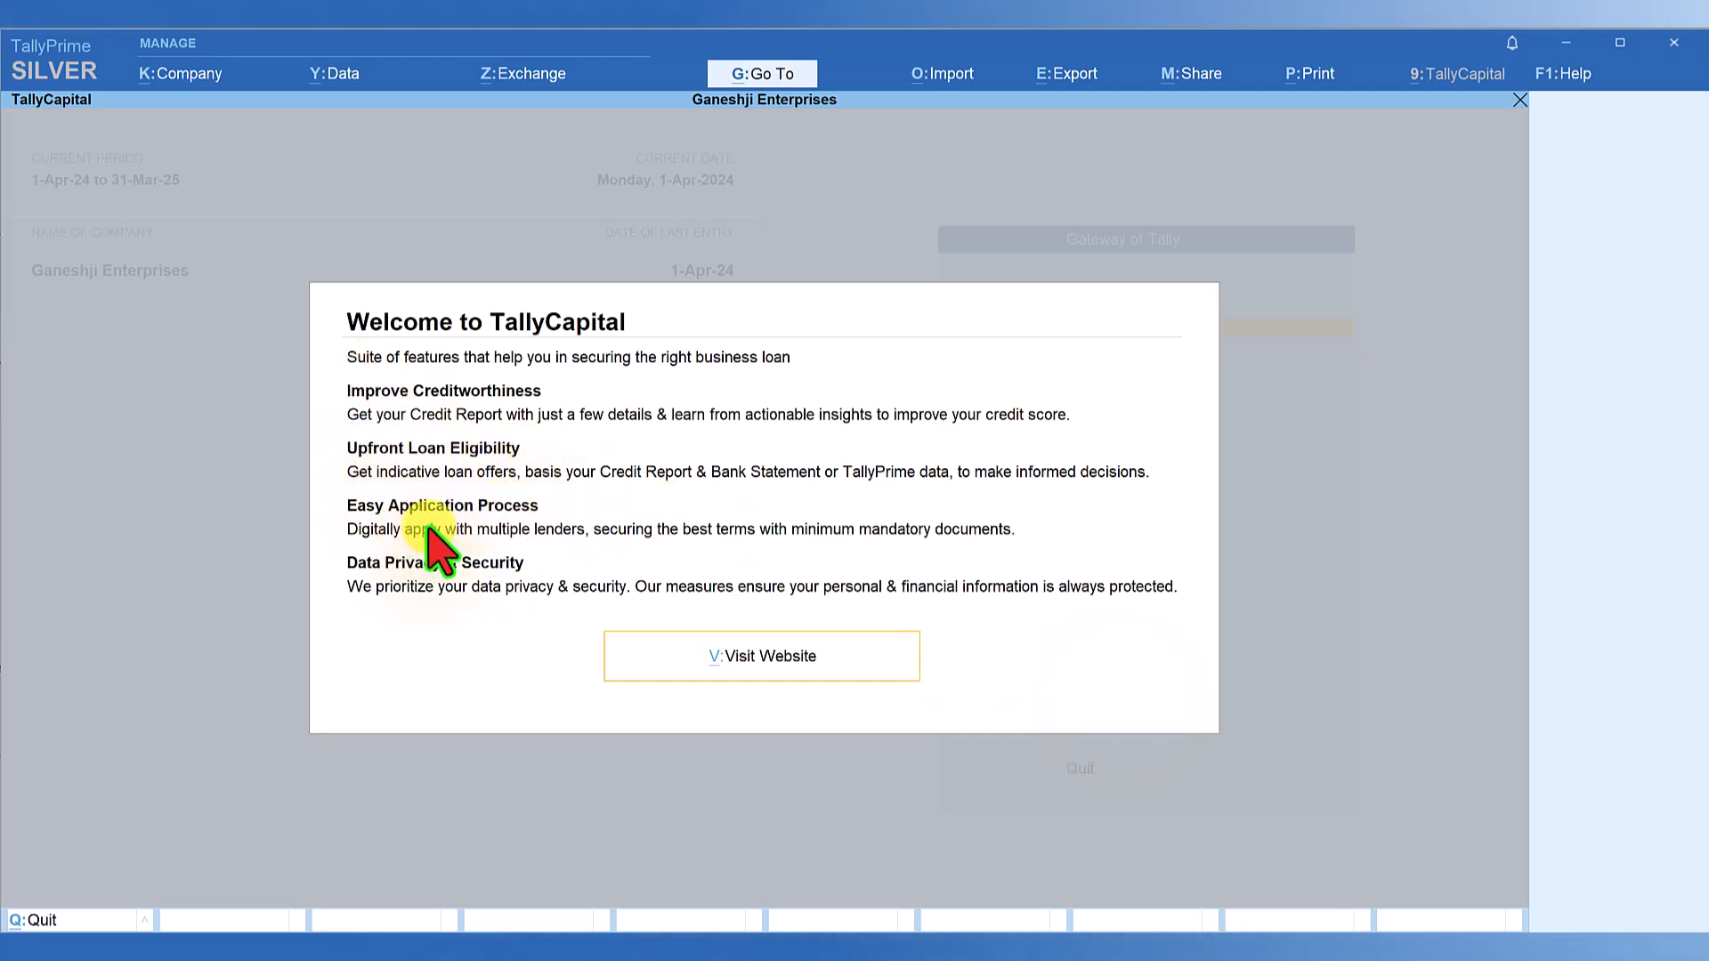
mouse_move(375, 611)
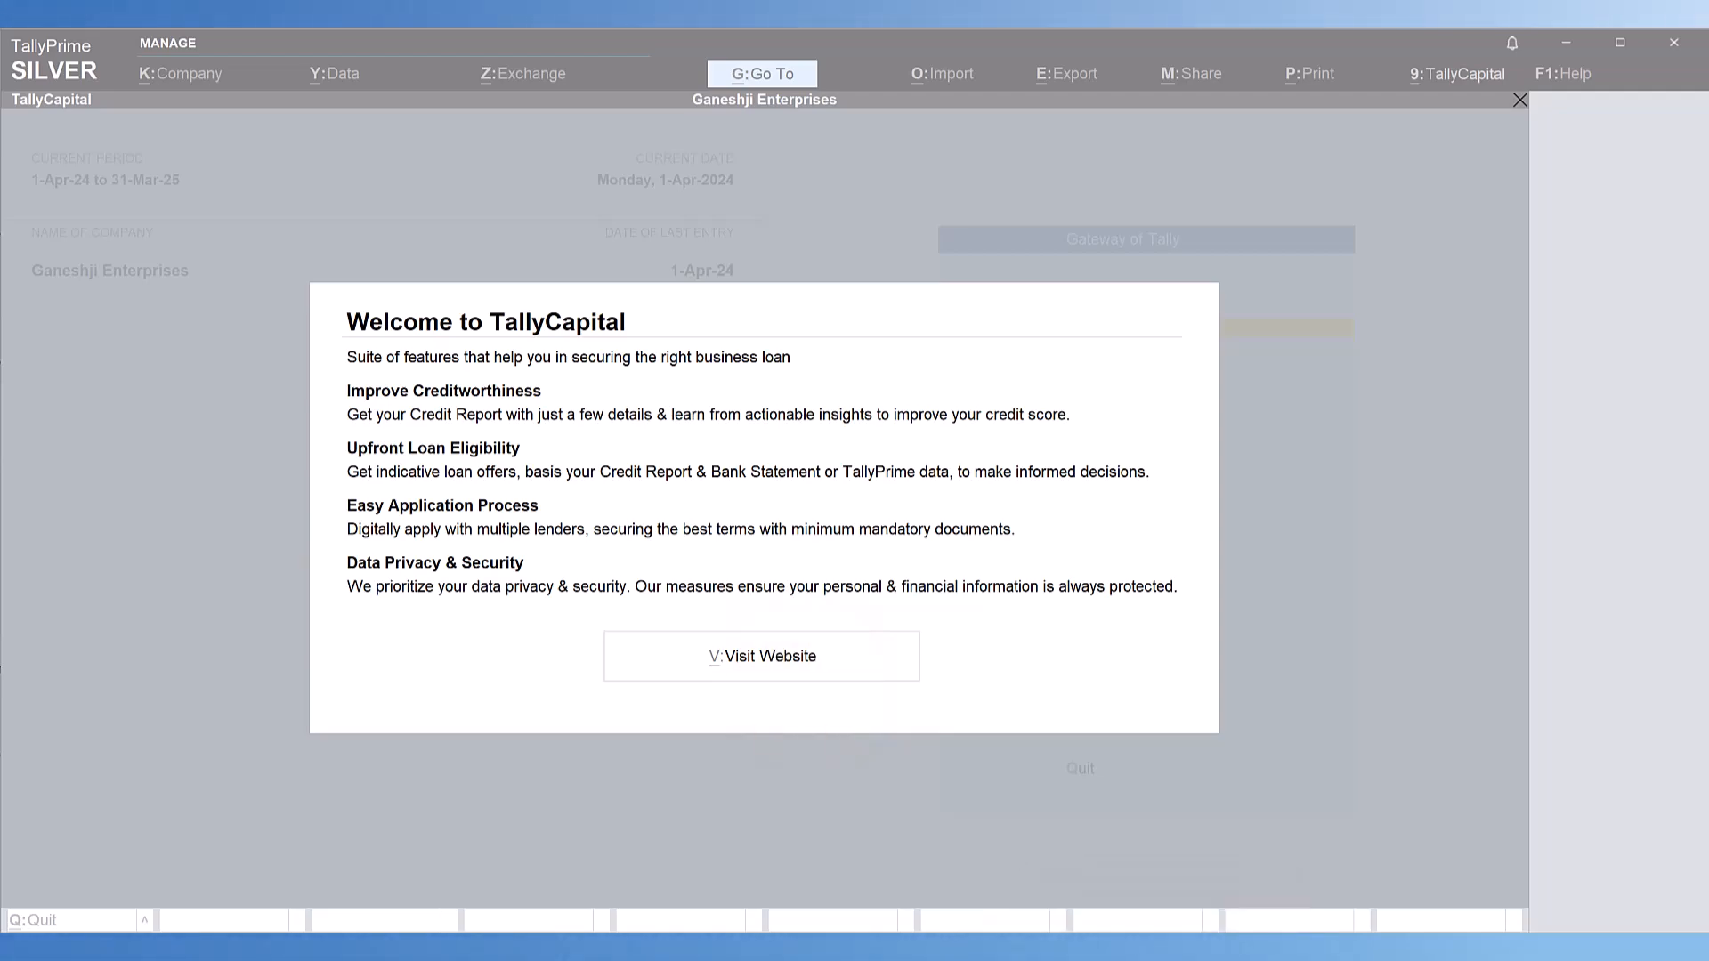
Close the Welcome to TallyCapital overview
left_click(761, 656)
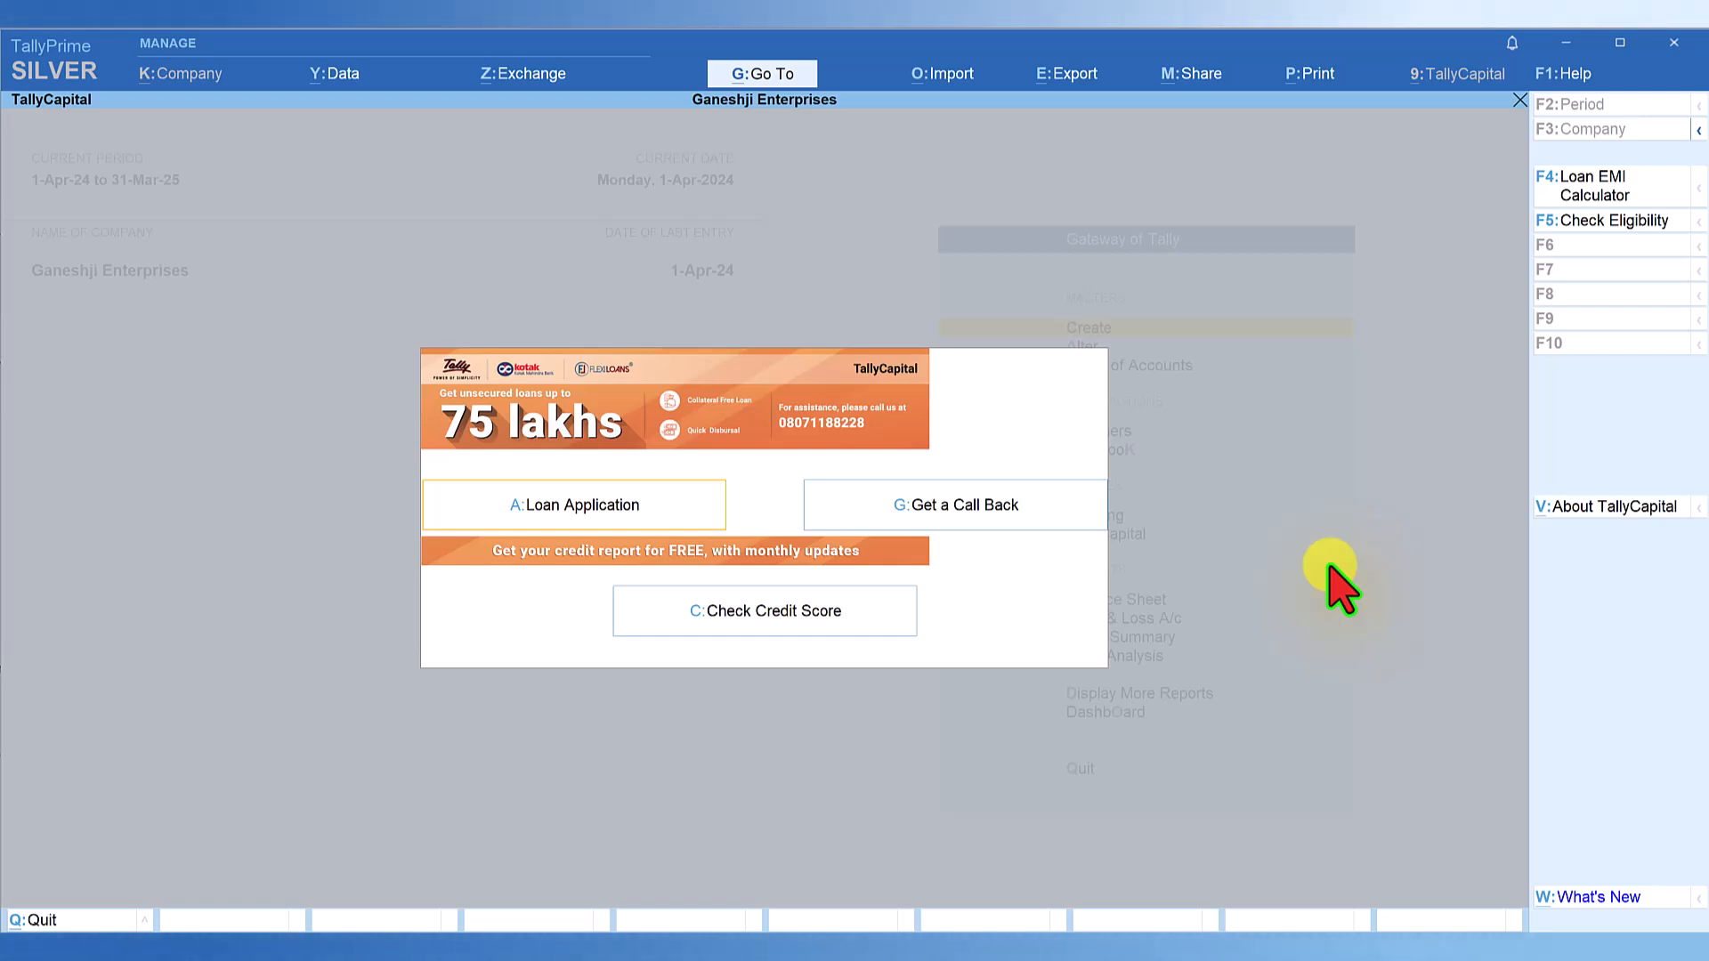
Open the Tally Plug-Ins list from F1: Help to see TallyCapital's Know More/Opt Out details
left_click(1563, 73)
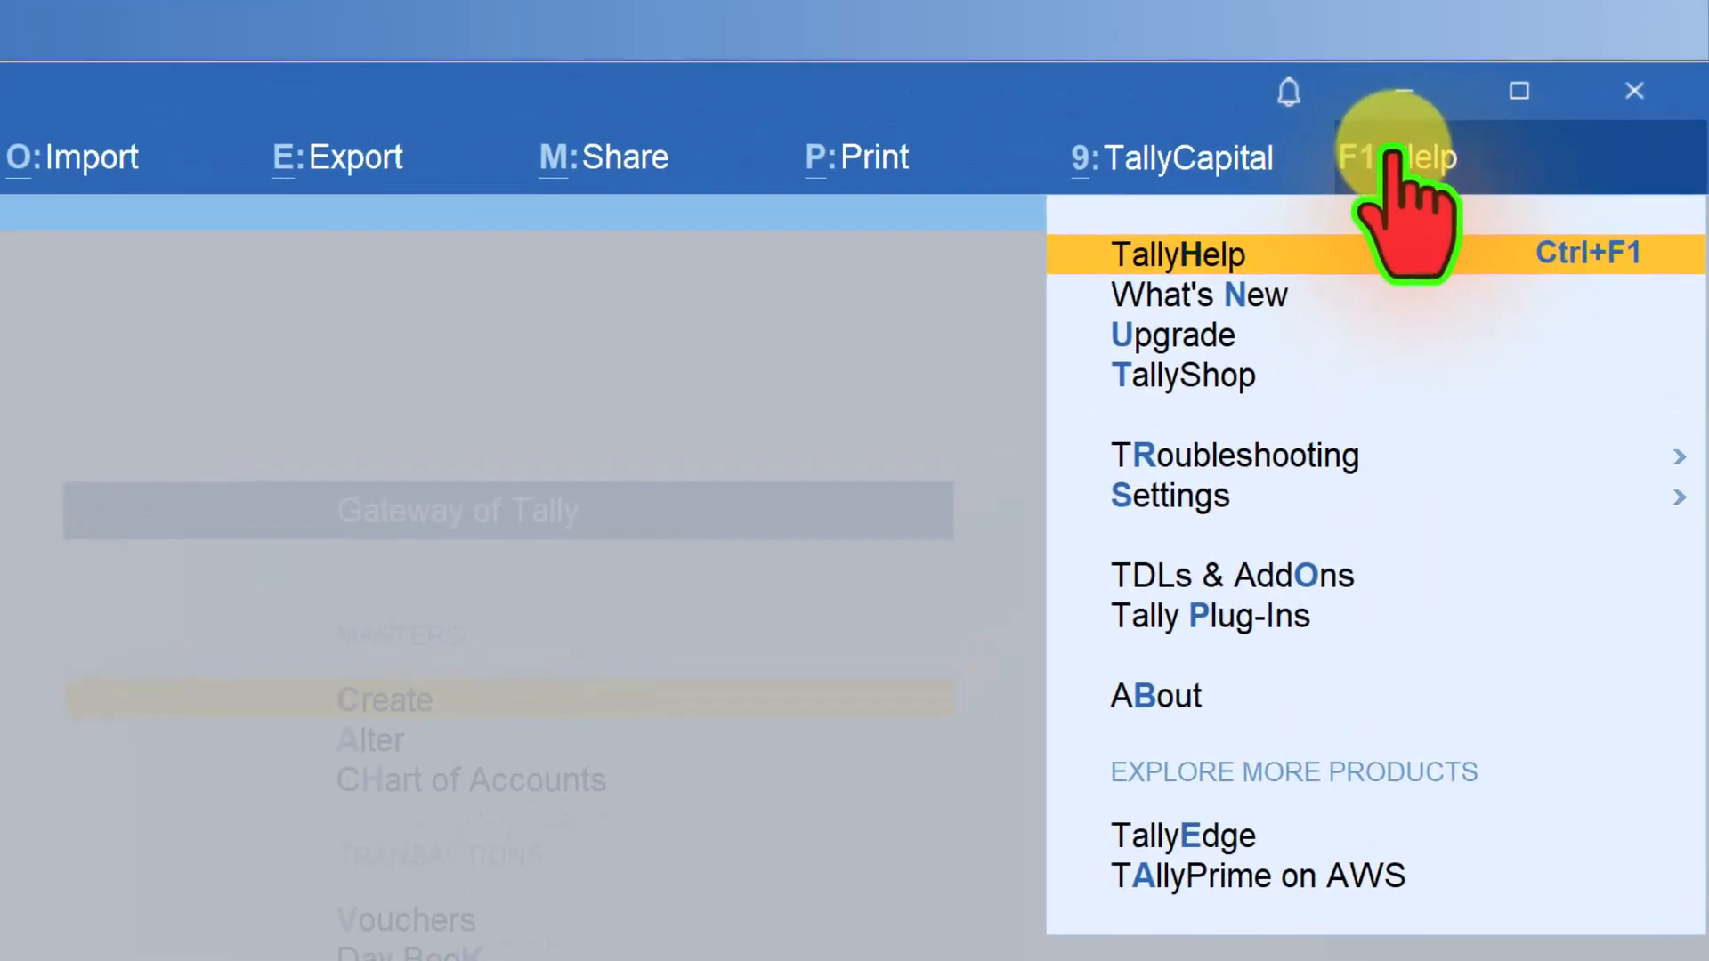
left_click(1208, 616)
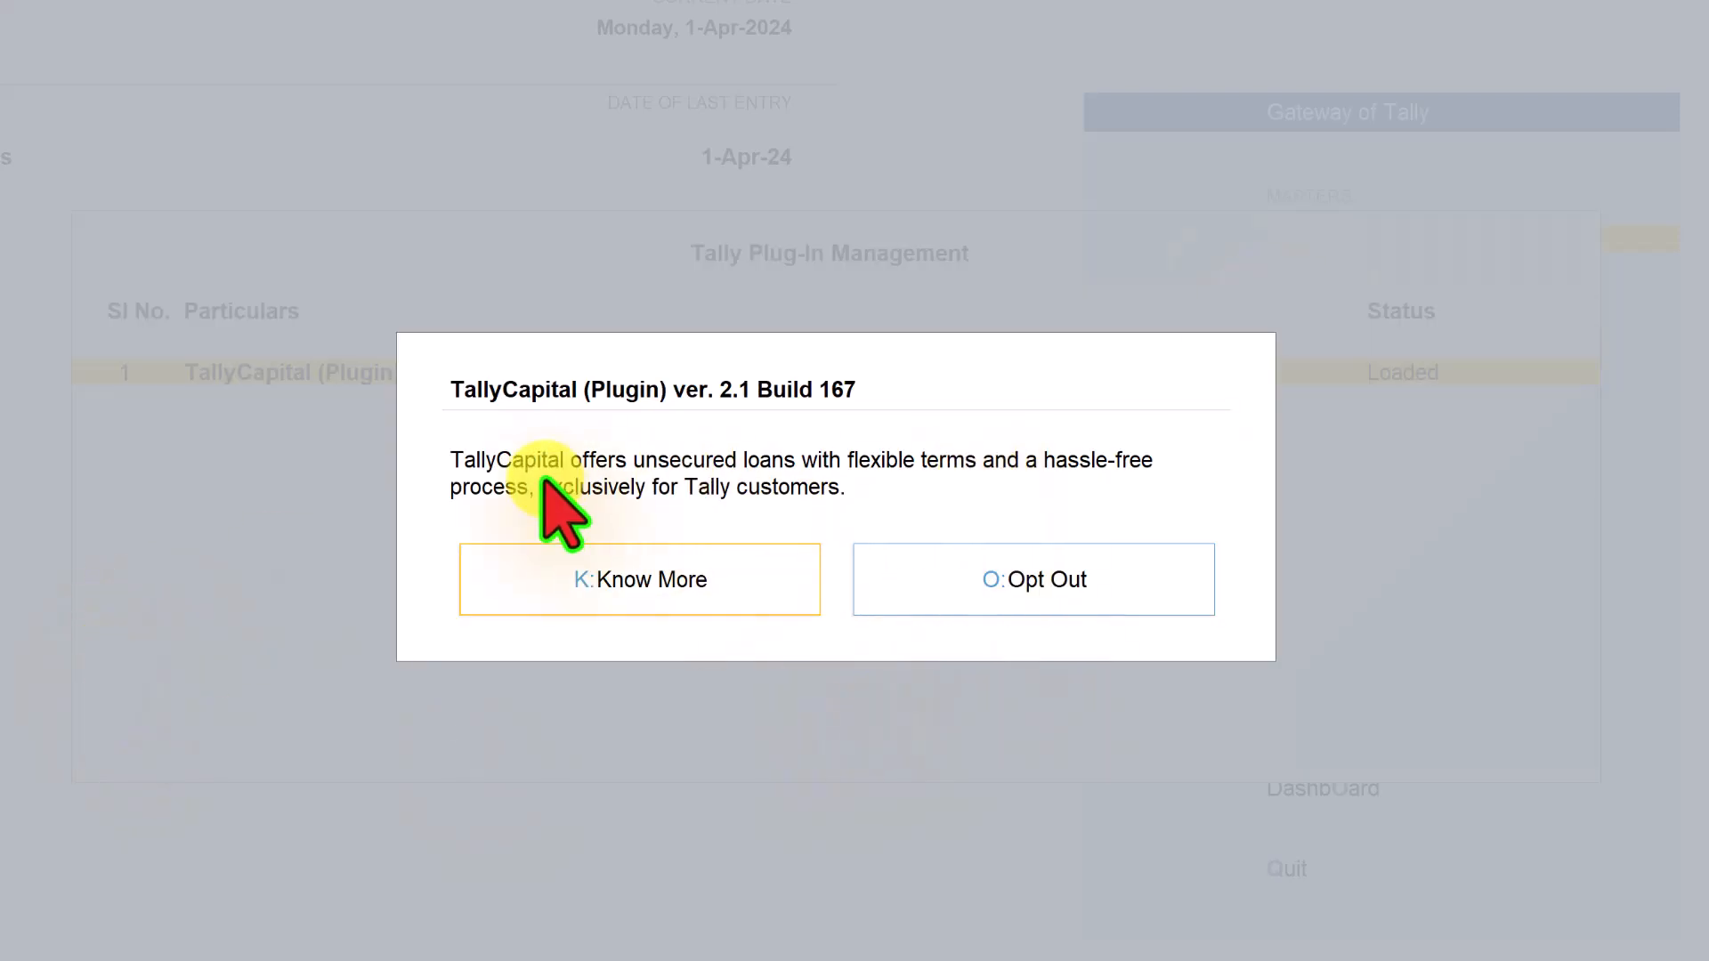
mouse_move(684, 504)
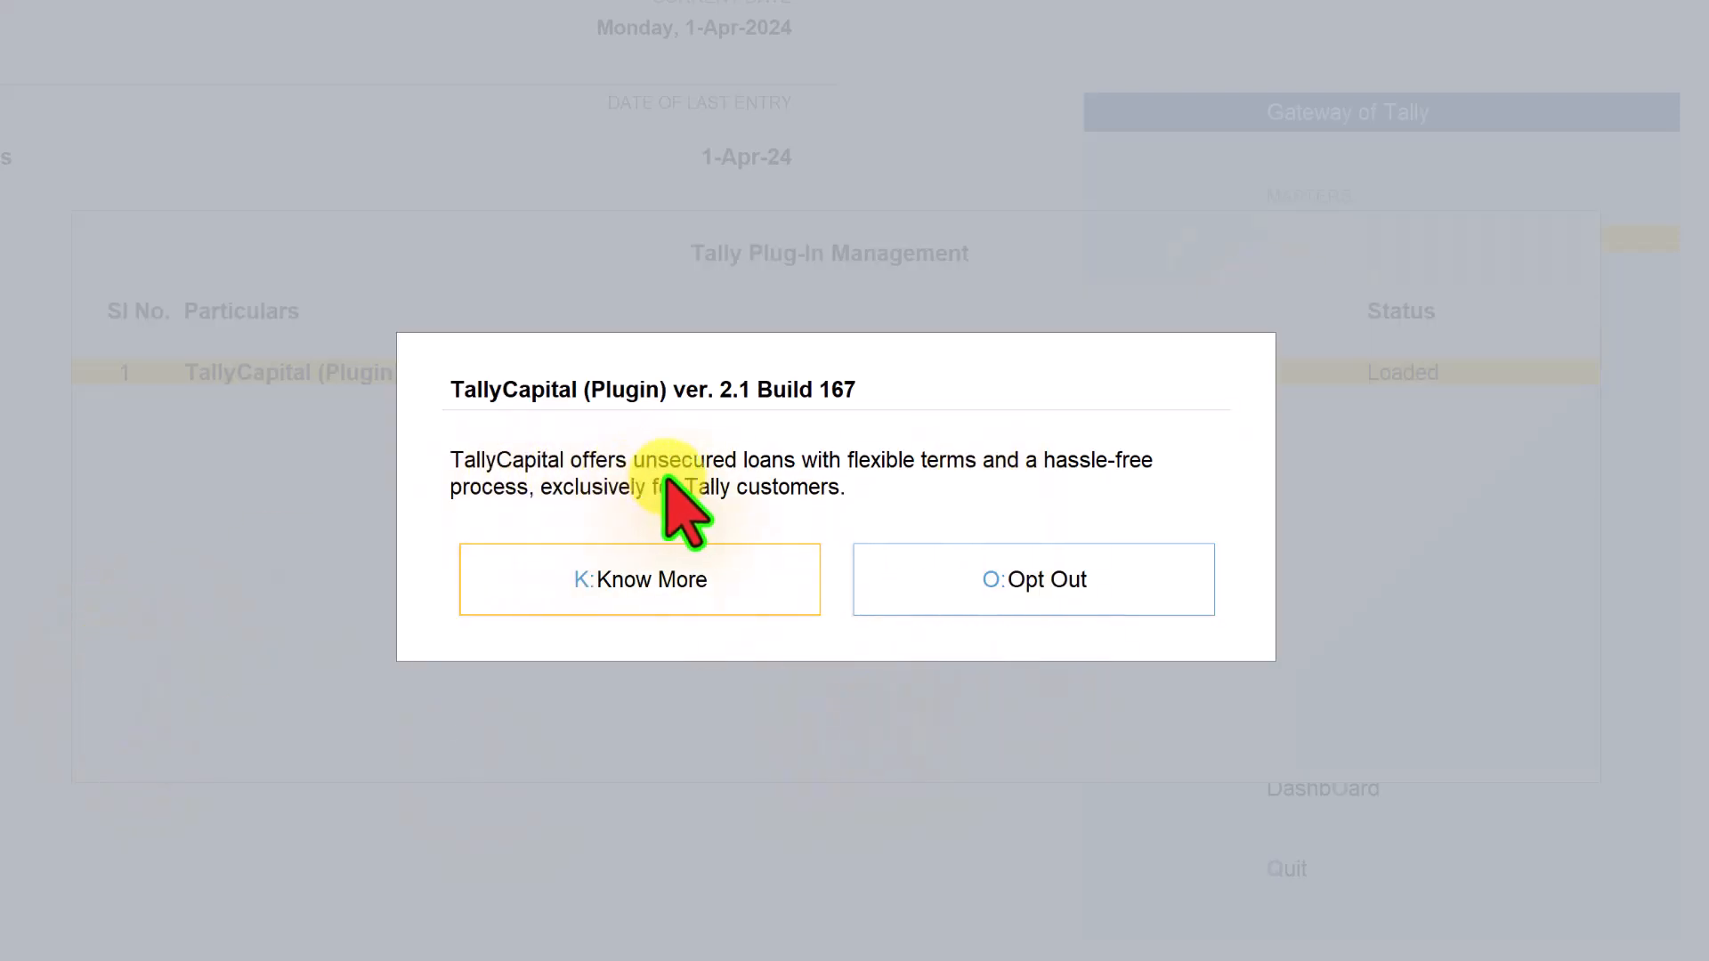
mouse_move(965, 518)
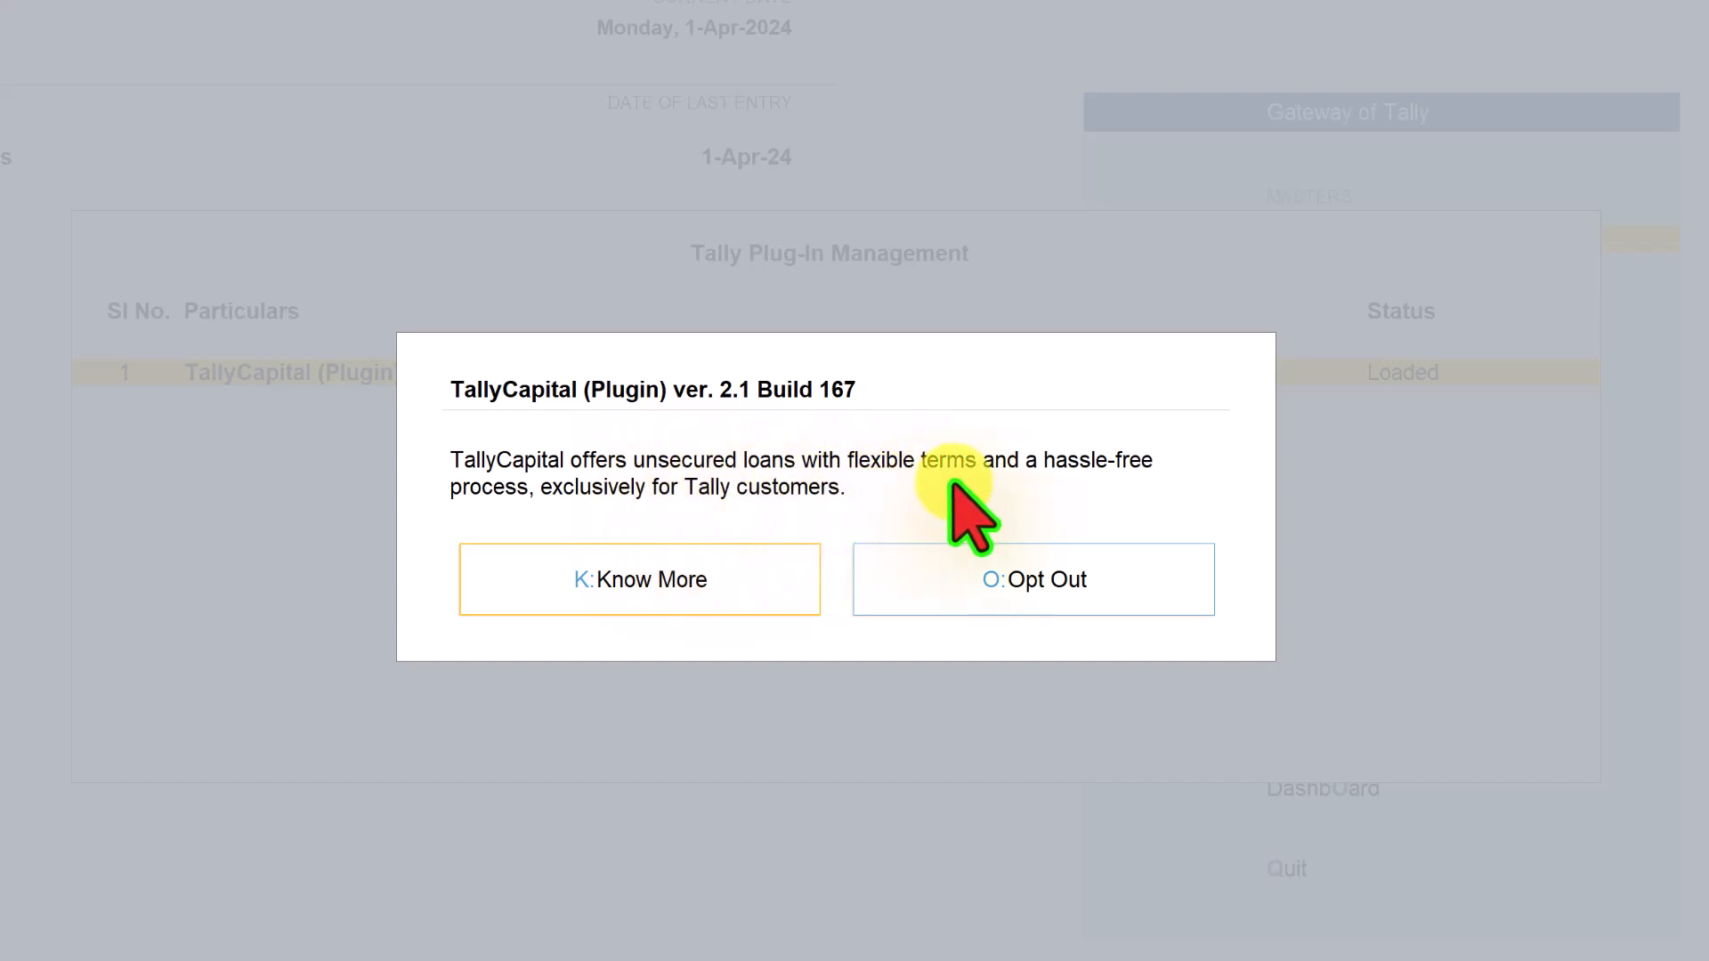